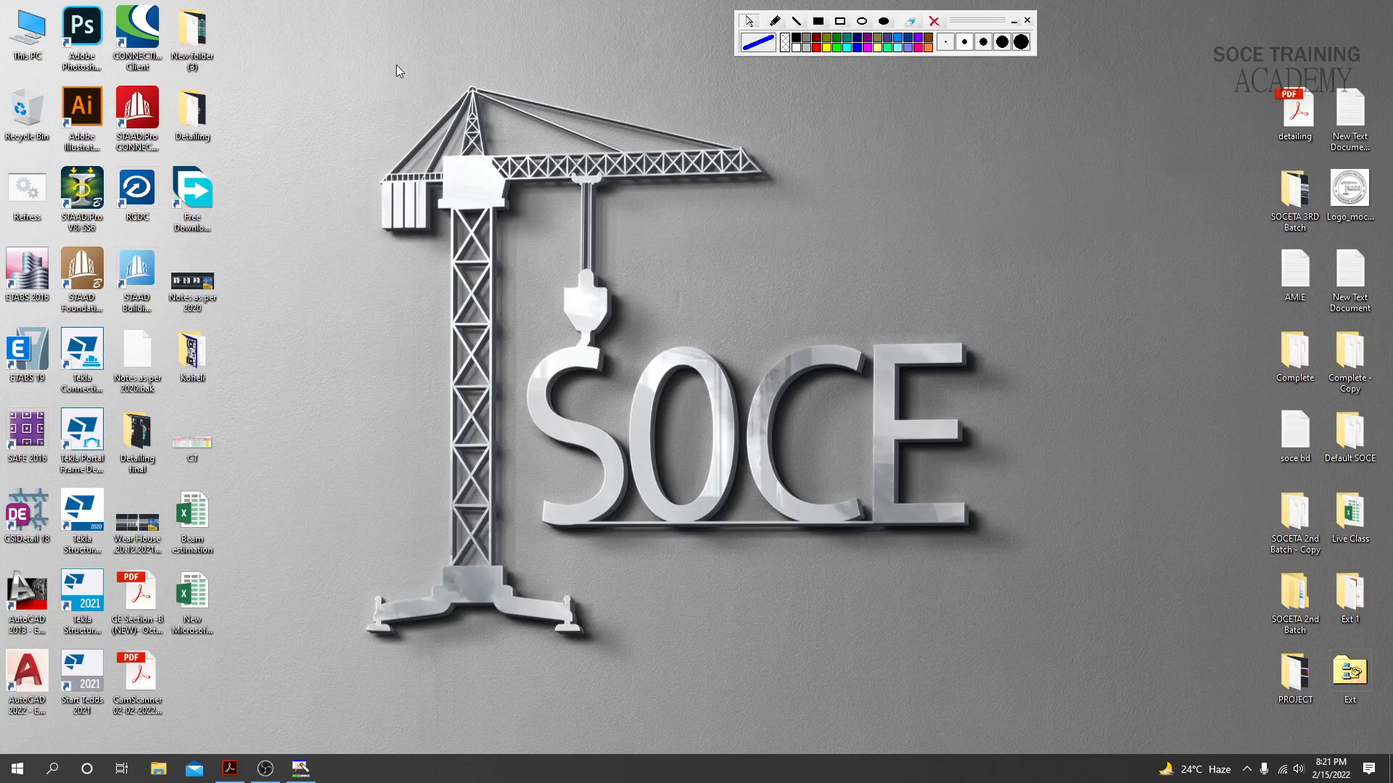
mouse_move(250, 735)
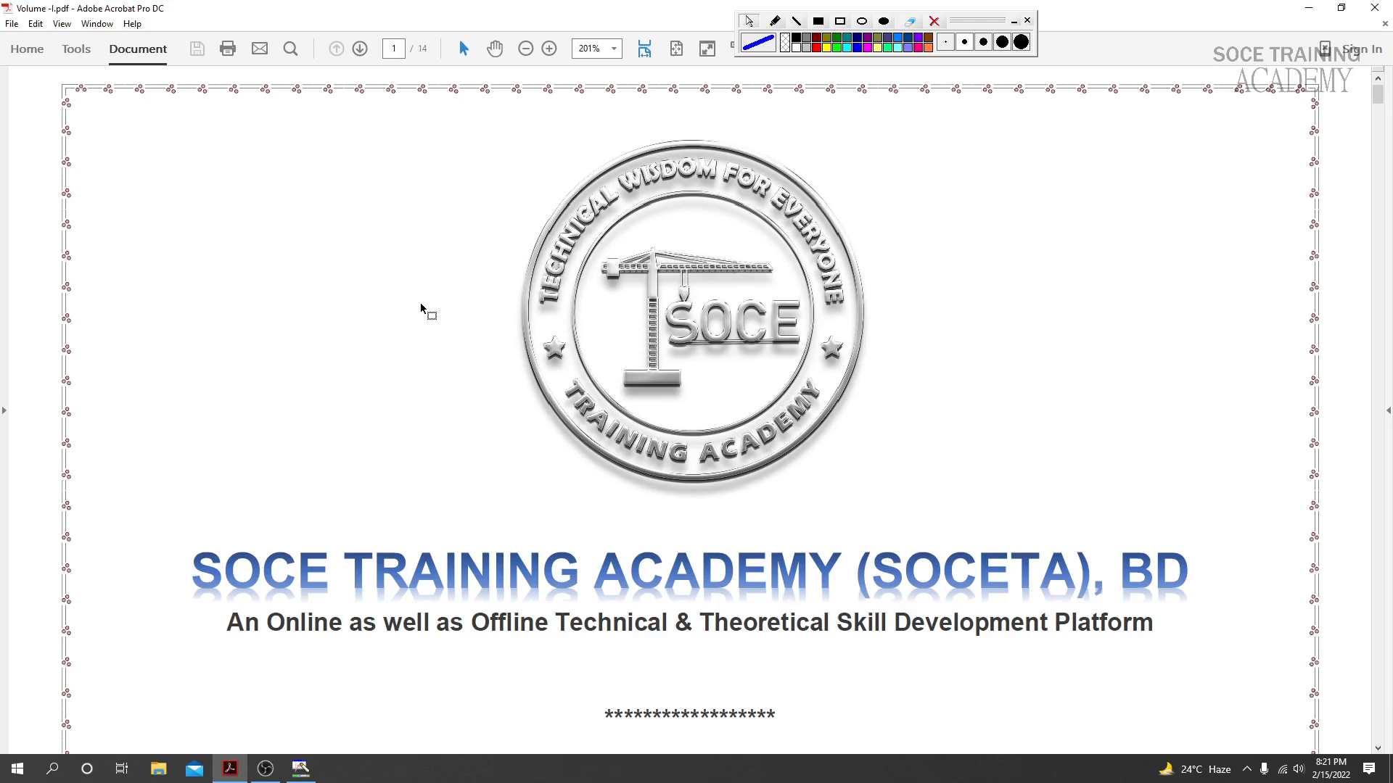
- Scroll through Volume-I from the promo cover across the first pages
scroll("down", 3)
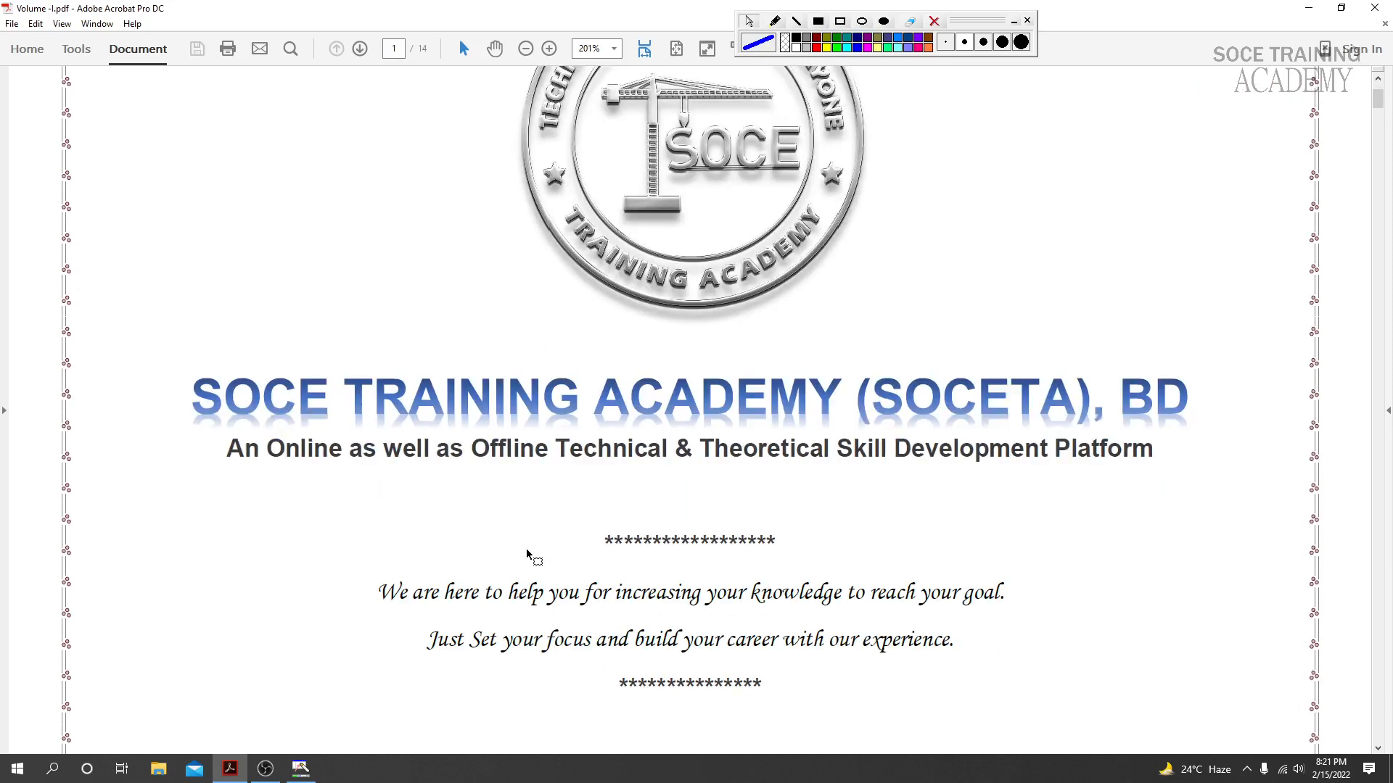
scroll("down", 3)
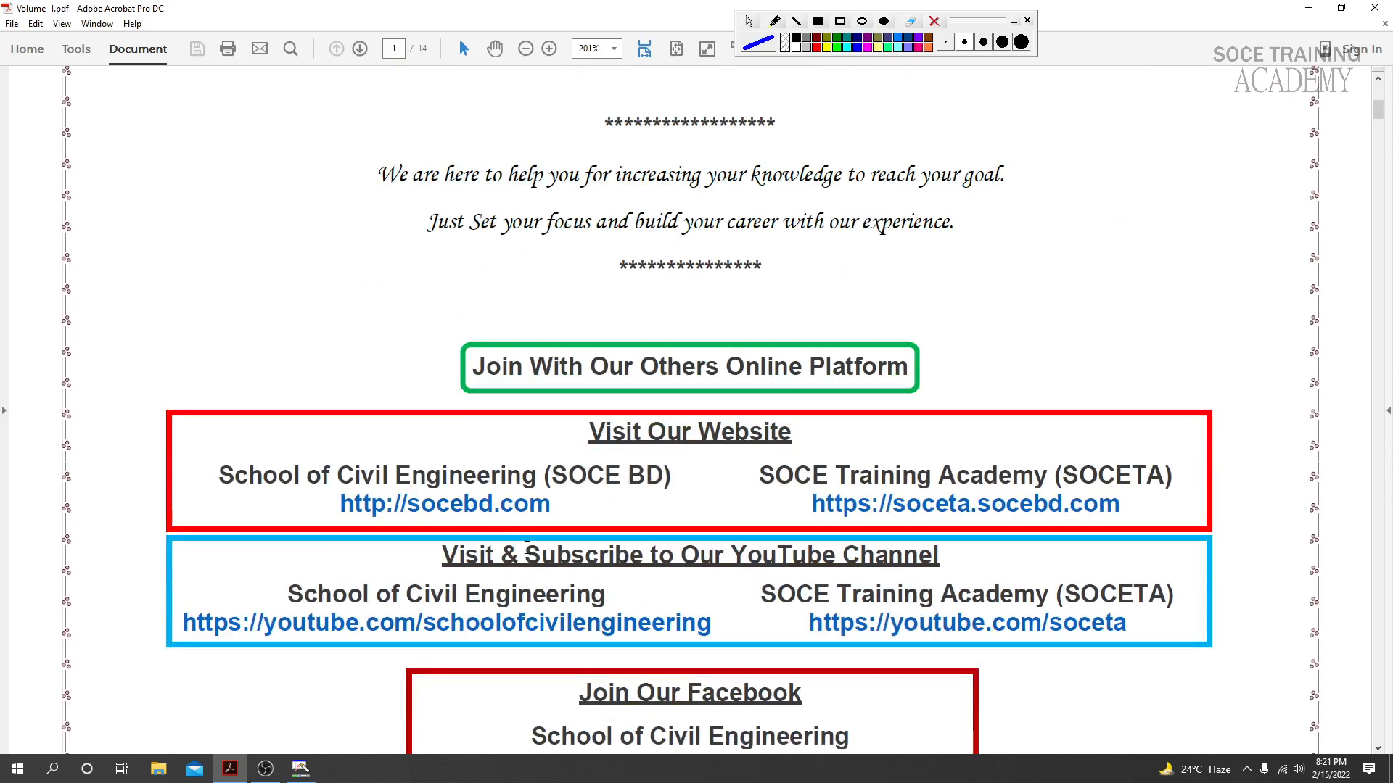
scroll("down", 3)
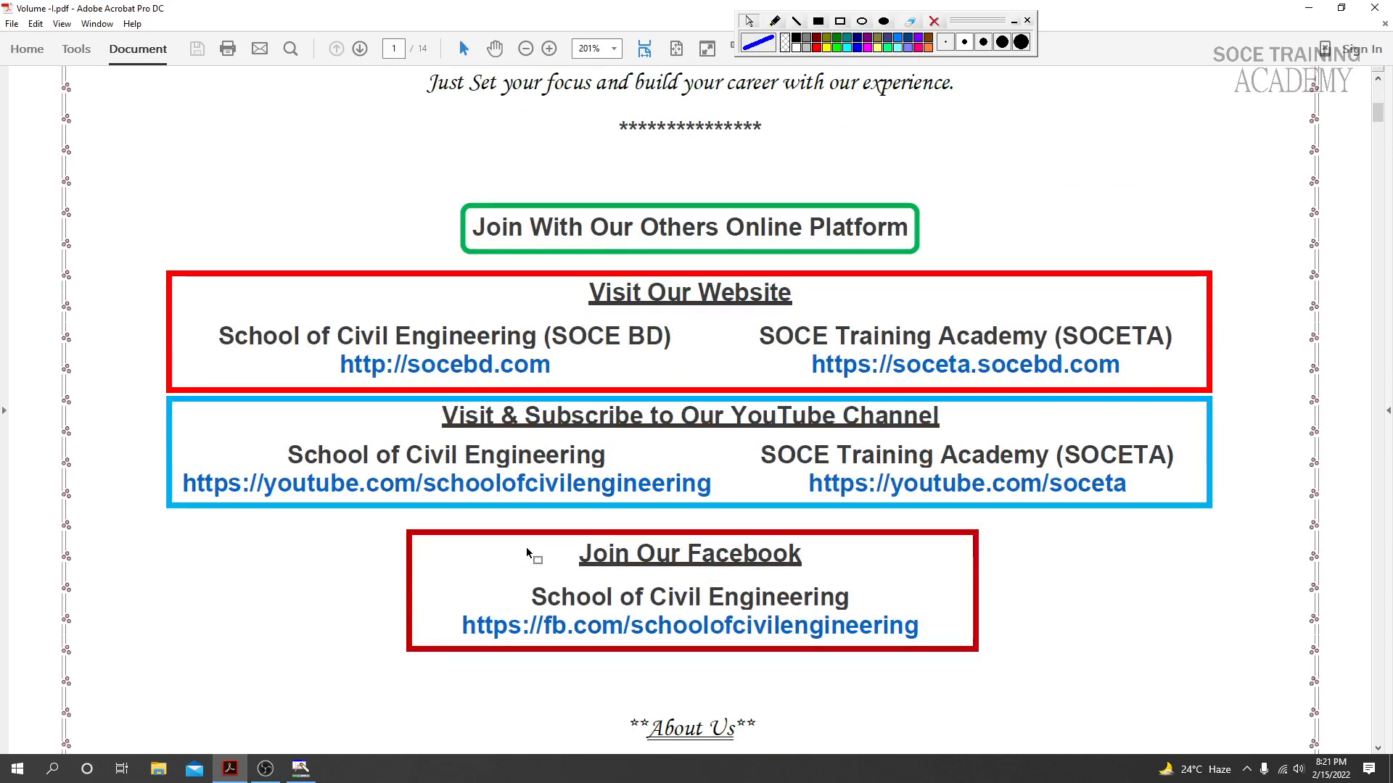
scroll("down", 3)
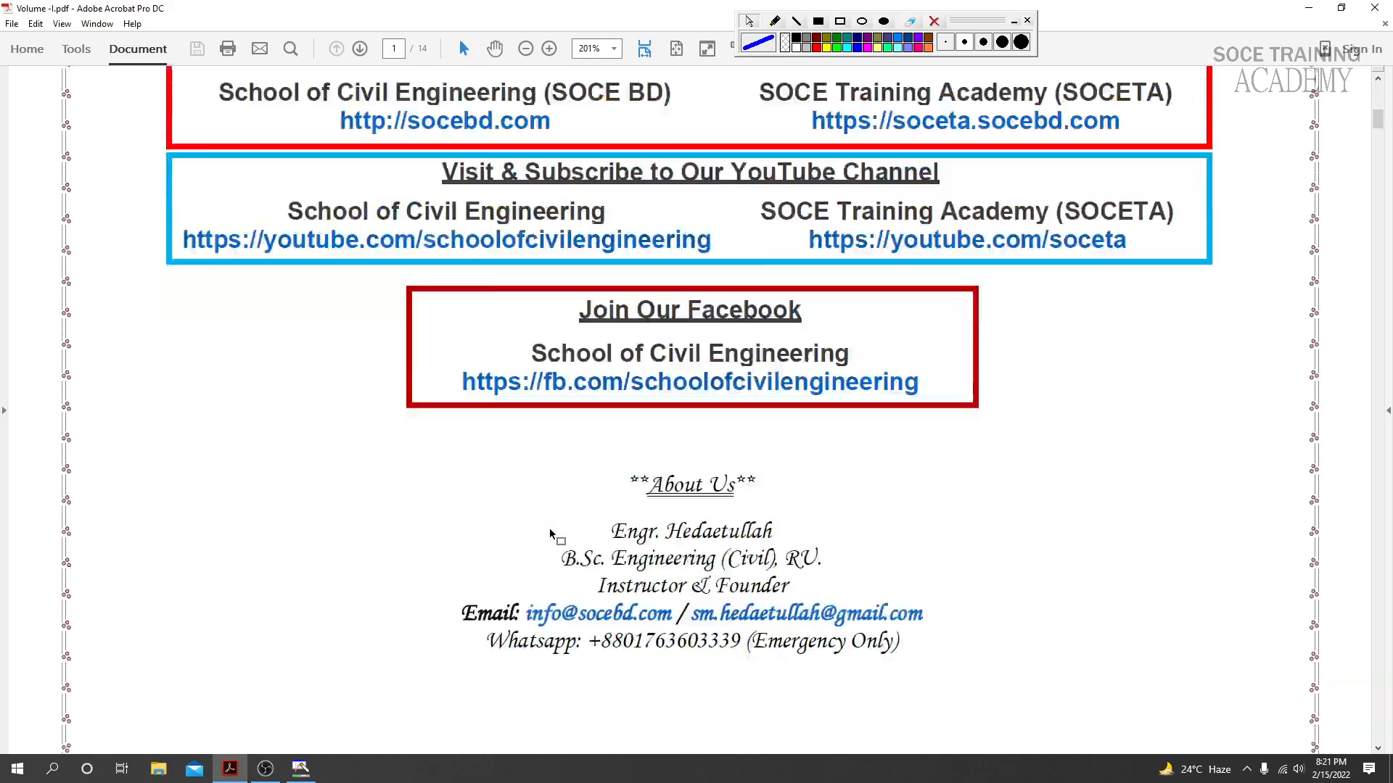
left_click(360, 49)
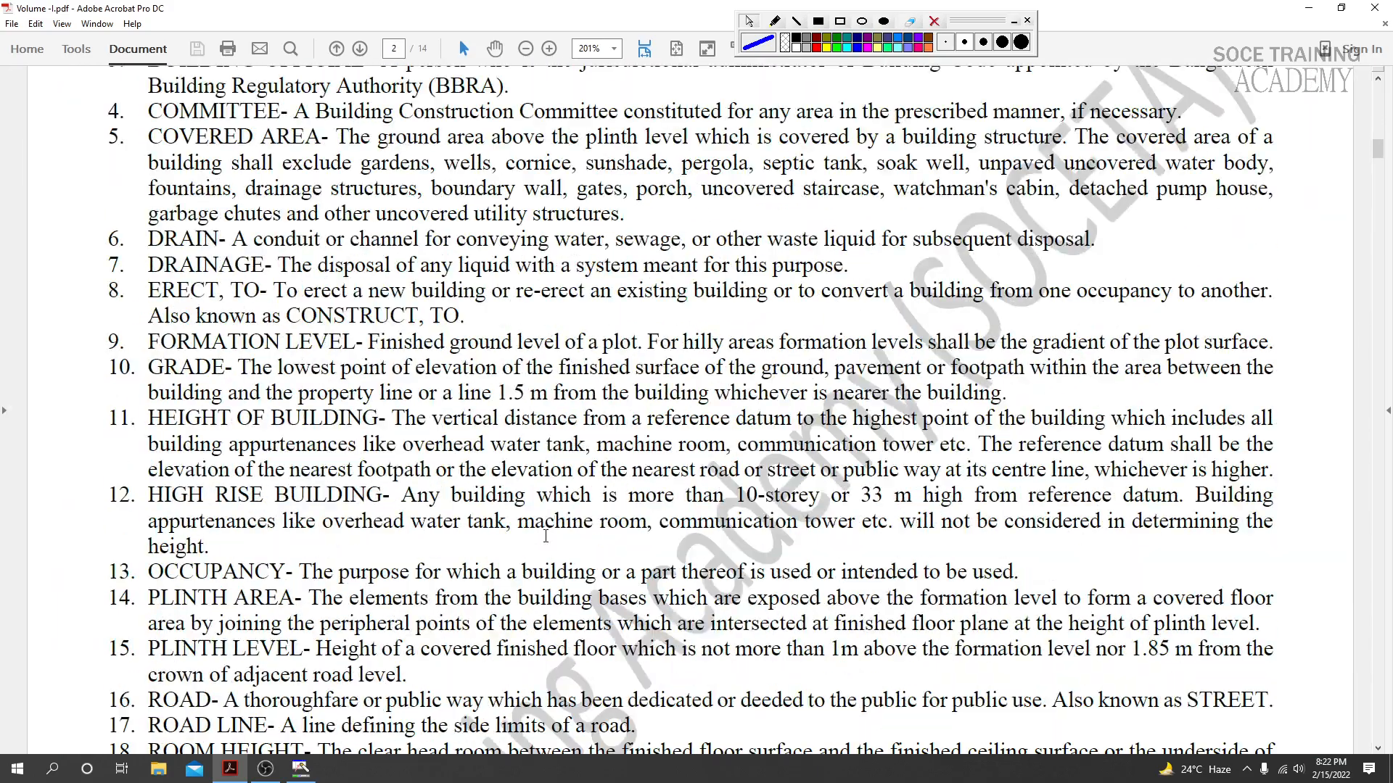
left_click(359, 48)
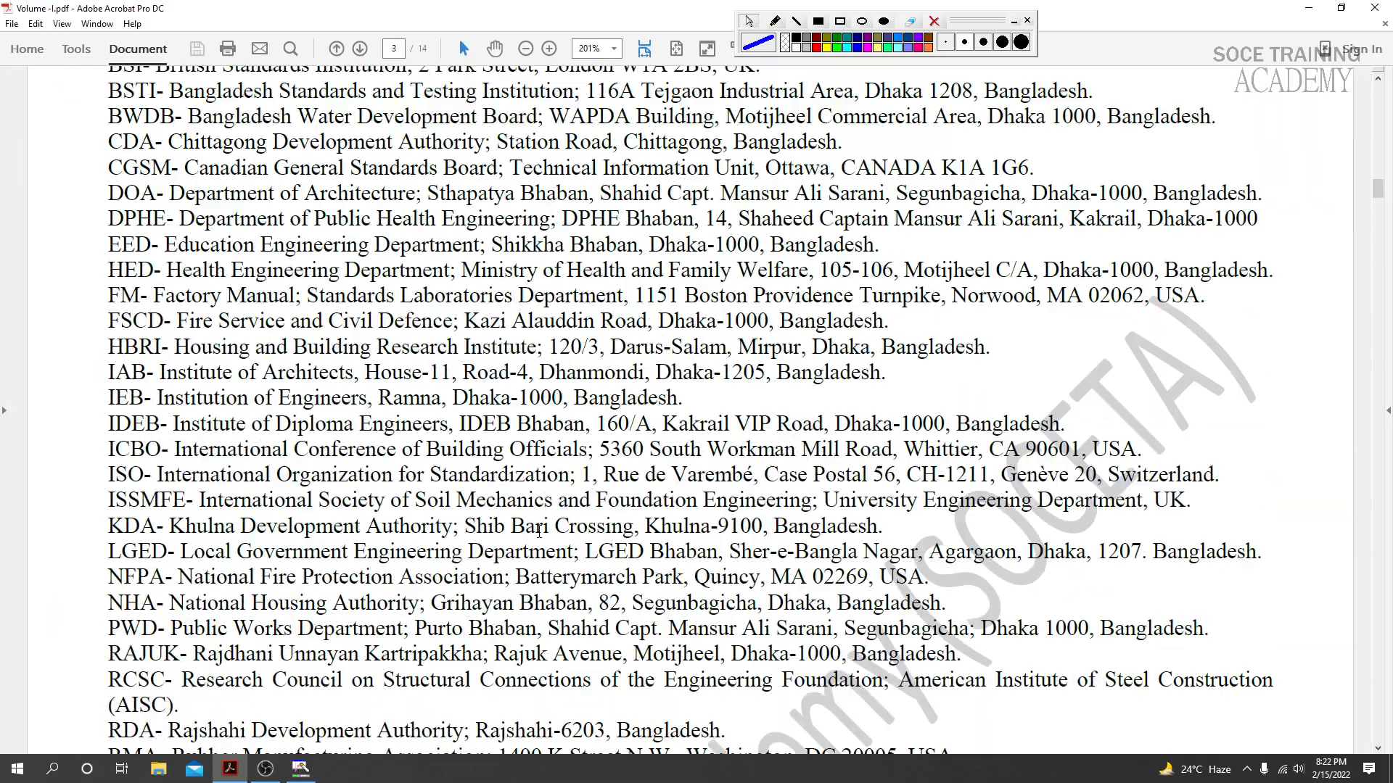
- Scroll to the section 1.5 definitions on page 4, then switch to the Volume PDFs folder
scroll("down", 3)
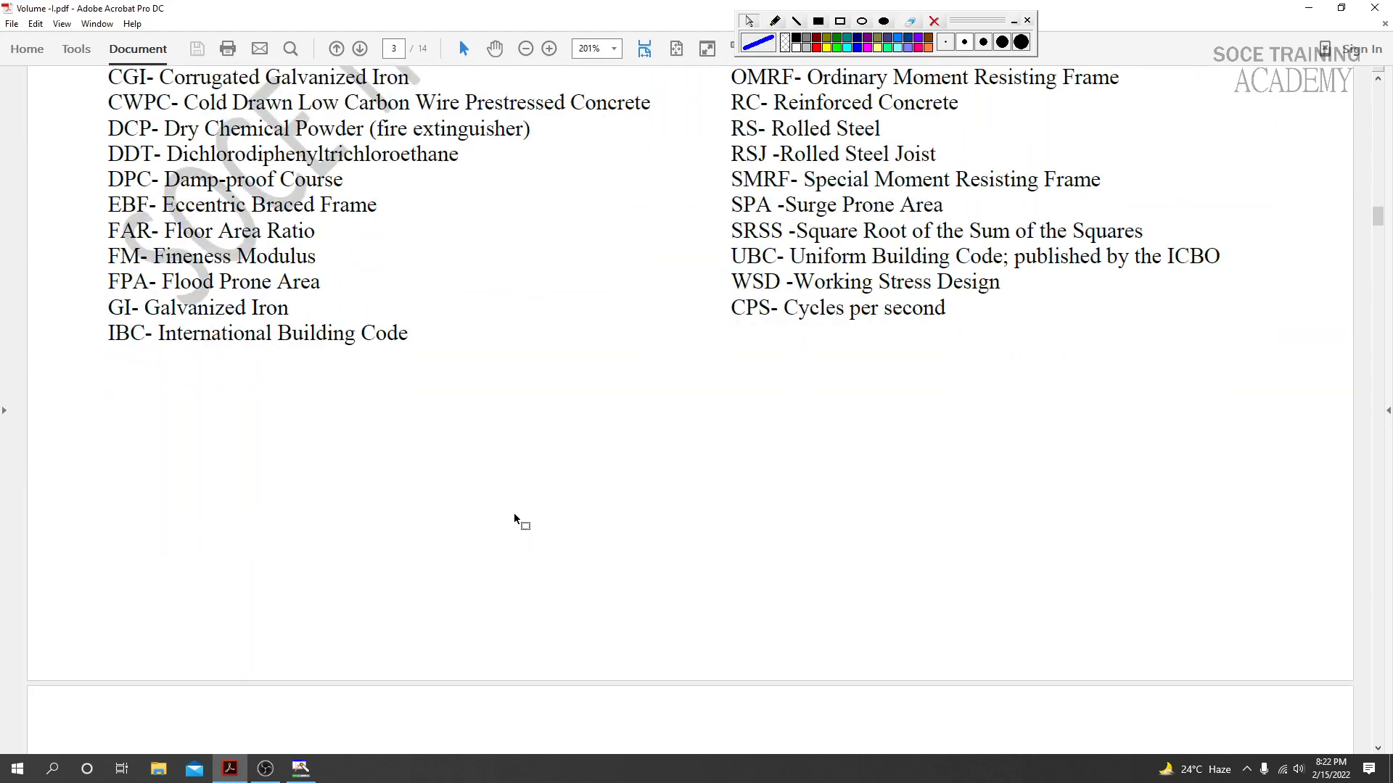
scroll("down", 3)
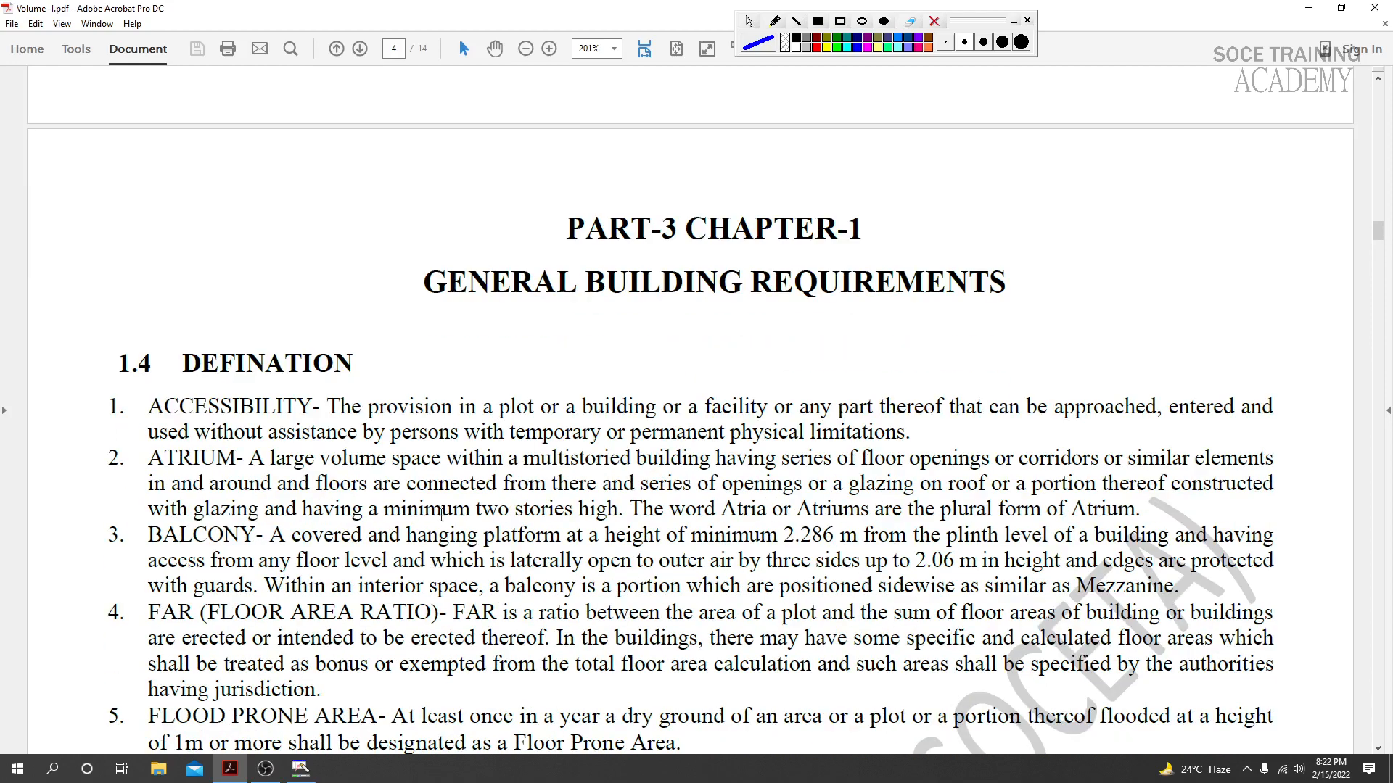
scroll("down", 3)
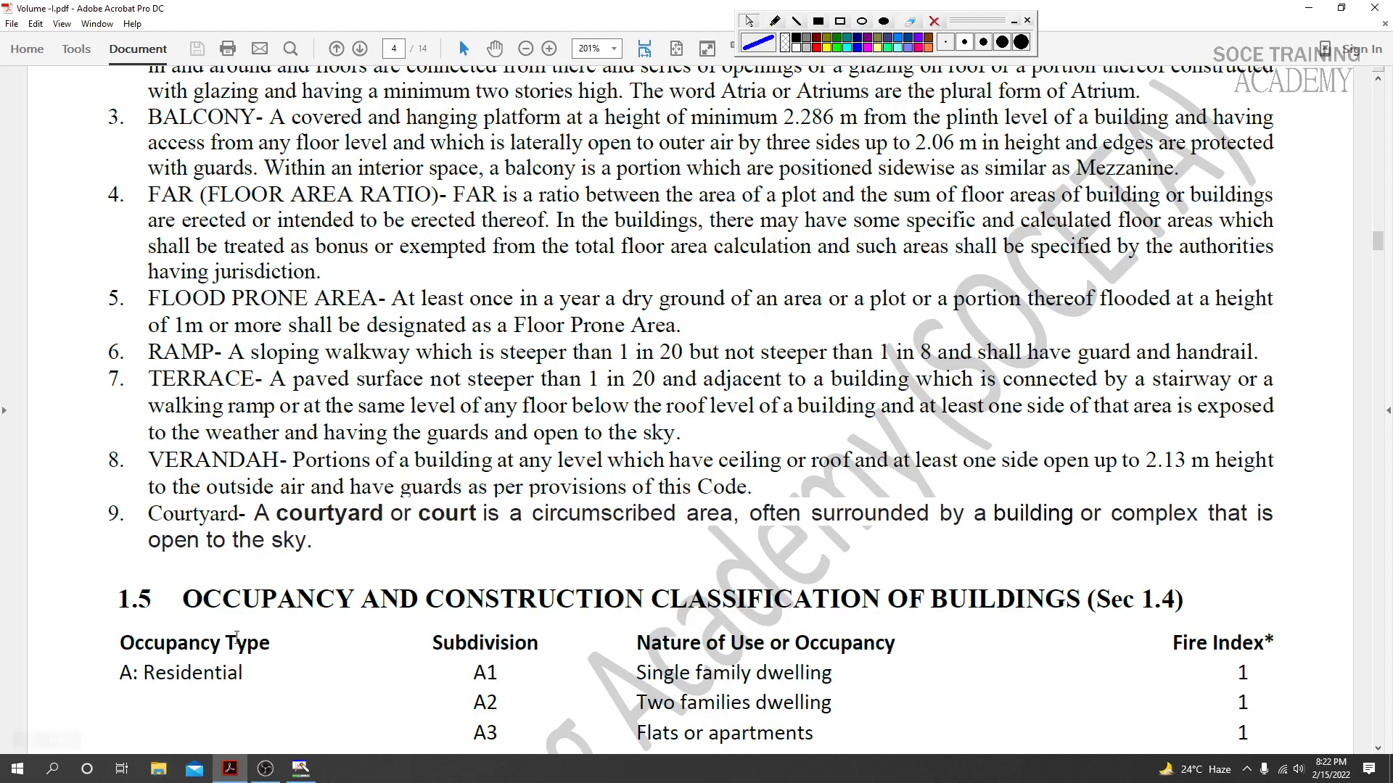
left_click(158, 768)
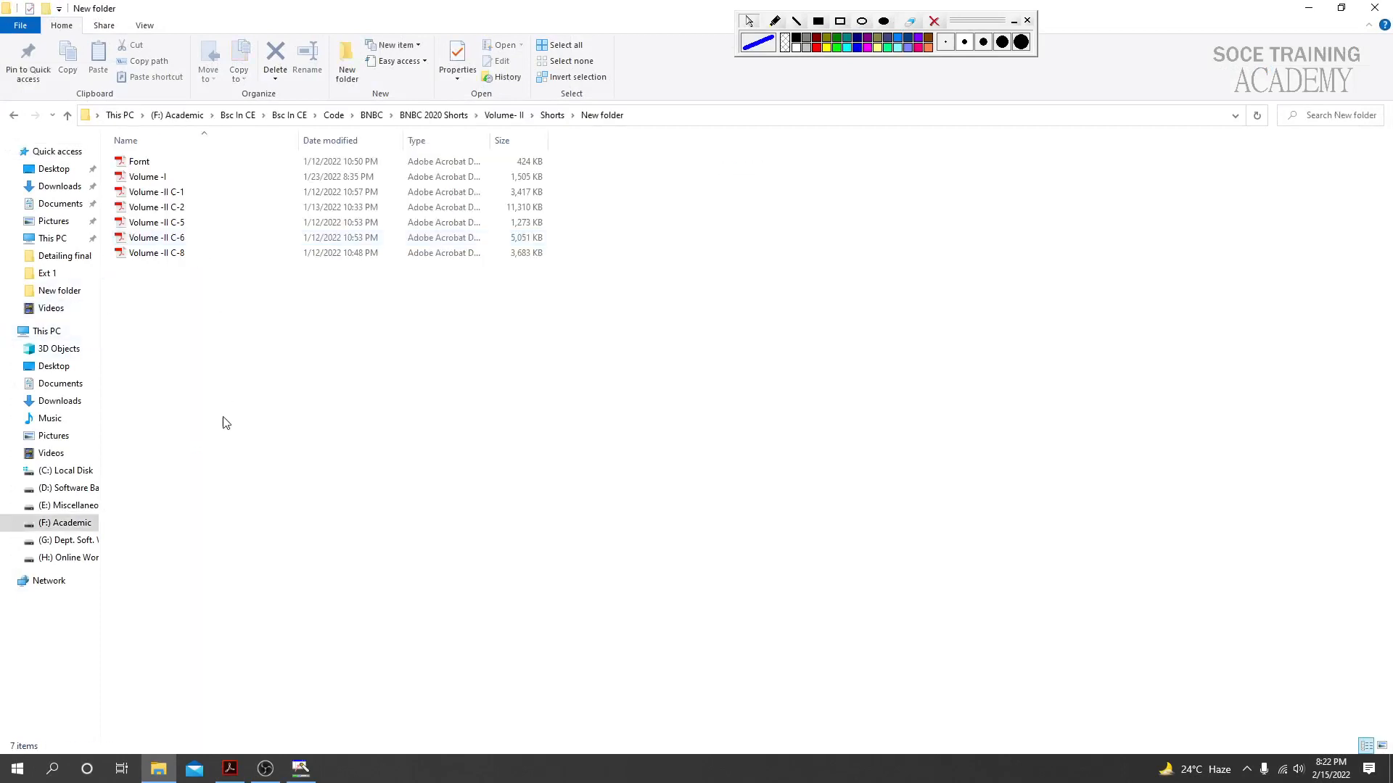
left_click(147, 177)
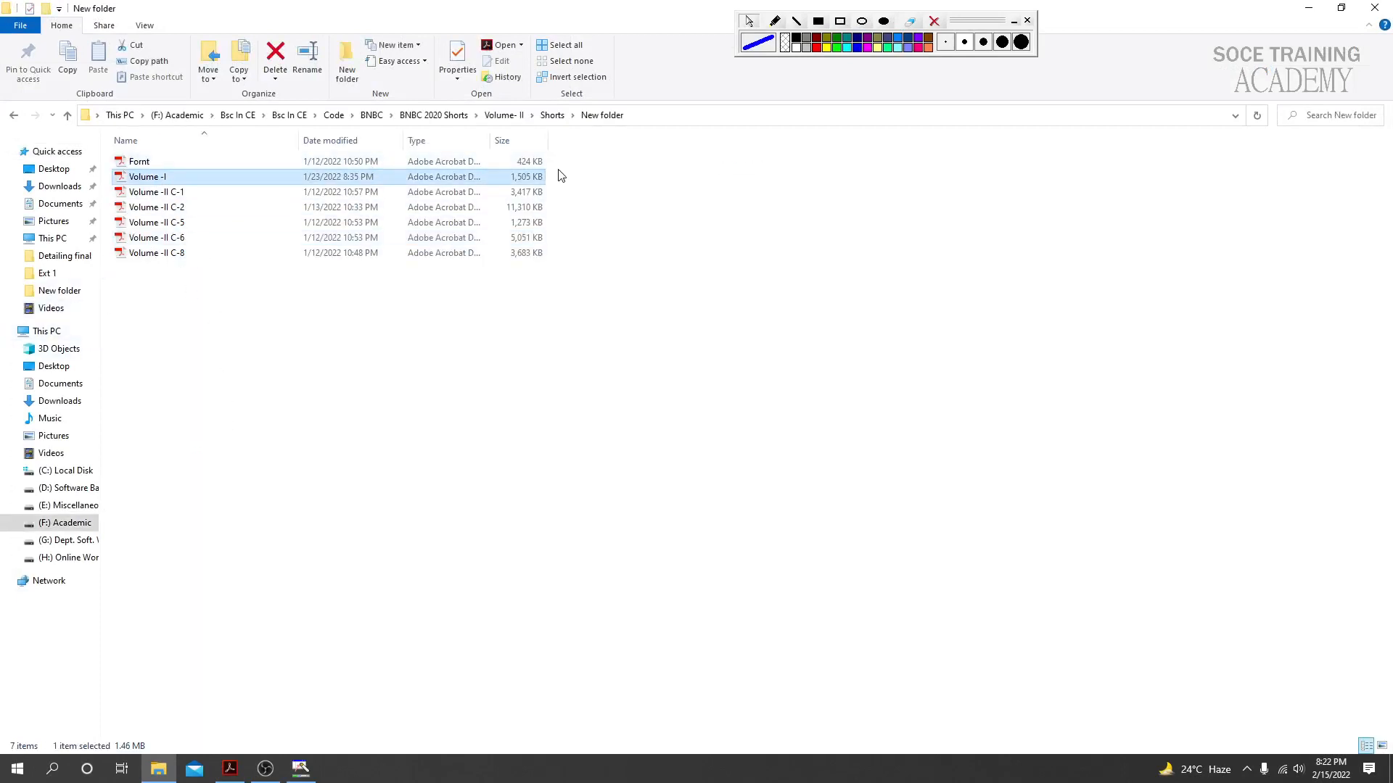
mouse_move(189, 192)
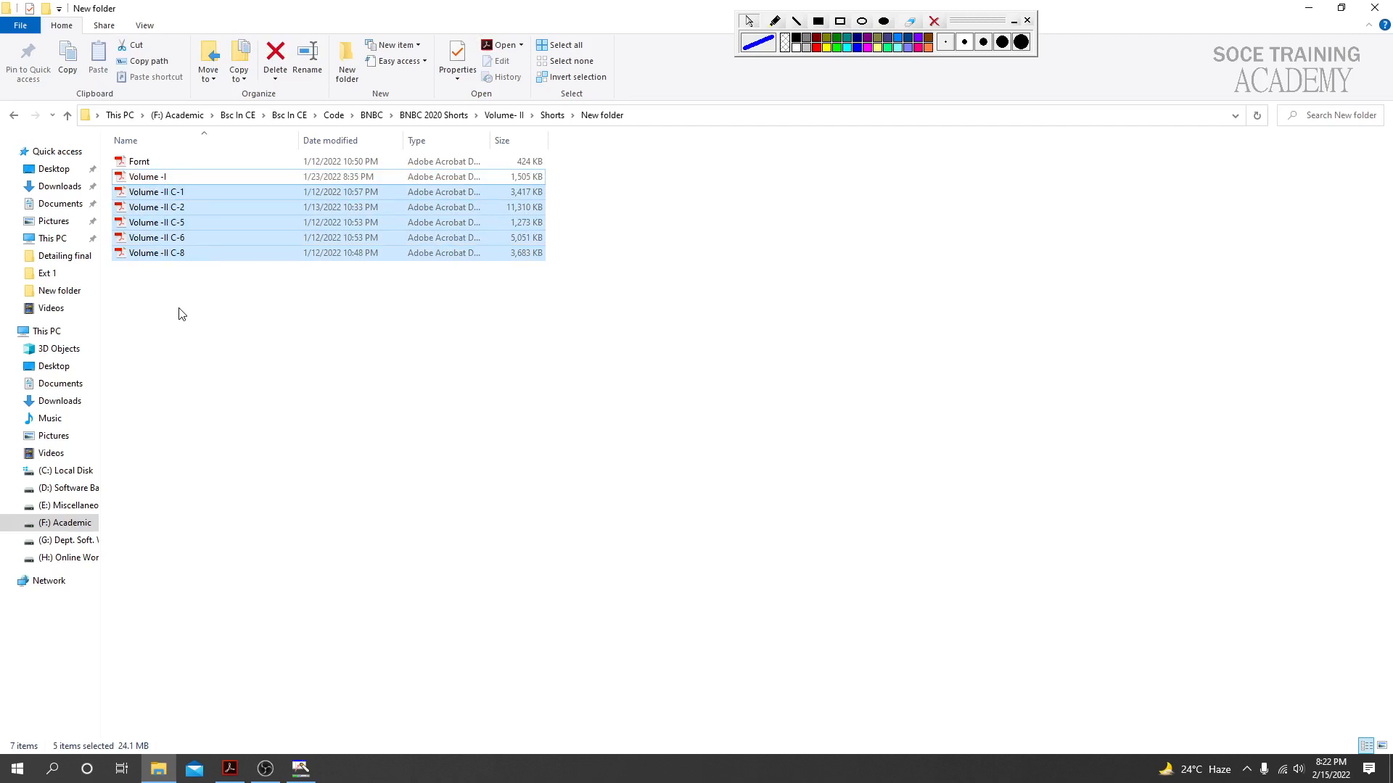
left_click(157, 192)
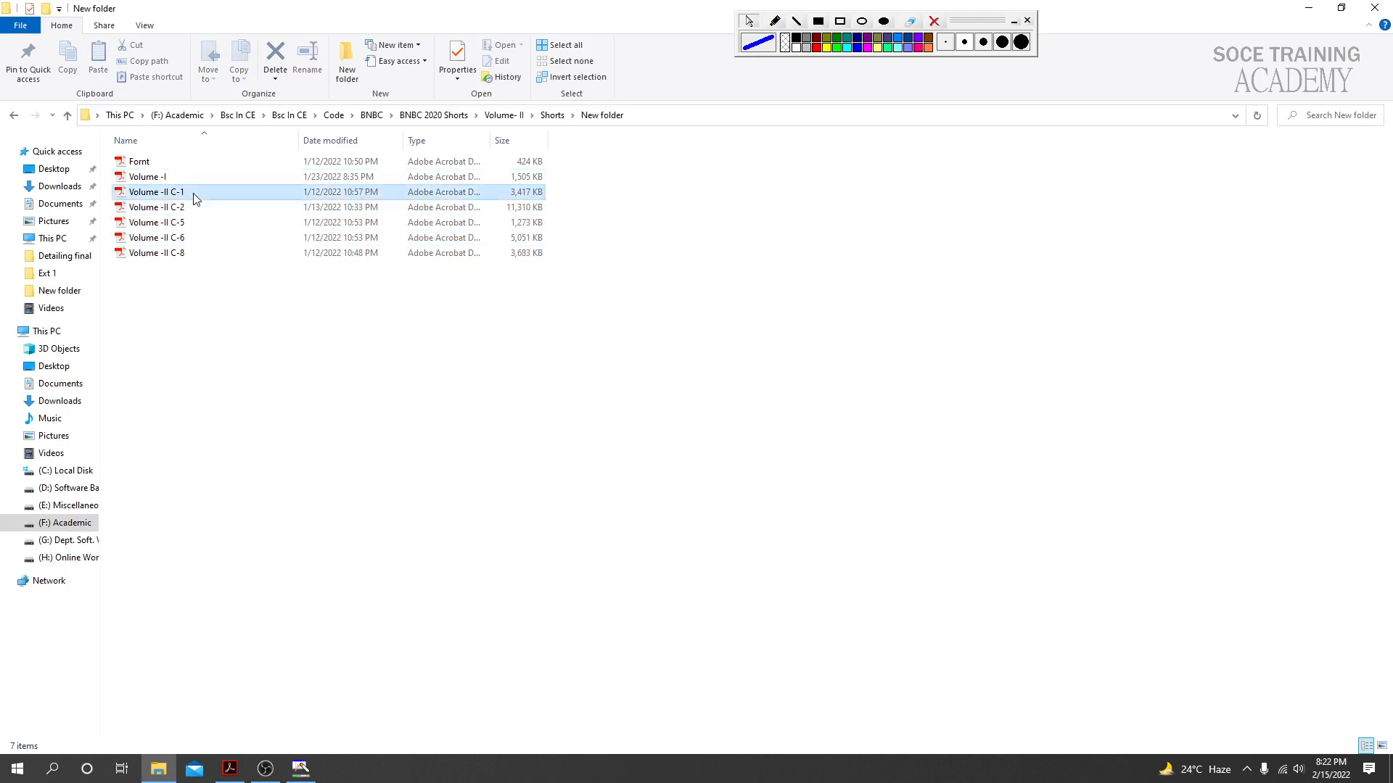
left_click(157, 206)
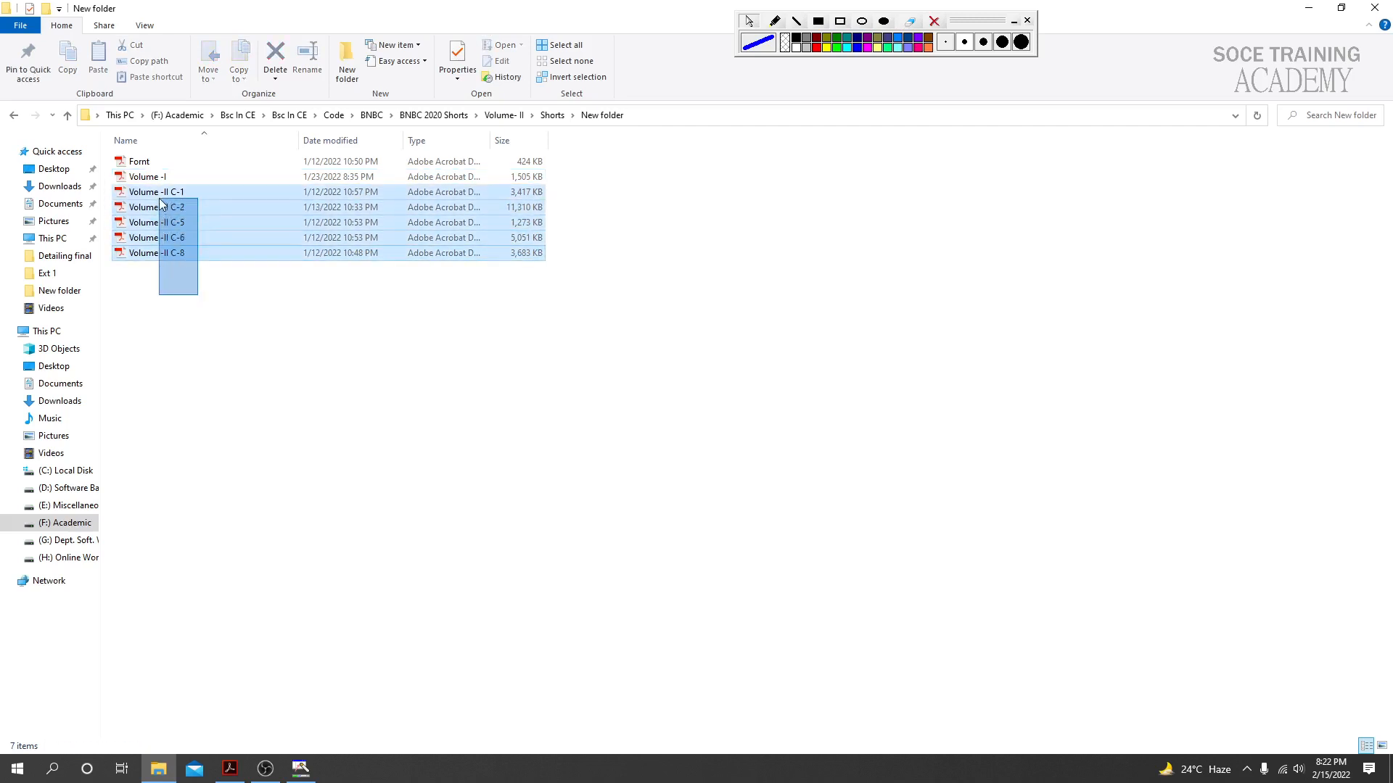
left_click(181, 303)
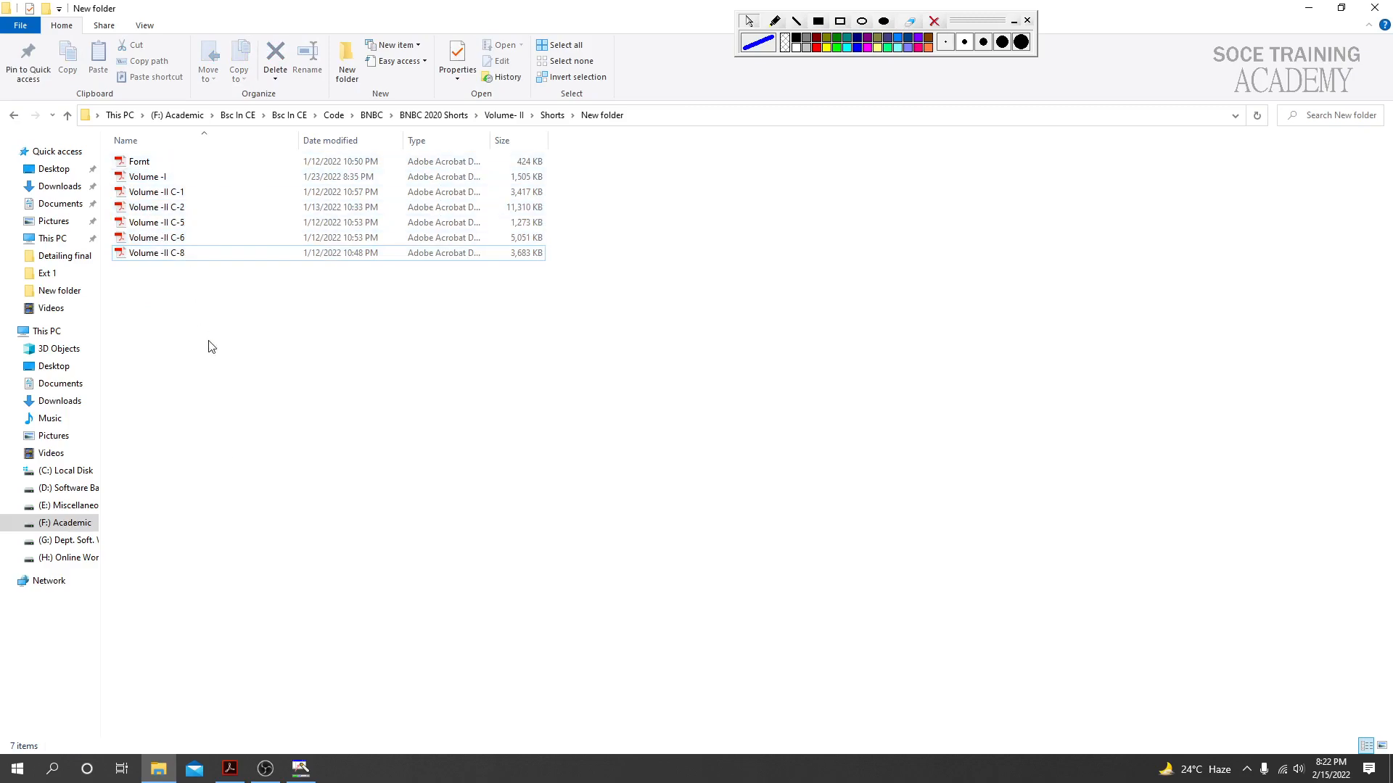
- Return to Volume-I and scroll to page 5's road, formation level and plinth level clauses
double_click(147, 176)
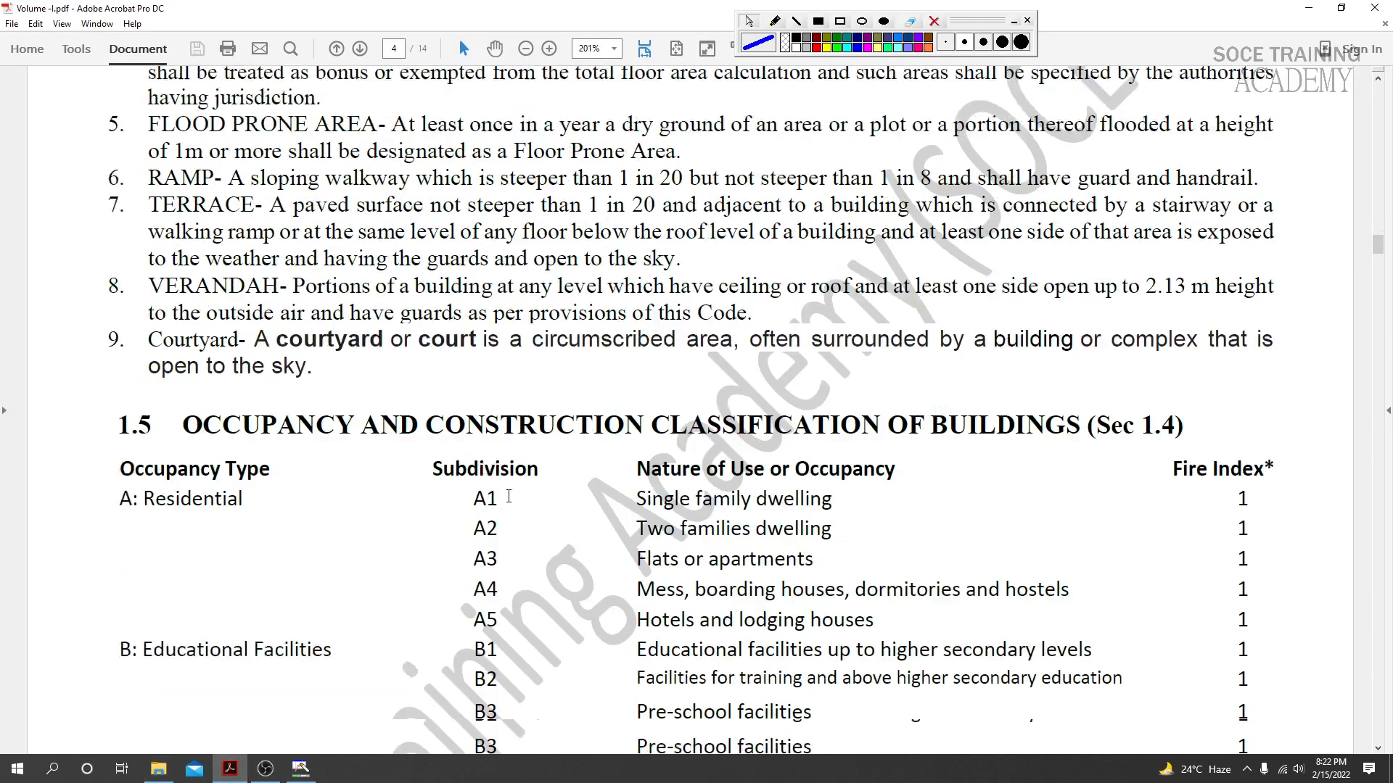
left_click(360, 49)
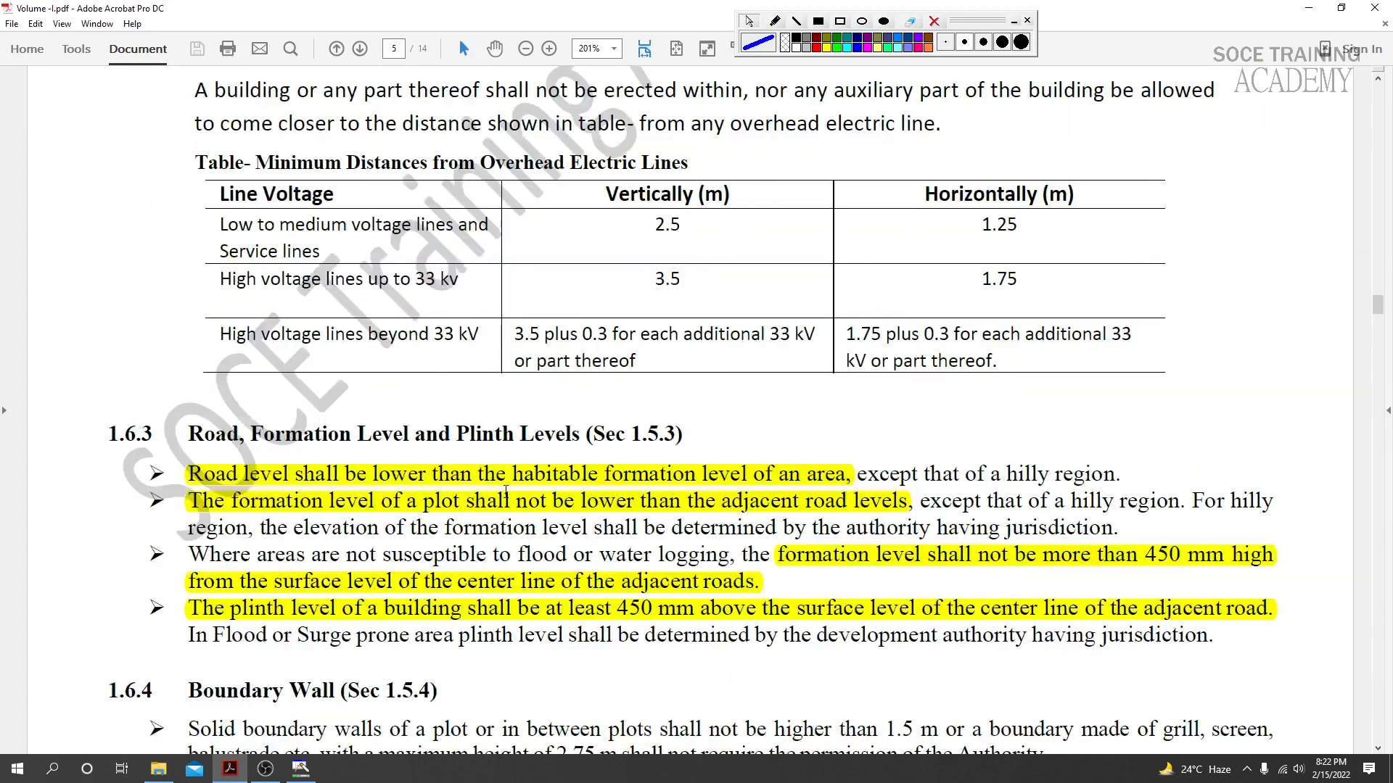
scroll("up", 3)
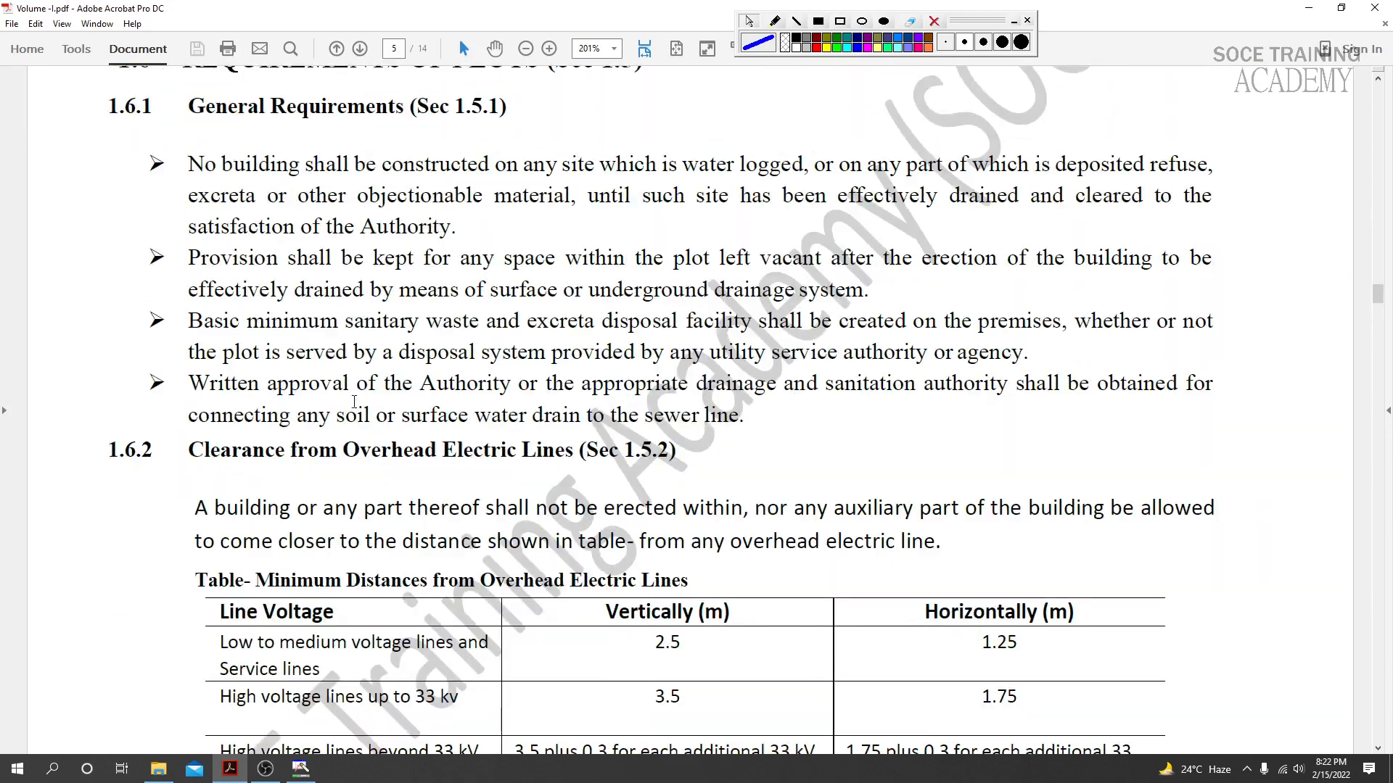
scroll("up", 3)
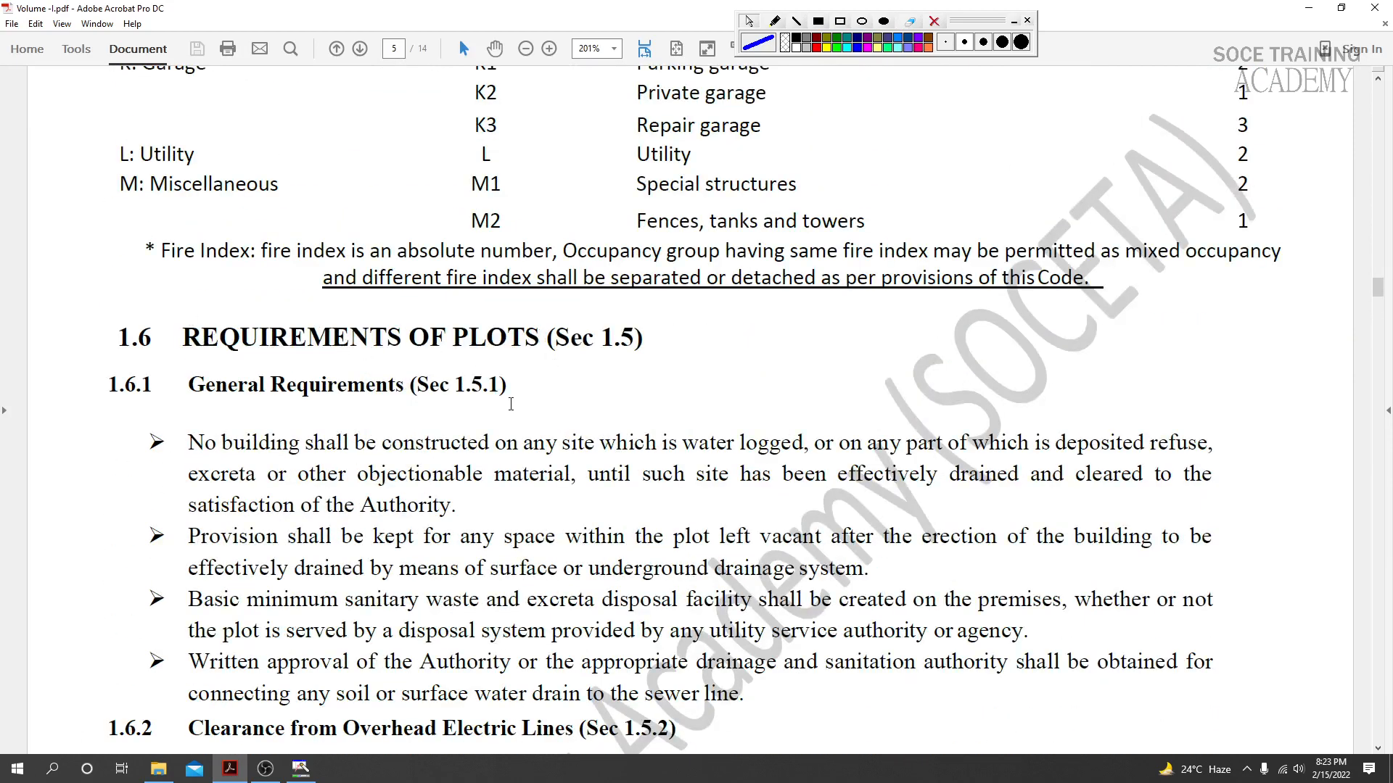
scroll("up", 3)
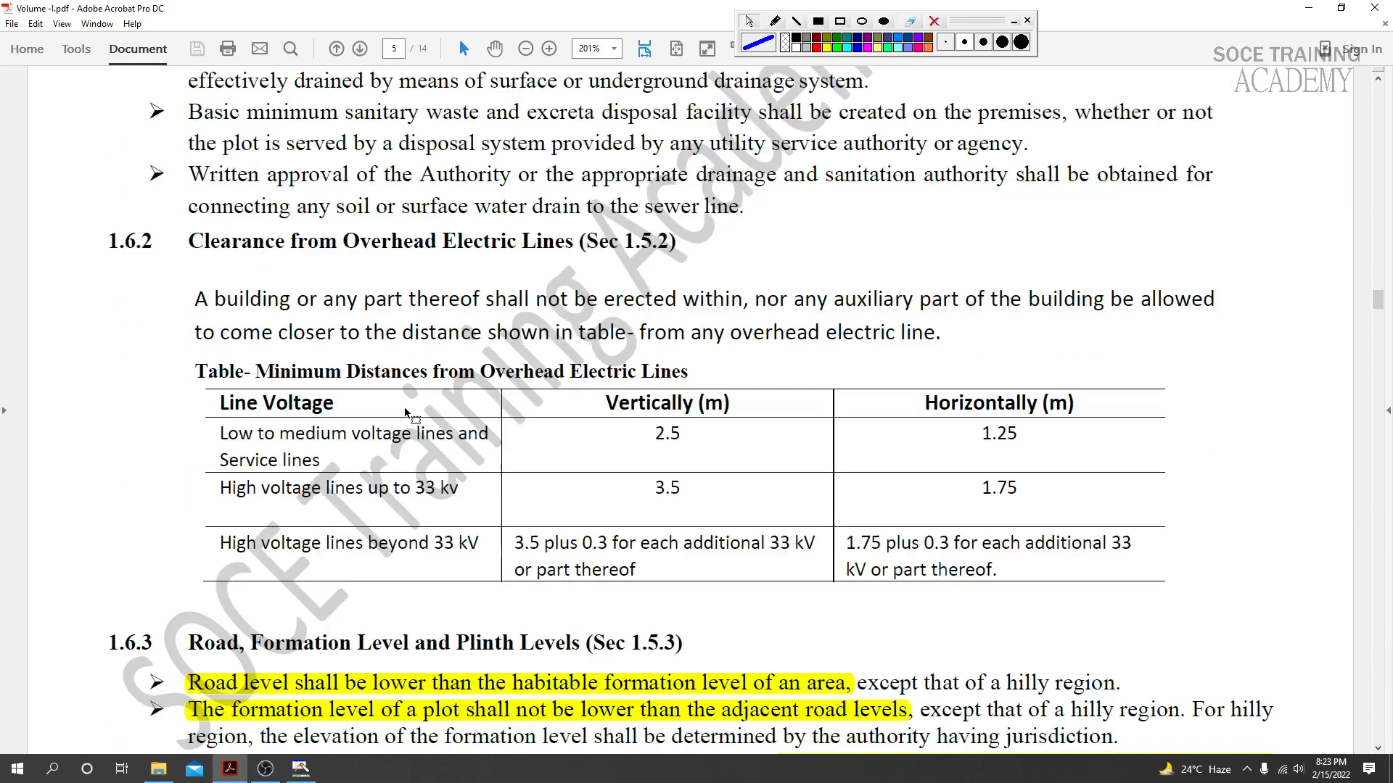
mouse_move(519, 253)
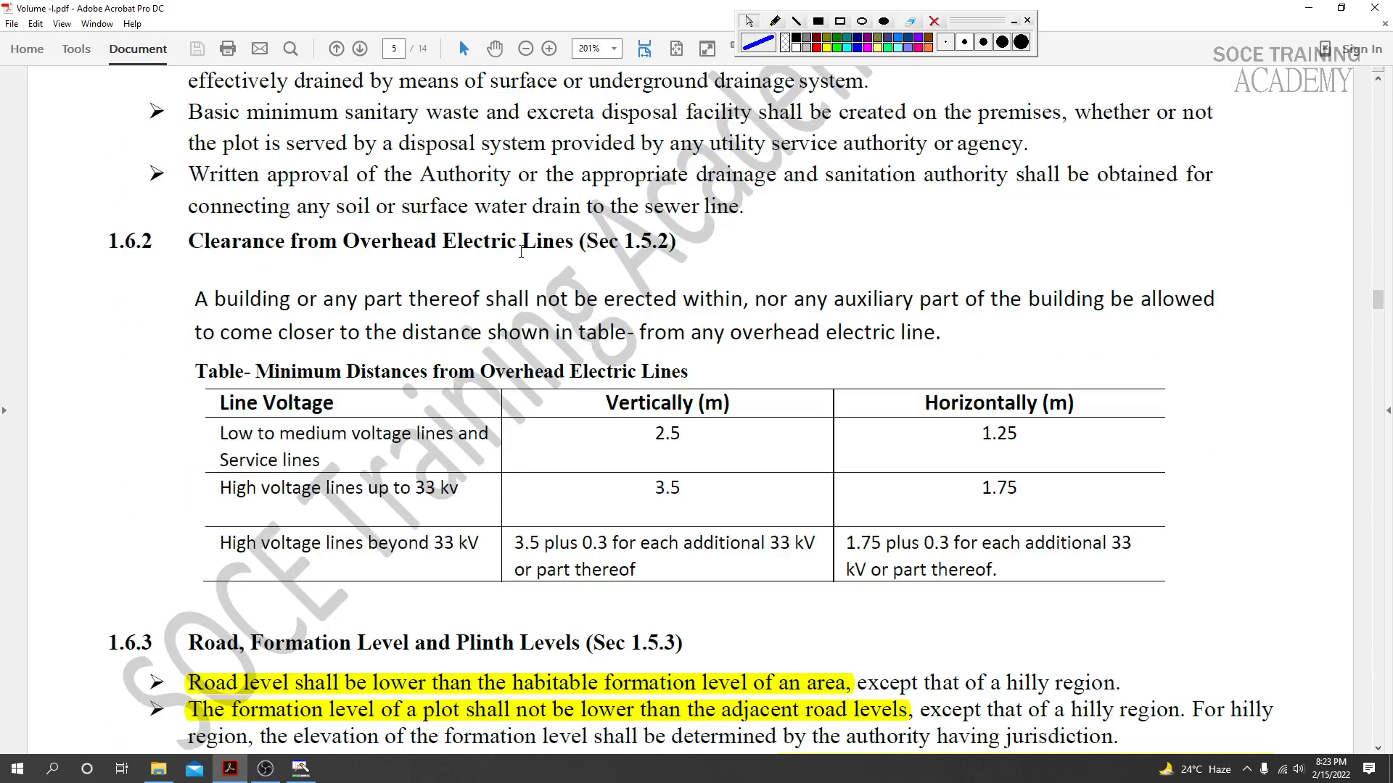
scroll("down", 3)
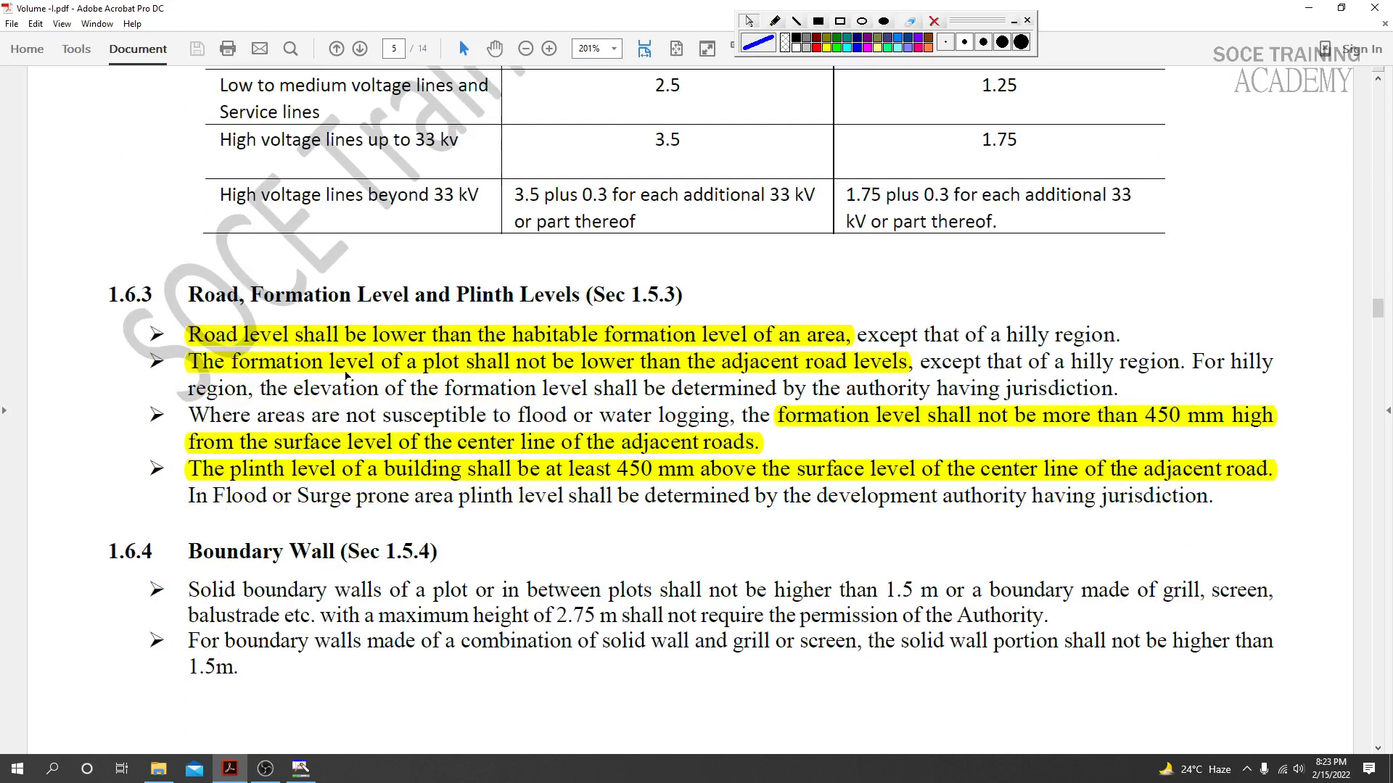
mouse_move(184, 291)
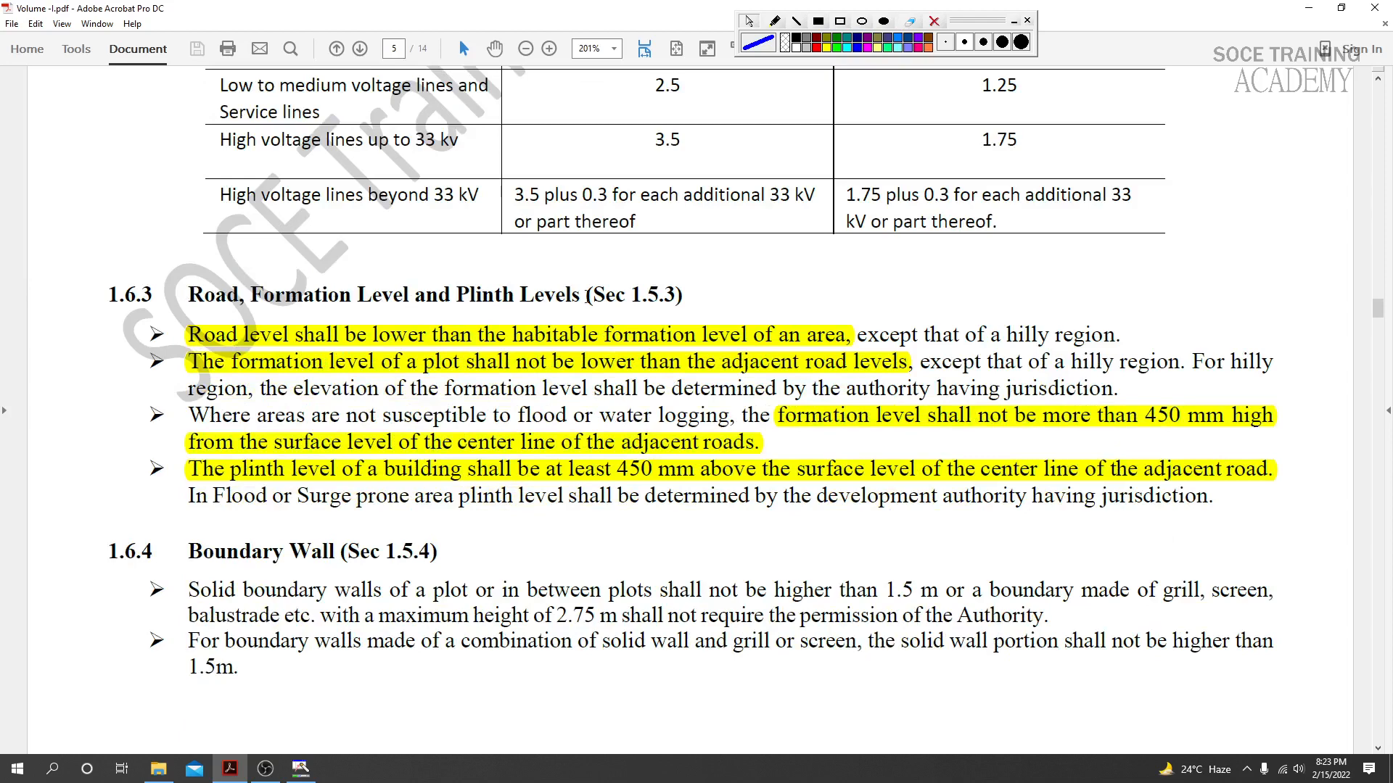
scroll("down", 3)
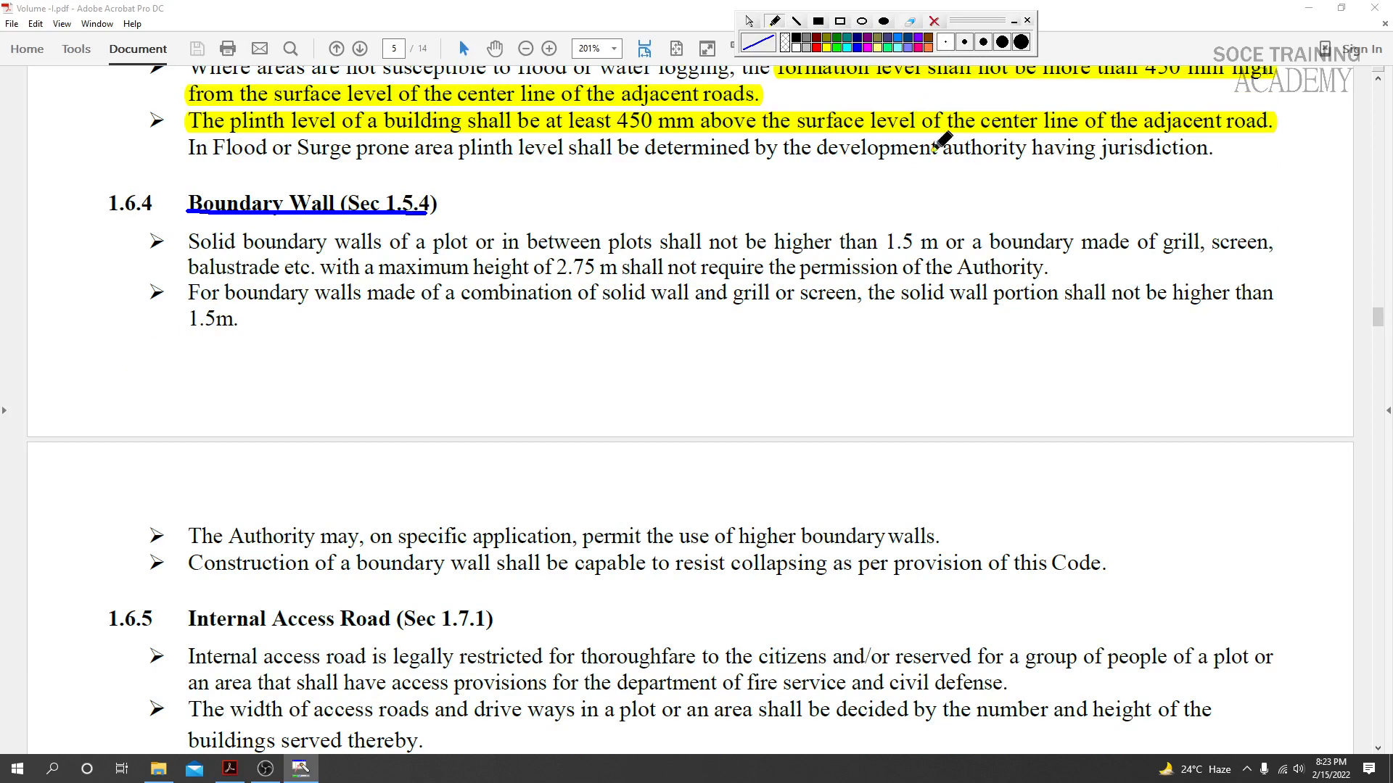
- Scroll page 5 down and back to the underlined Boundary Wall (Sec 1.5.4) section
scroll("down", 3)
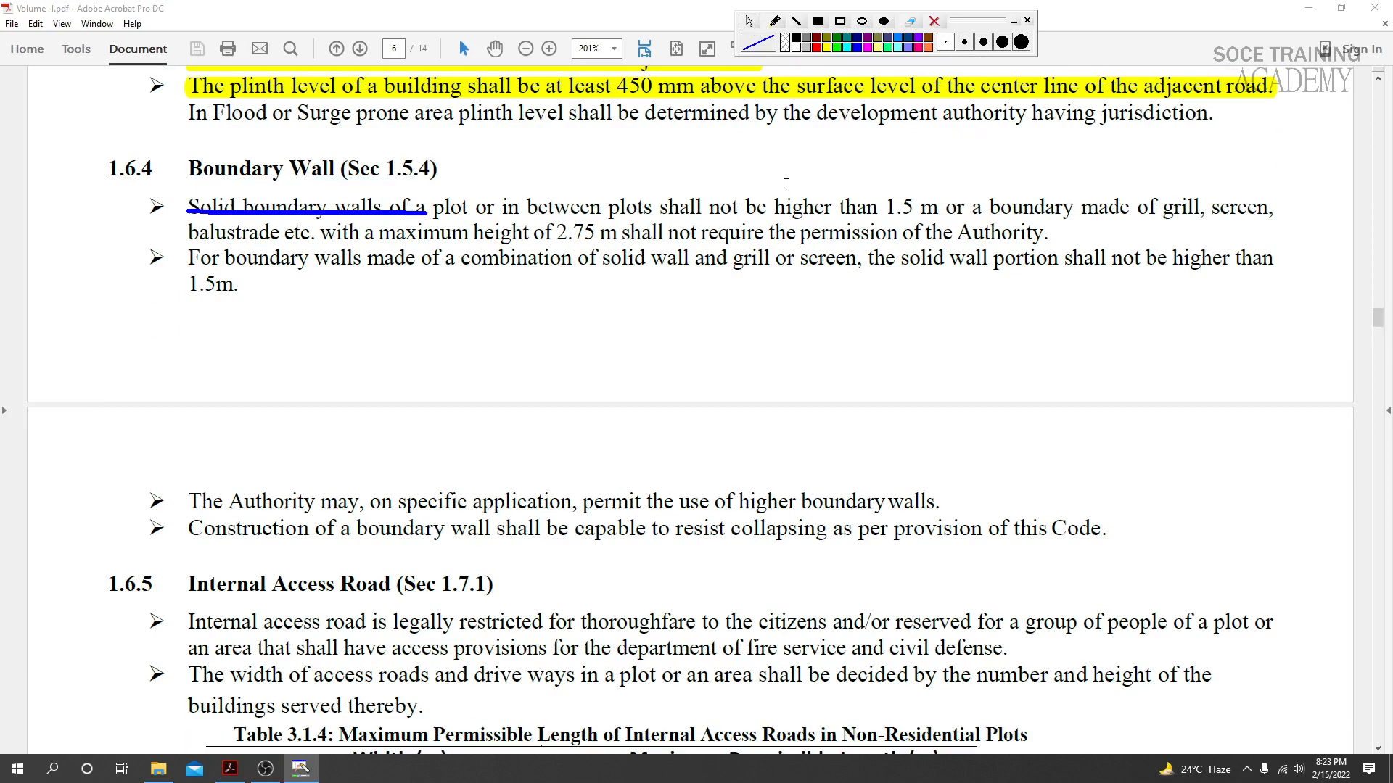
scroll("up", 3)
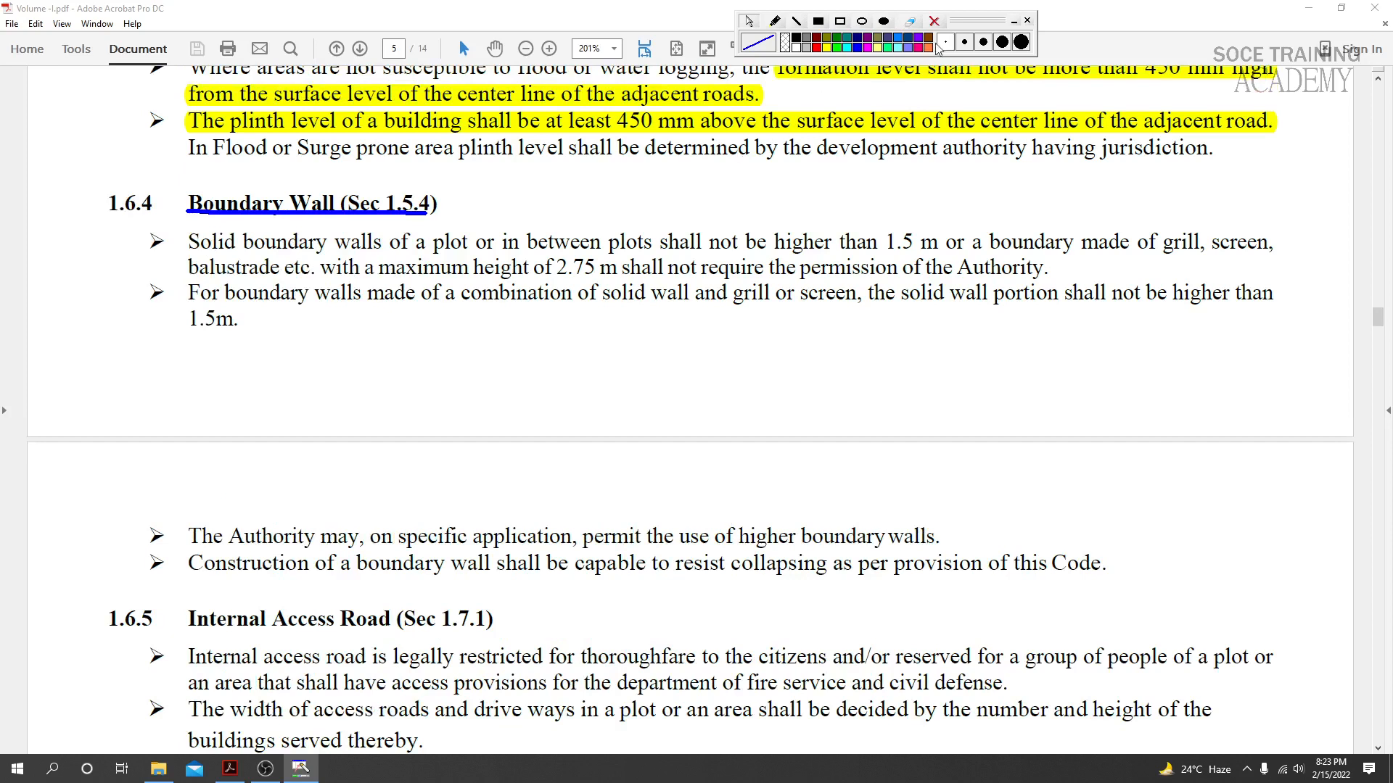
mouse_move(949, 62)
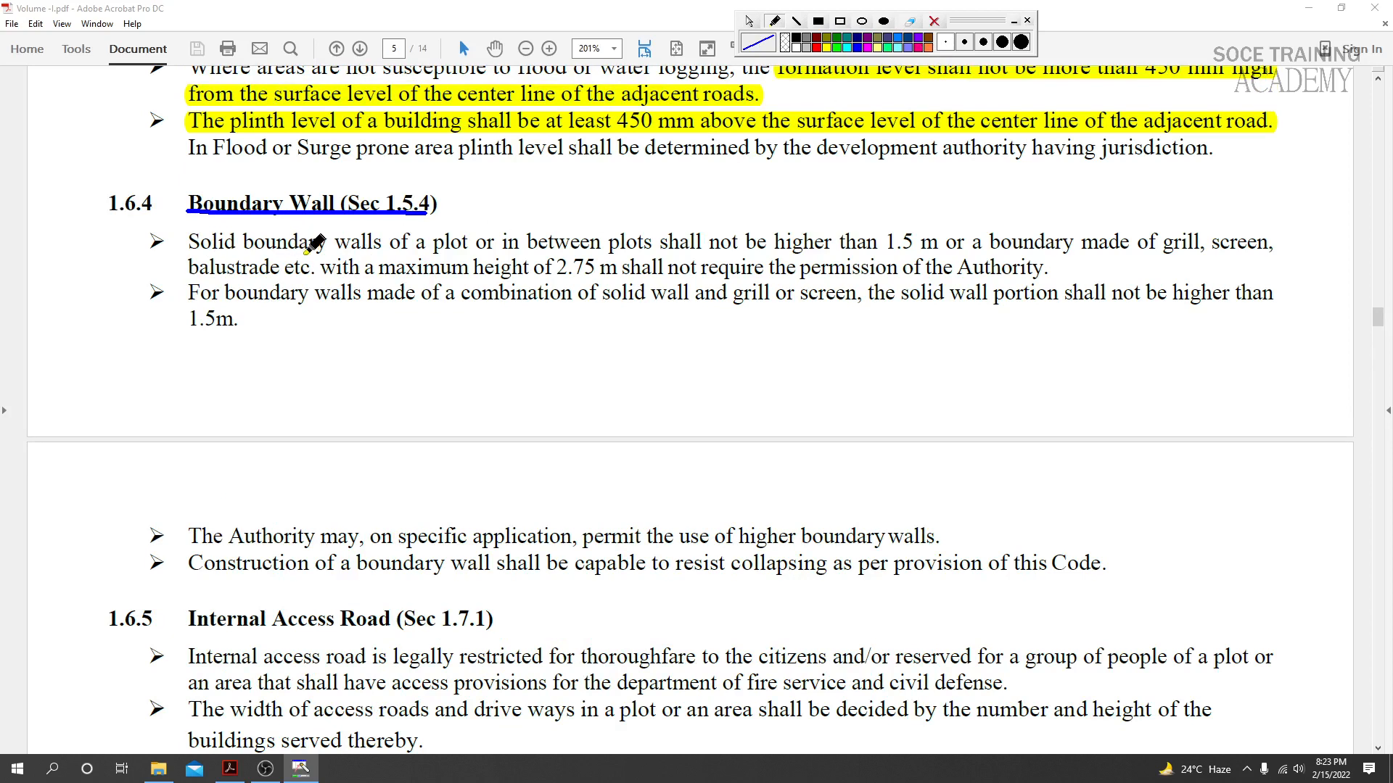
mouse_move(389, 369)
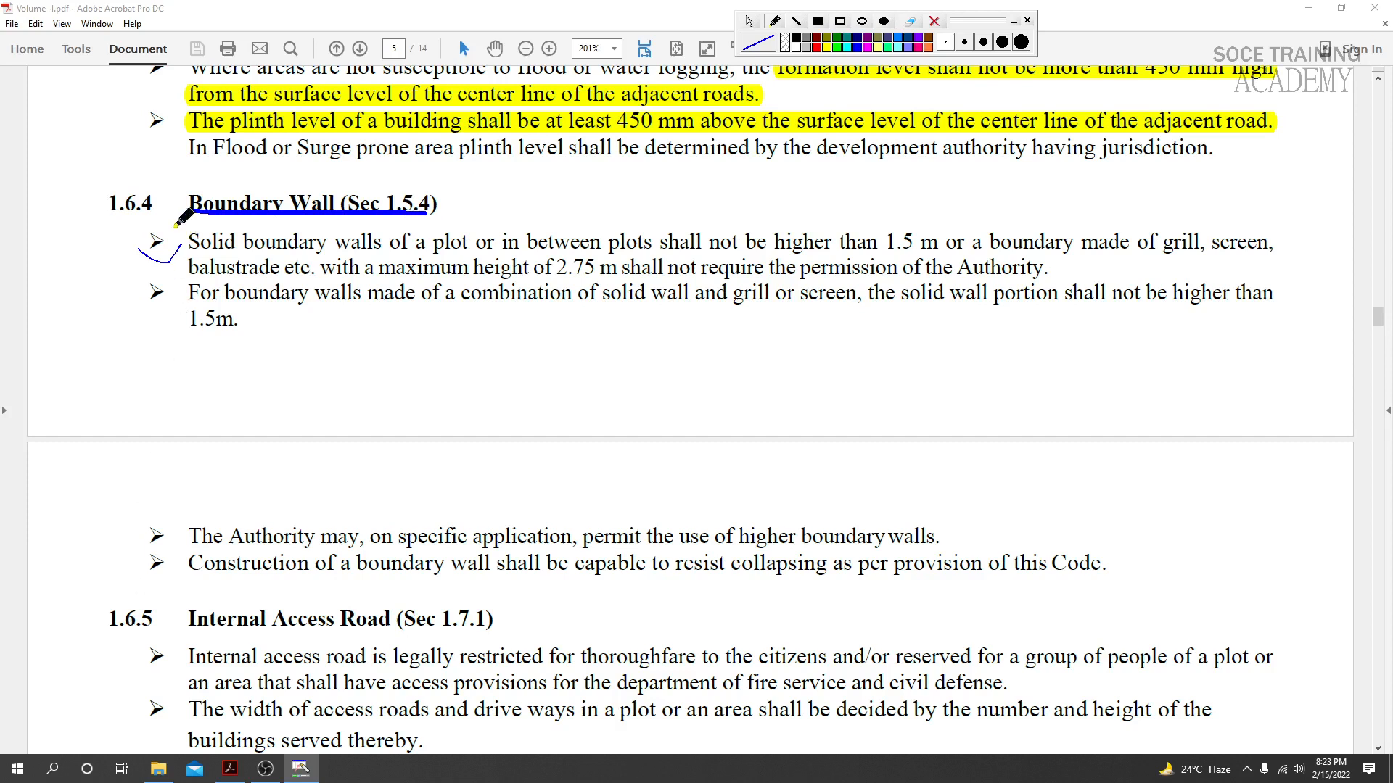
mouse_move(229, 444)
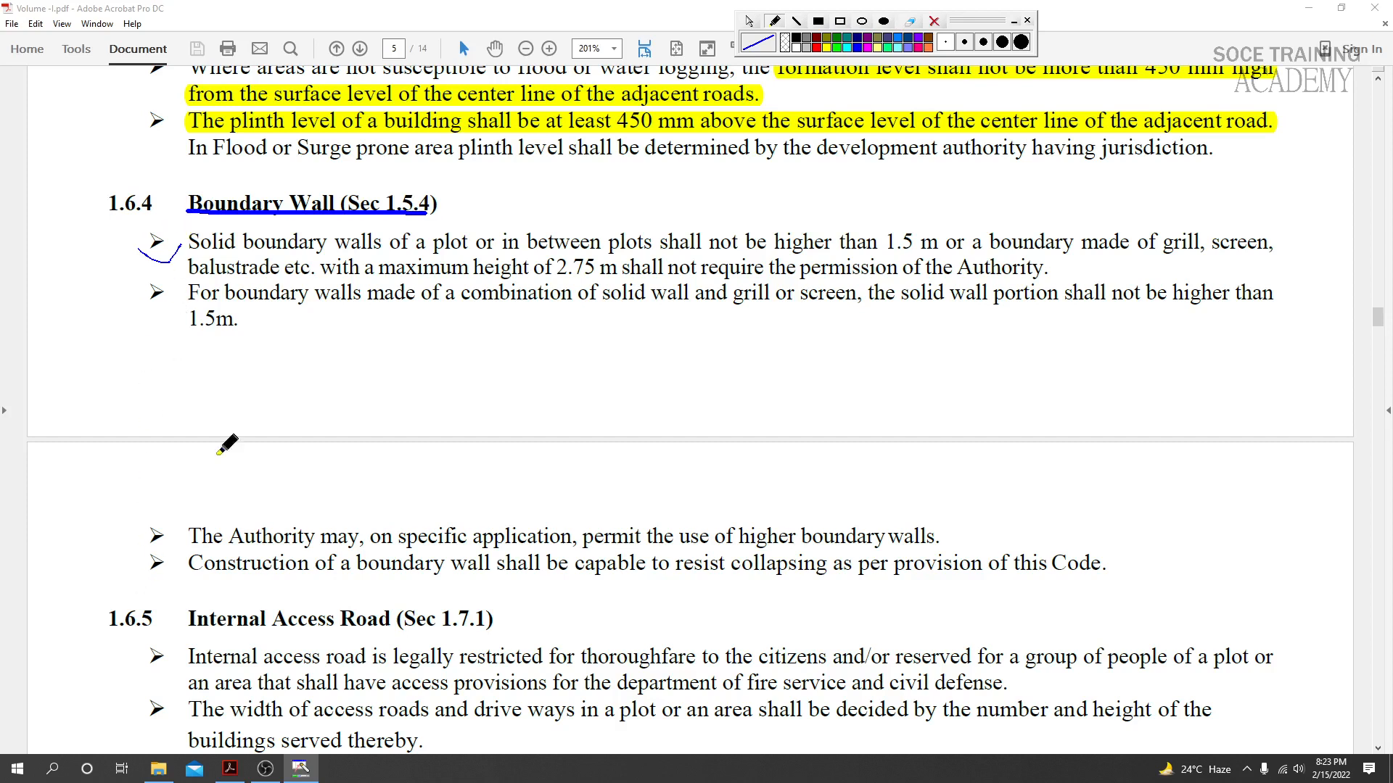
mouse_move(423, 247)
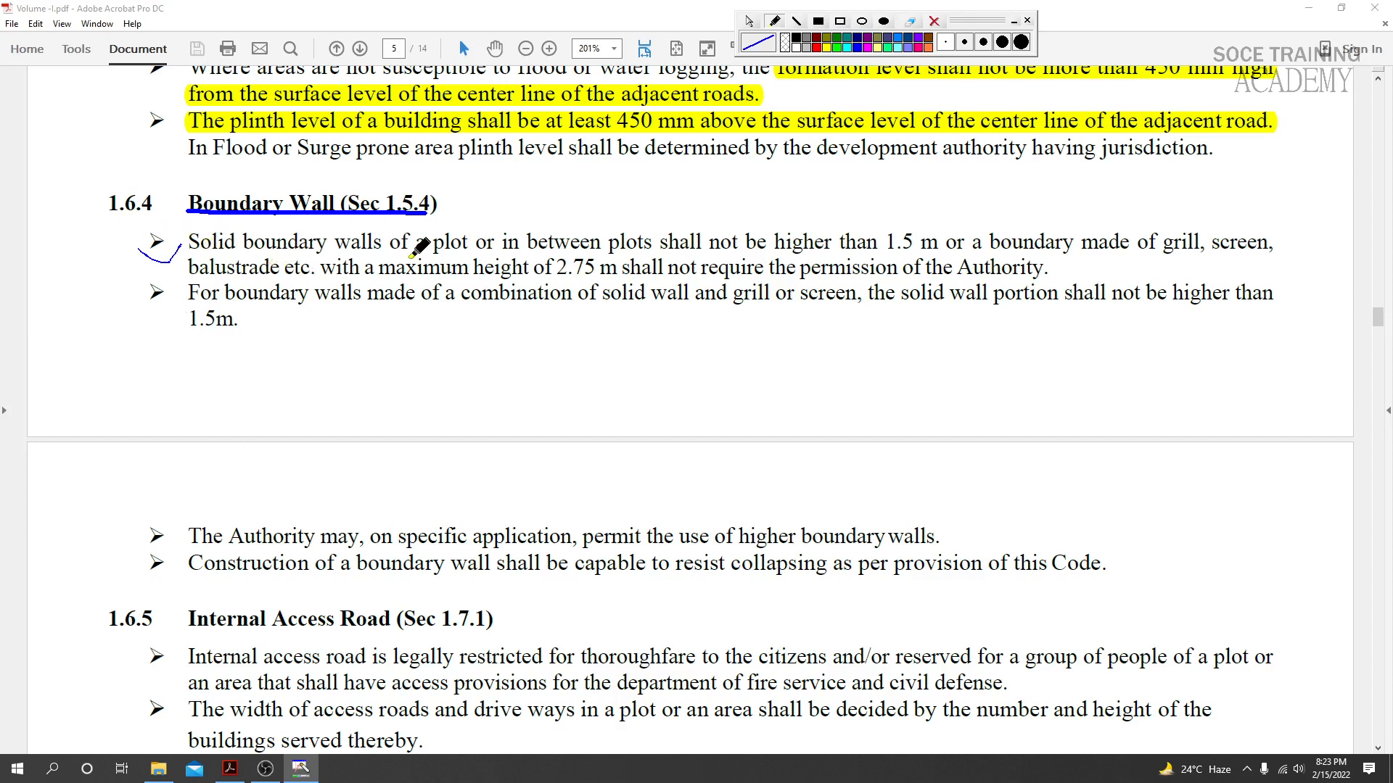
mouse_move(504, 278)
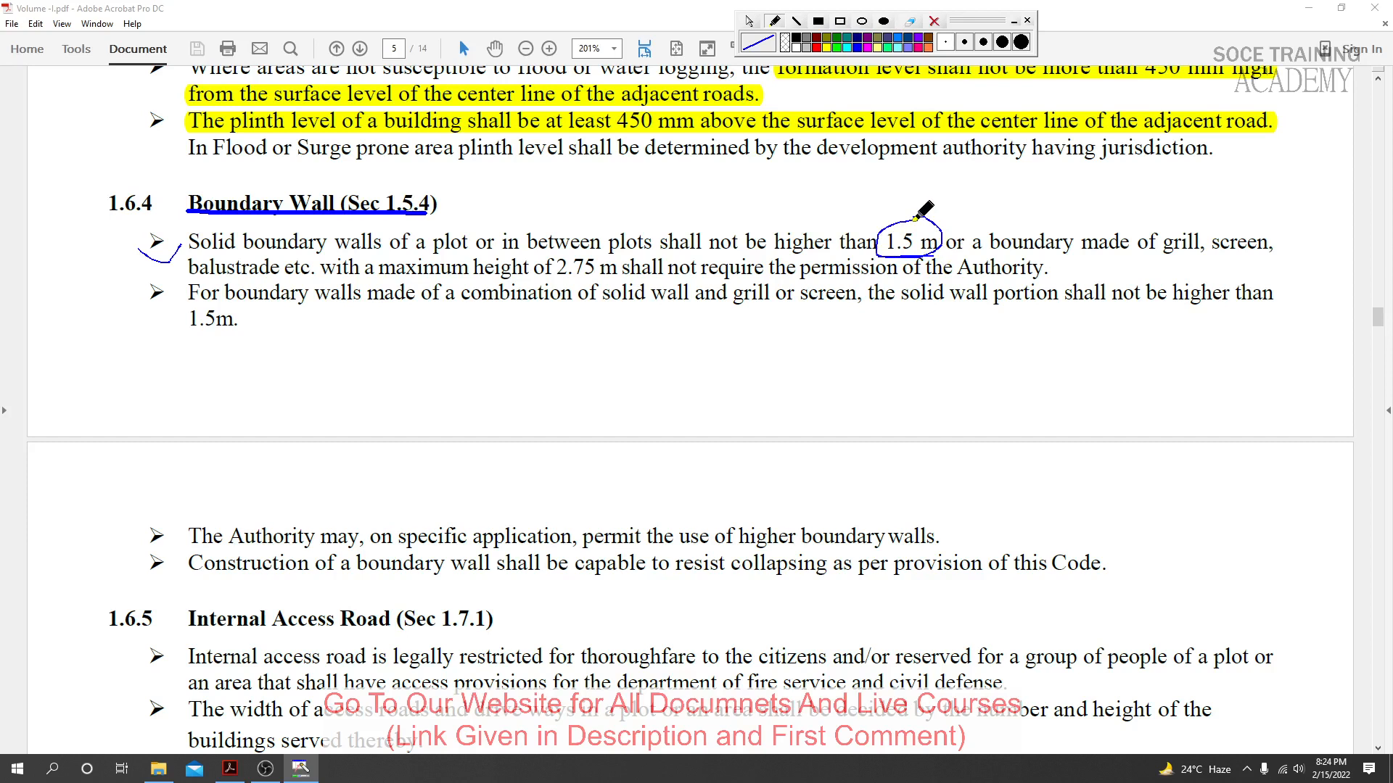
mouse_move(1253, 233)
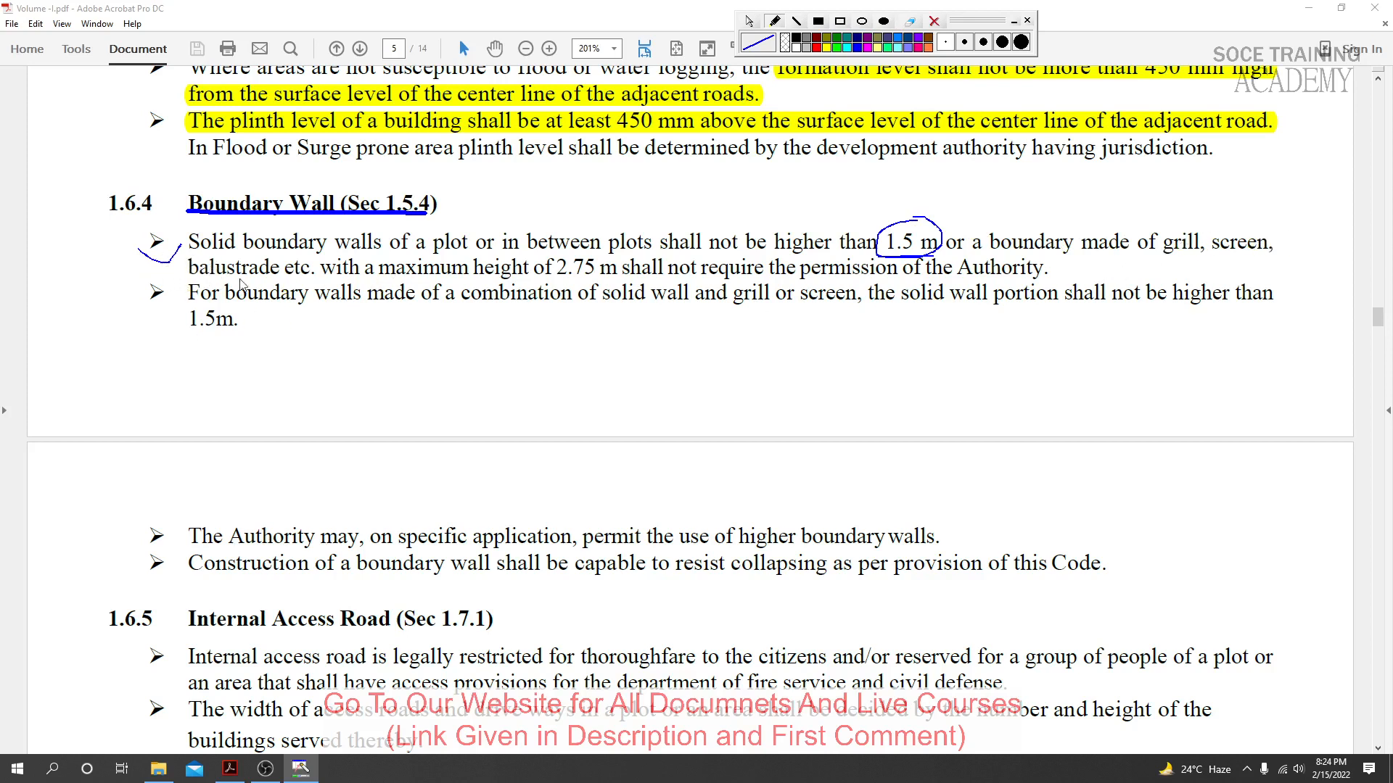
mouse_move(489, 285)
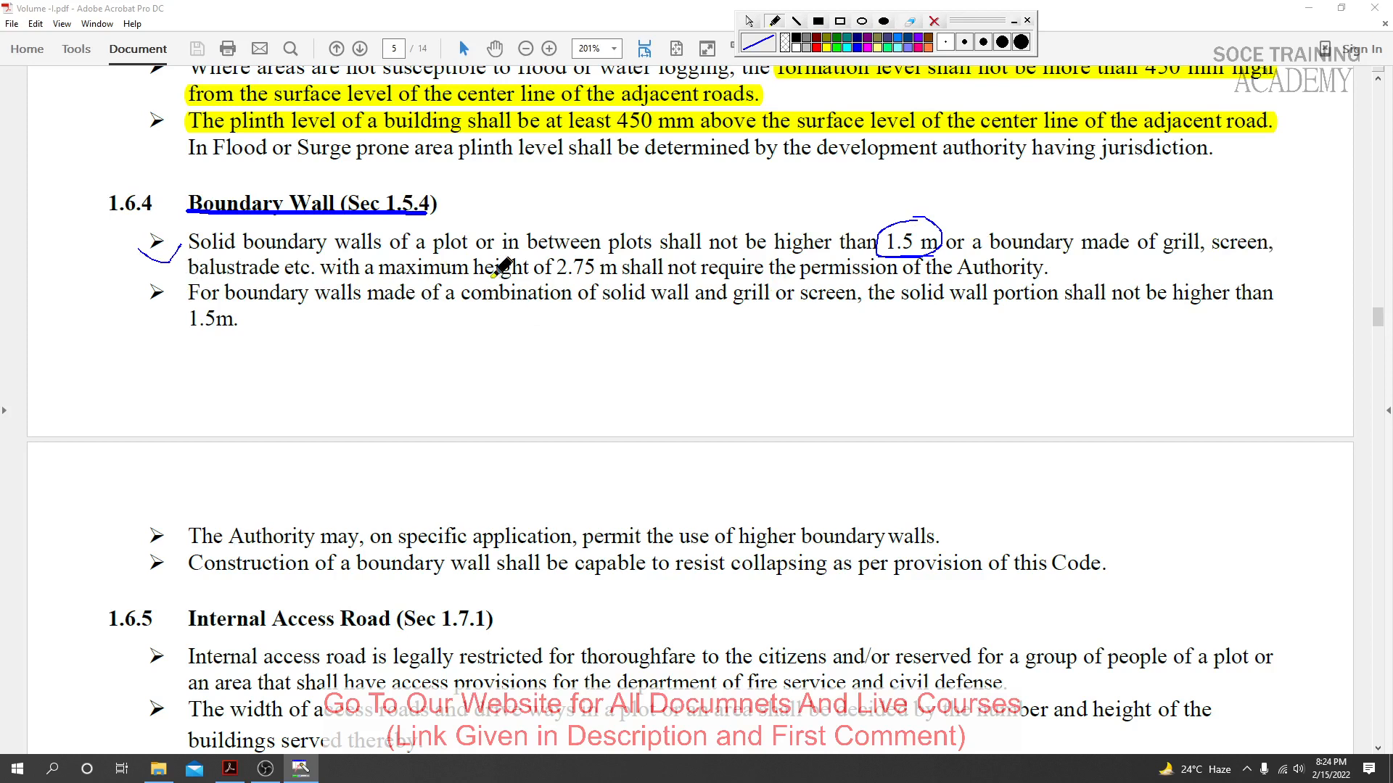
mouse_move(548, 279)
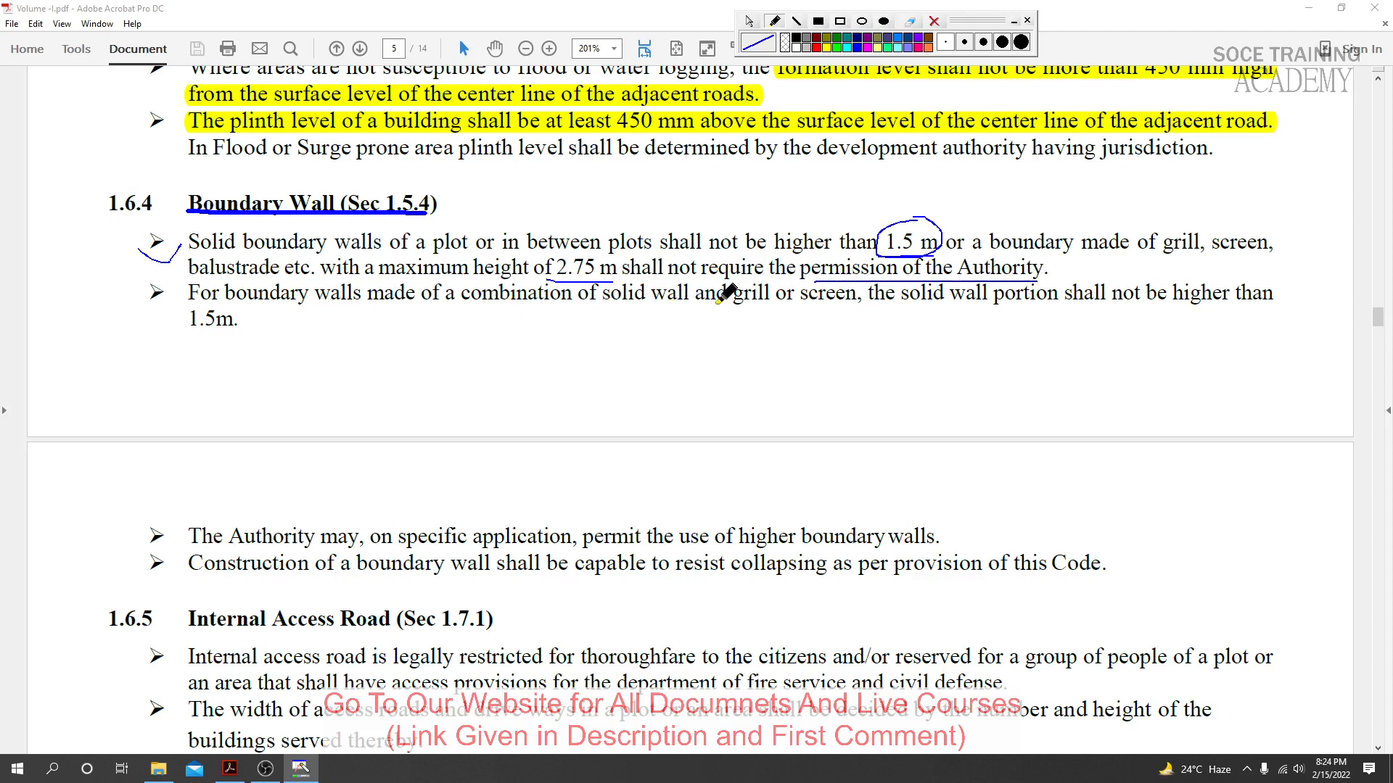
mouse_move(972, 304)
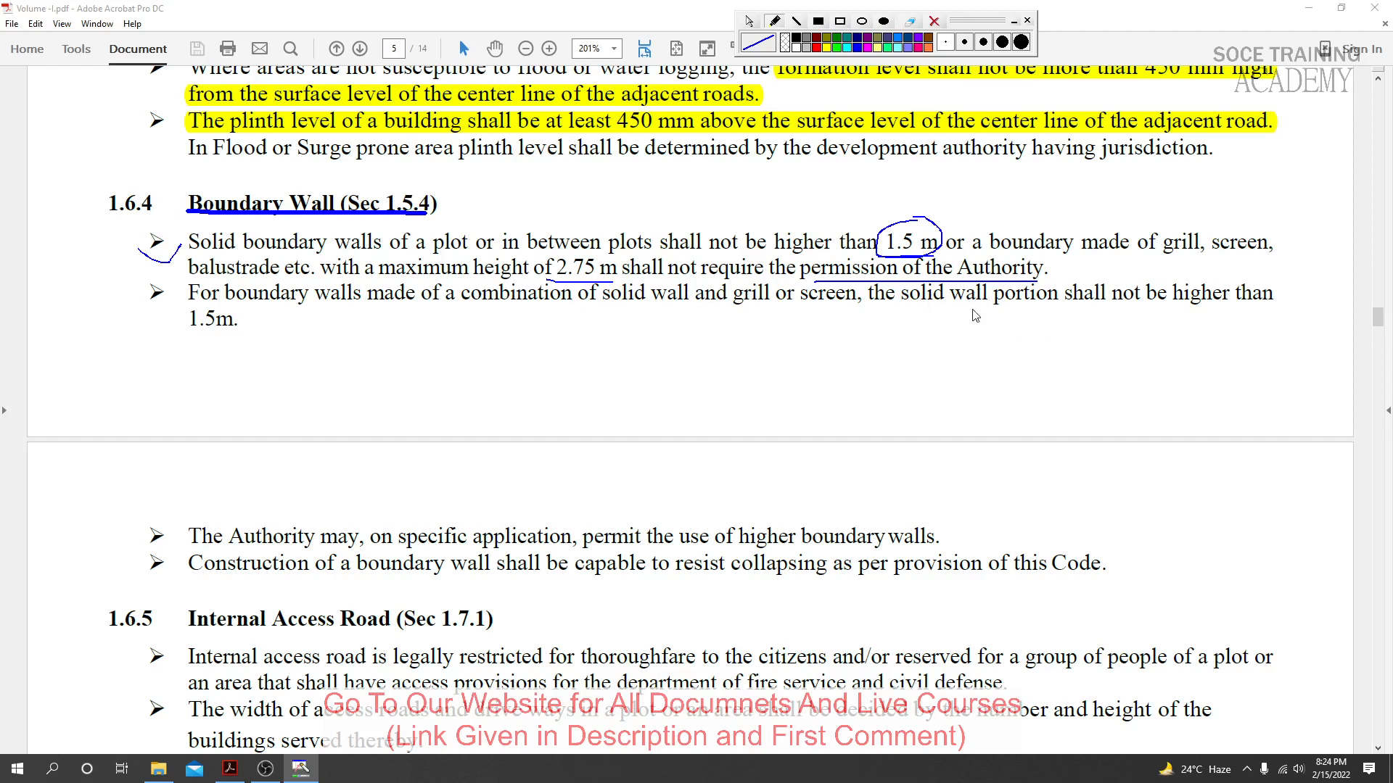
mouse_move(715, 240)
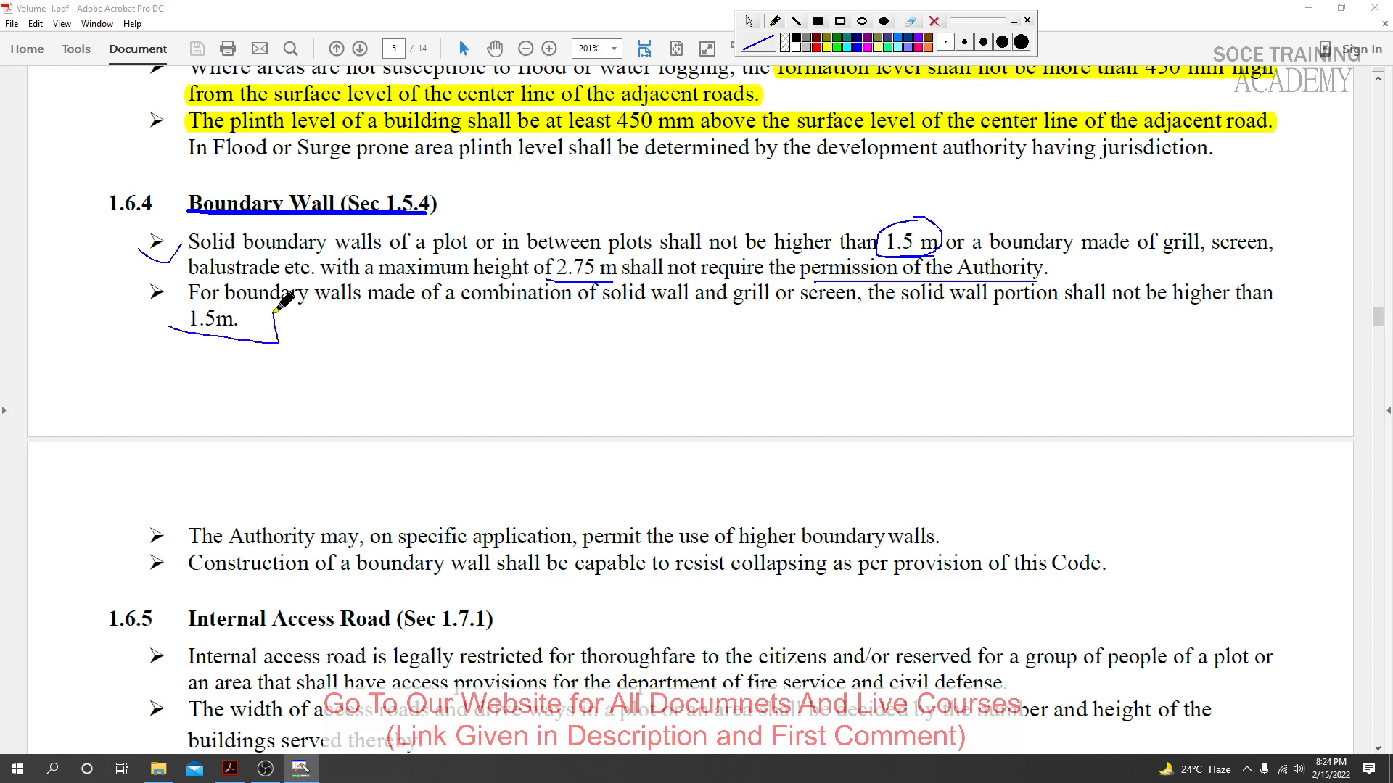
mouse_move(529, 555)
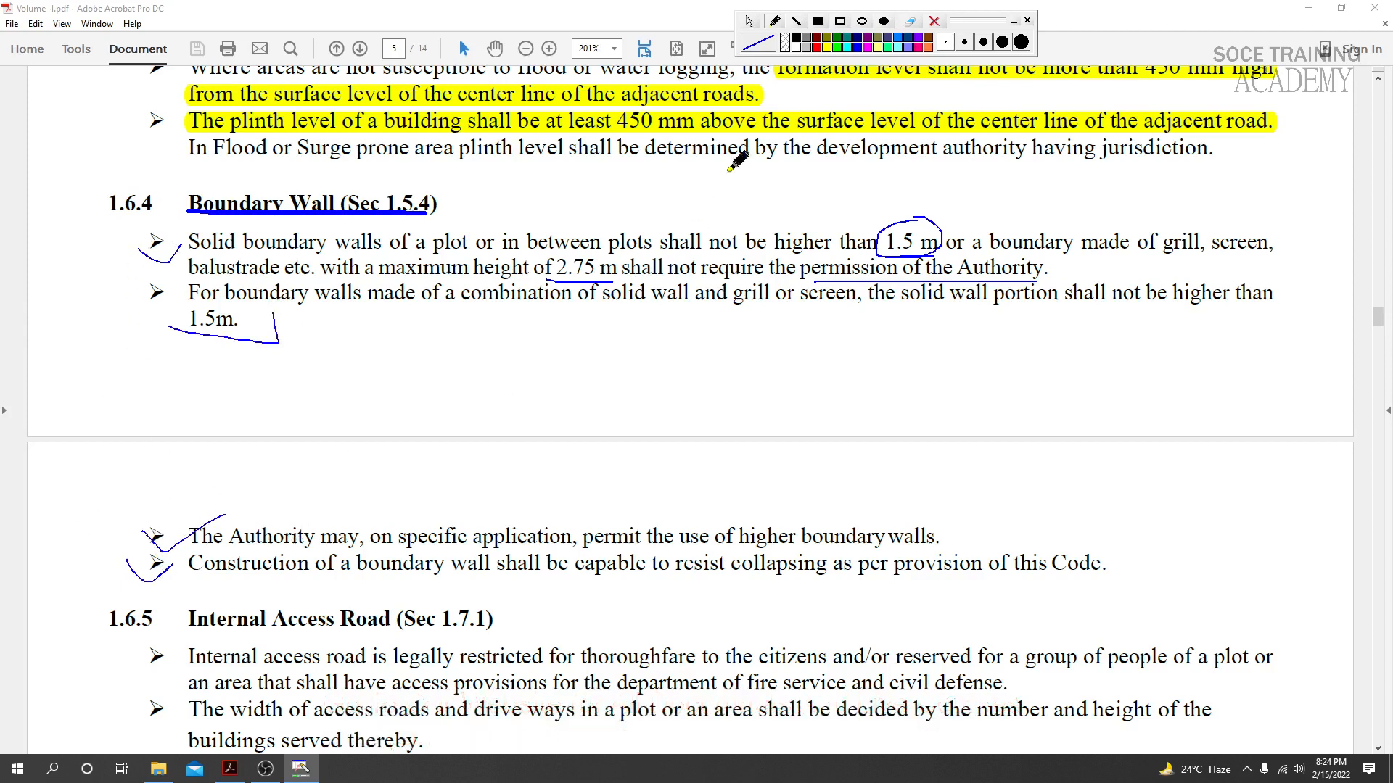
- Scroll down to page 6's Internal Access Road clauses and permissible length table
scroll("down", 3)
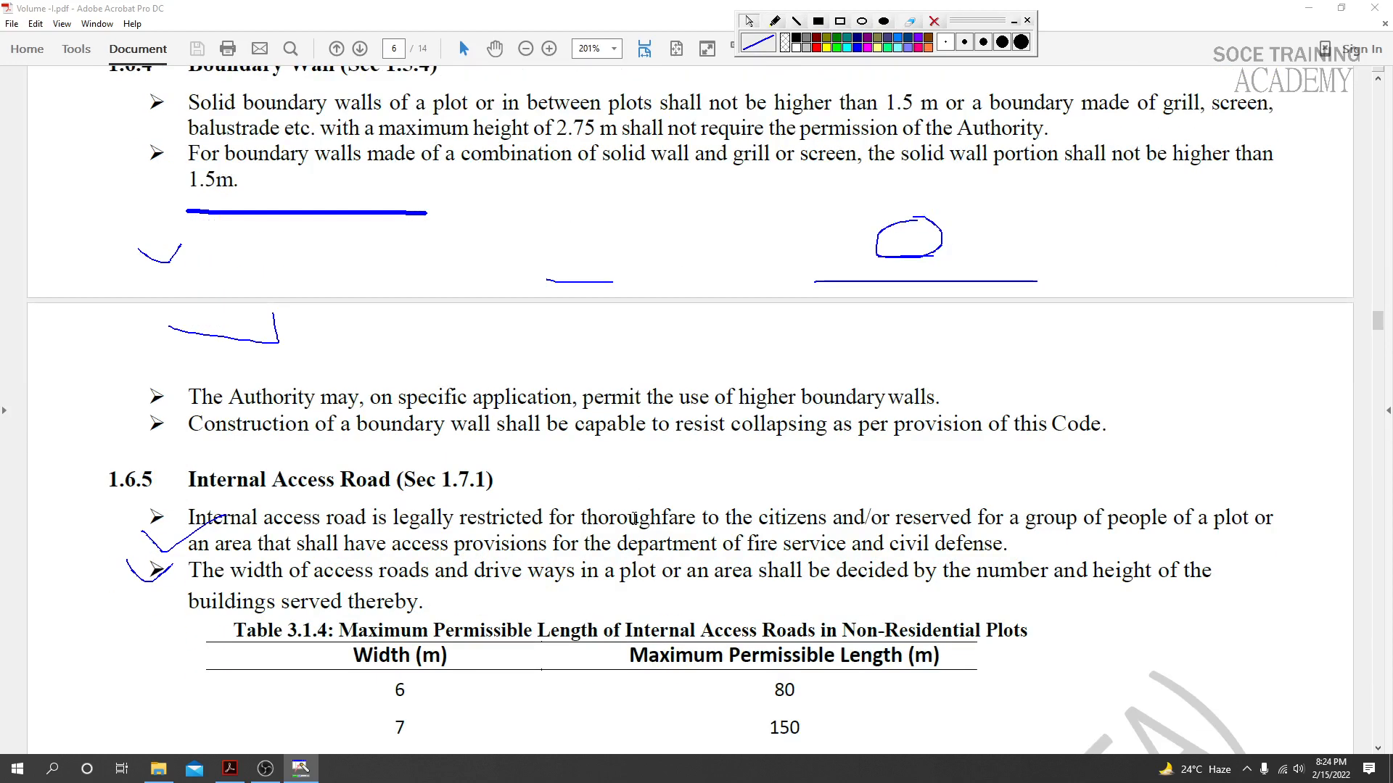
scroll("down", 3)
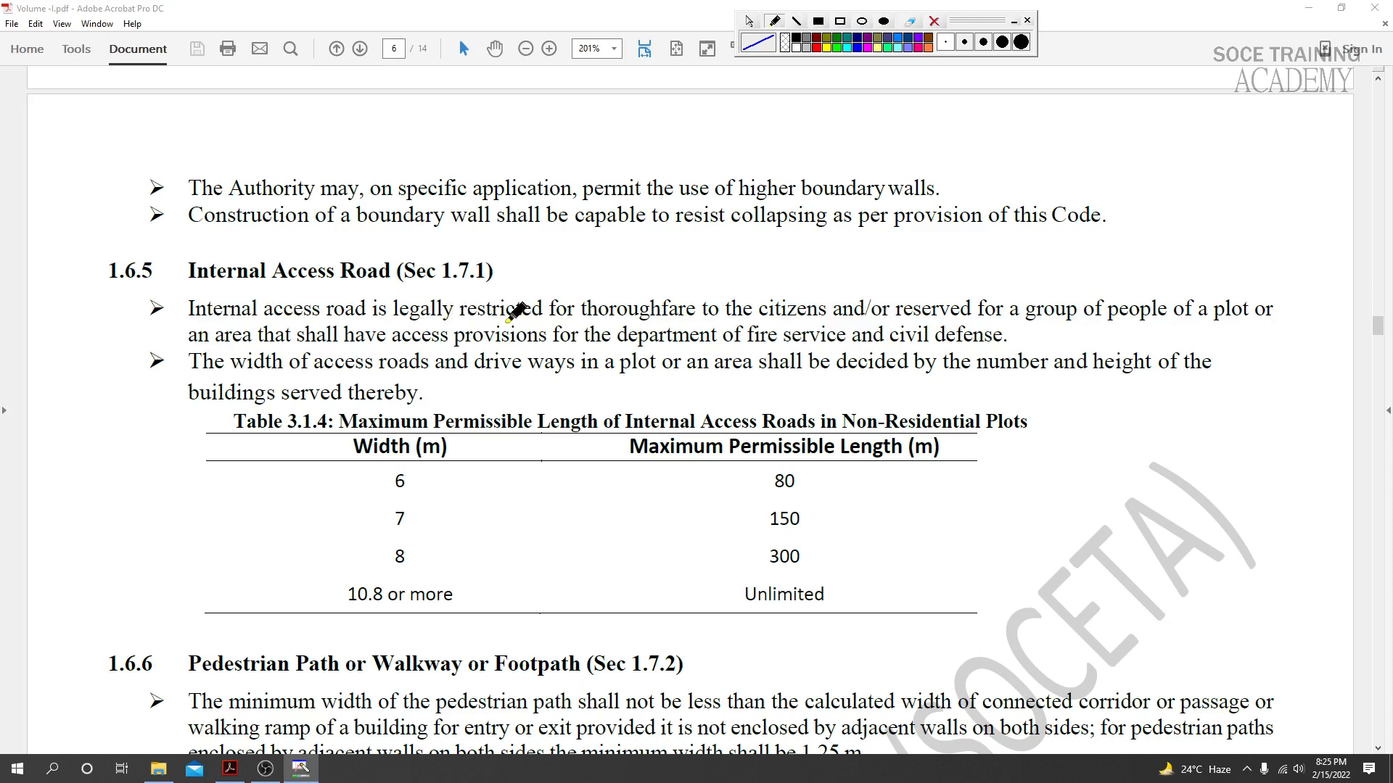
mouse_move(487, 329)
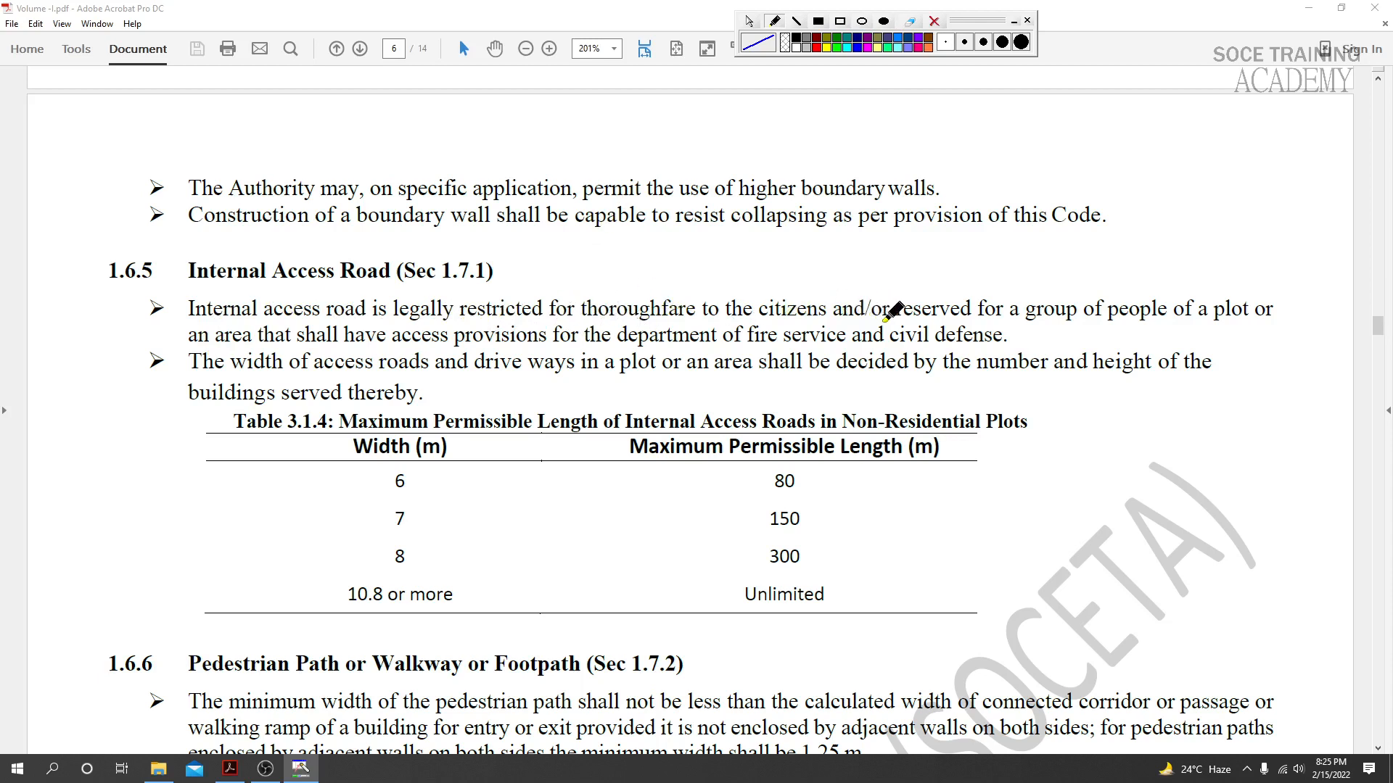
mouse_move(1052, 318)
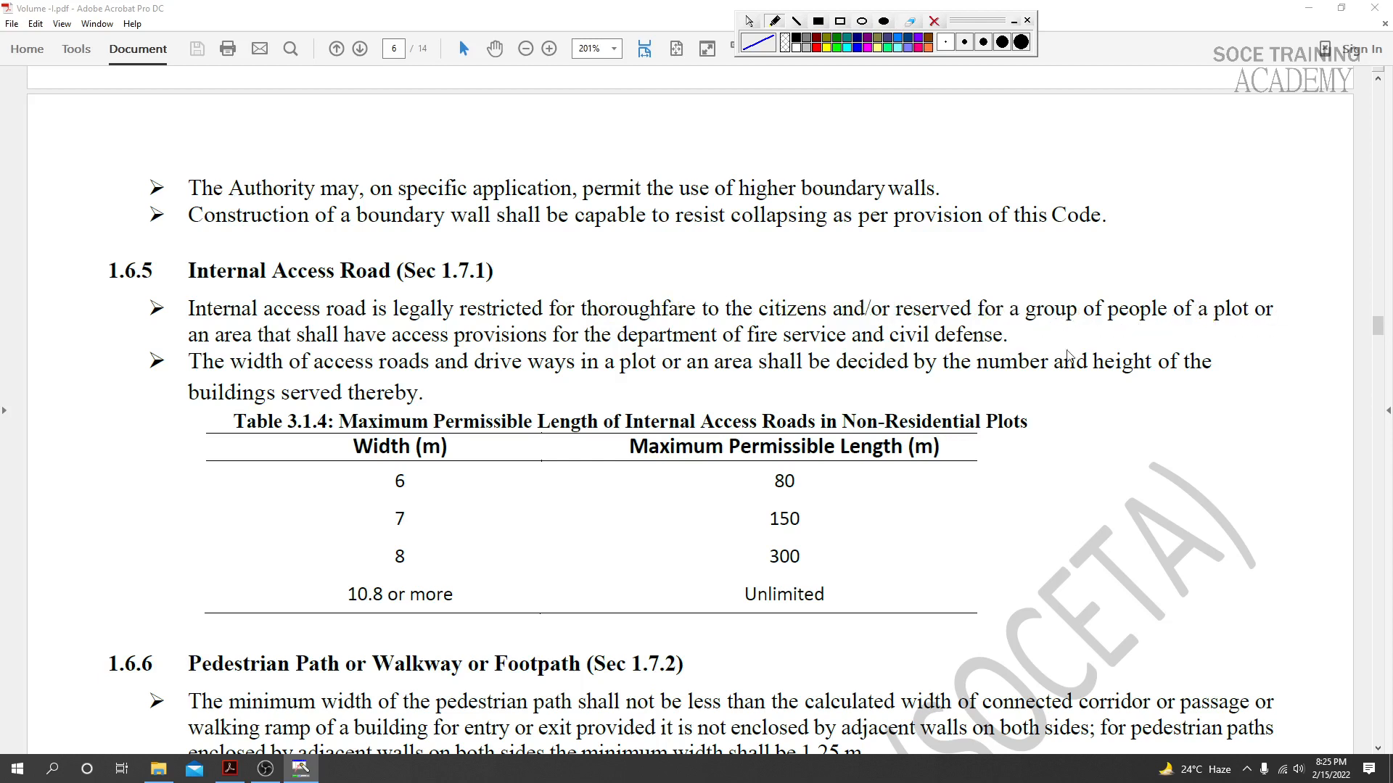
mouse_move(284, 335)
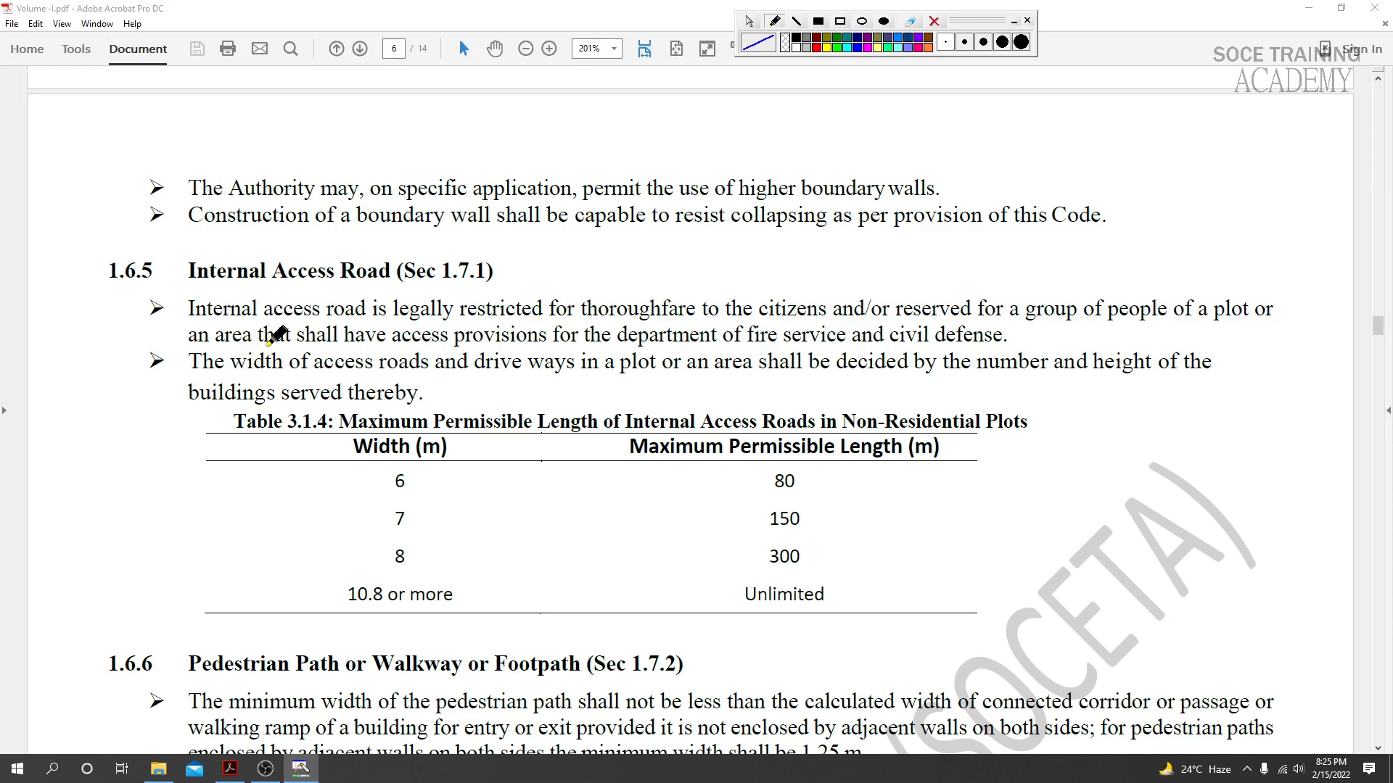
mouse_move(426, 341)
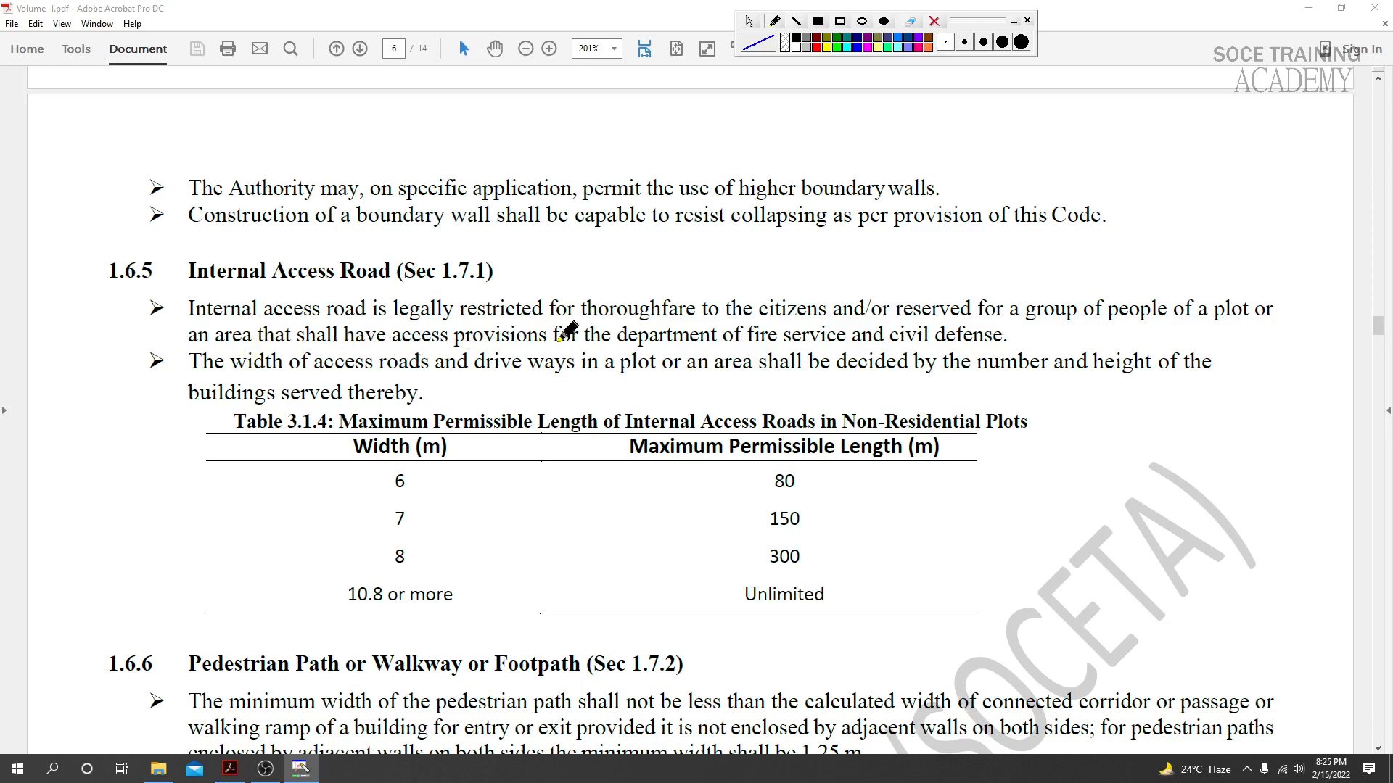
mouse_move(915, 351)
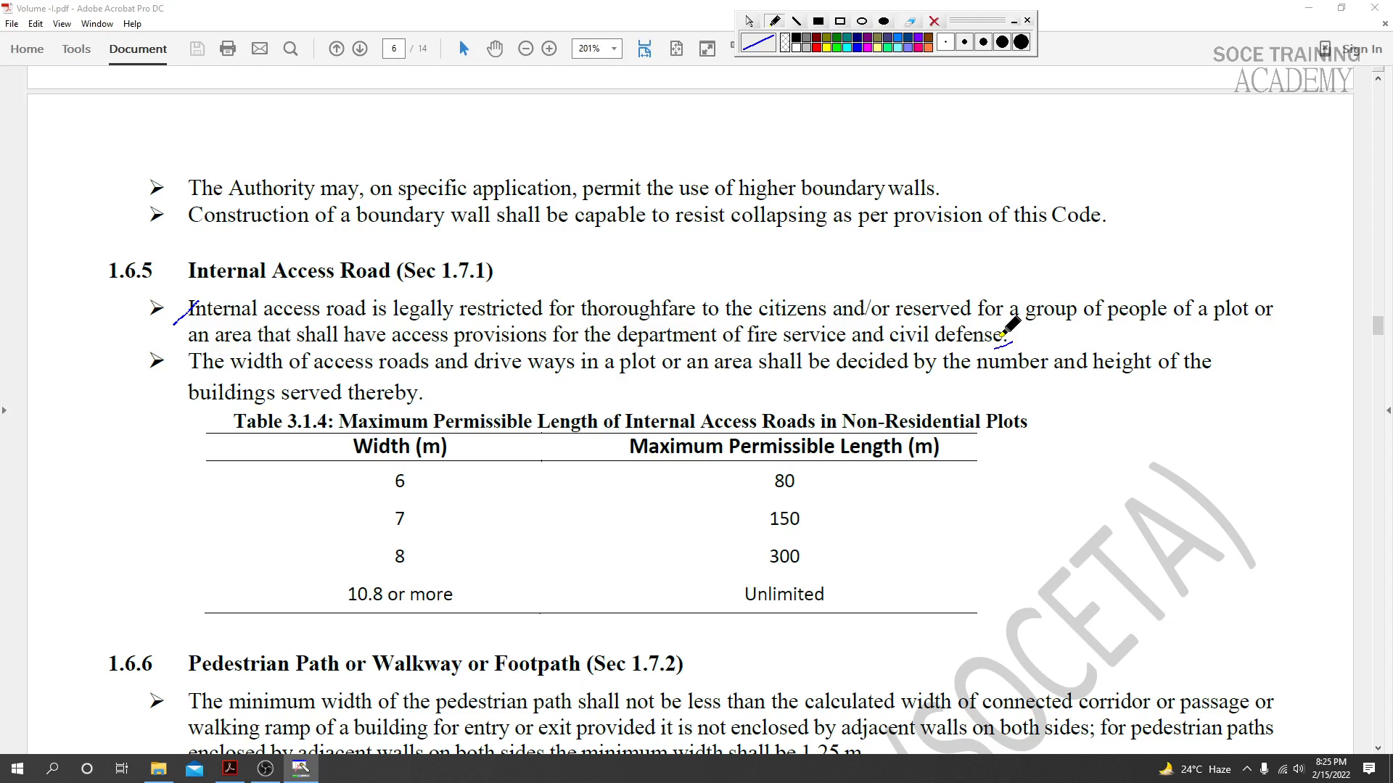
mouse_move(1010, 329)
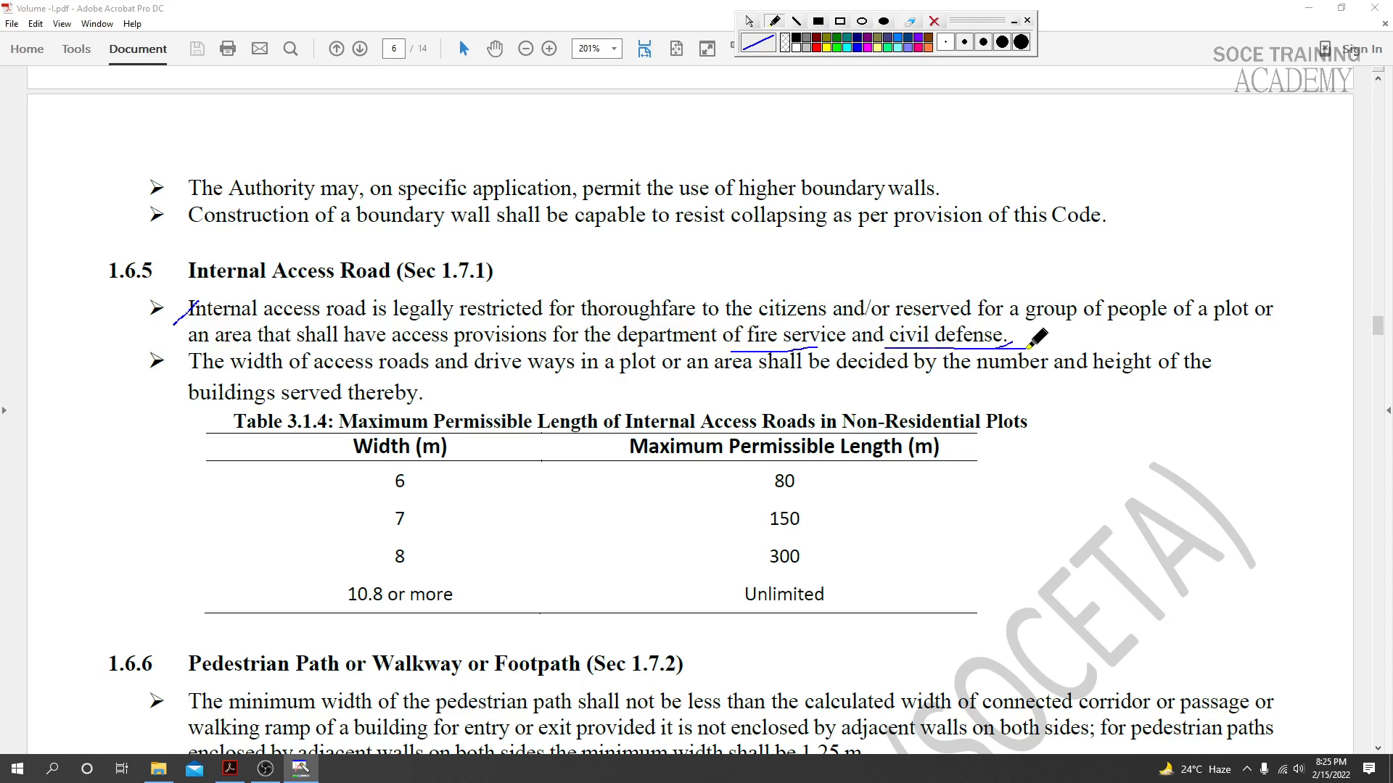
mouse_move(581, 380)
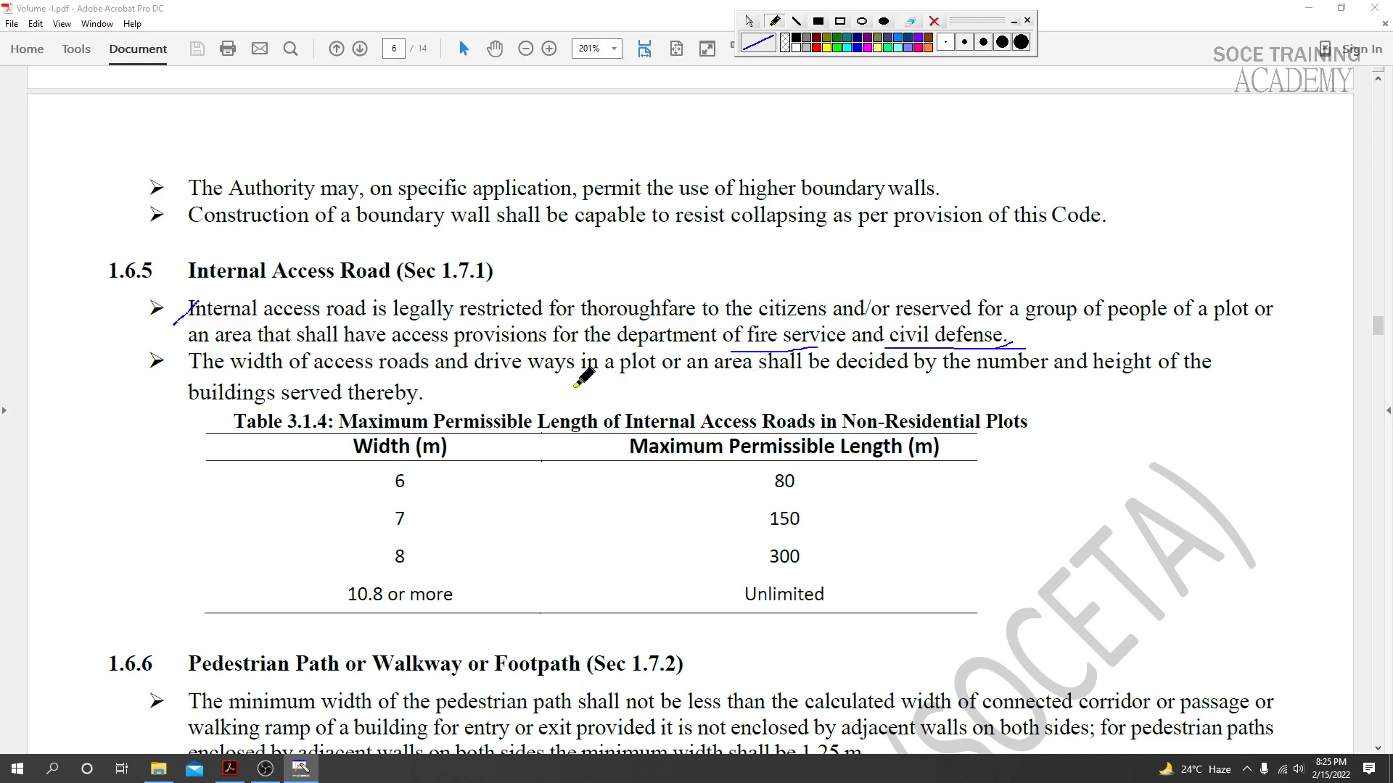
mouse_move(510, 297)
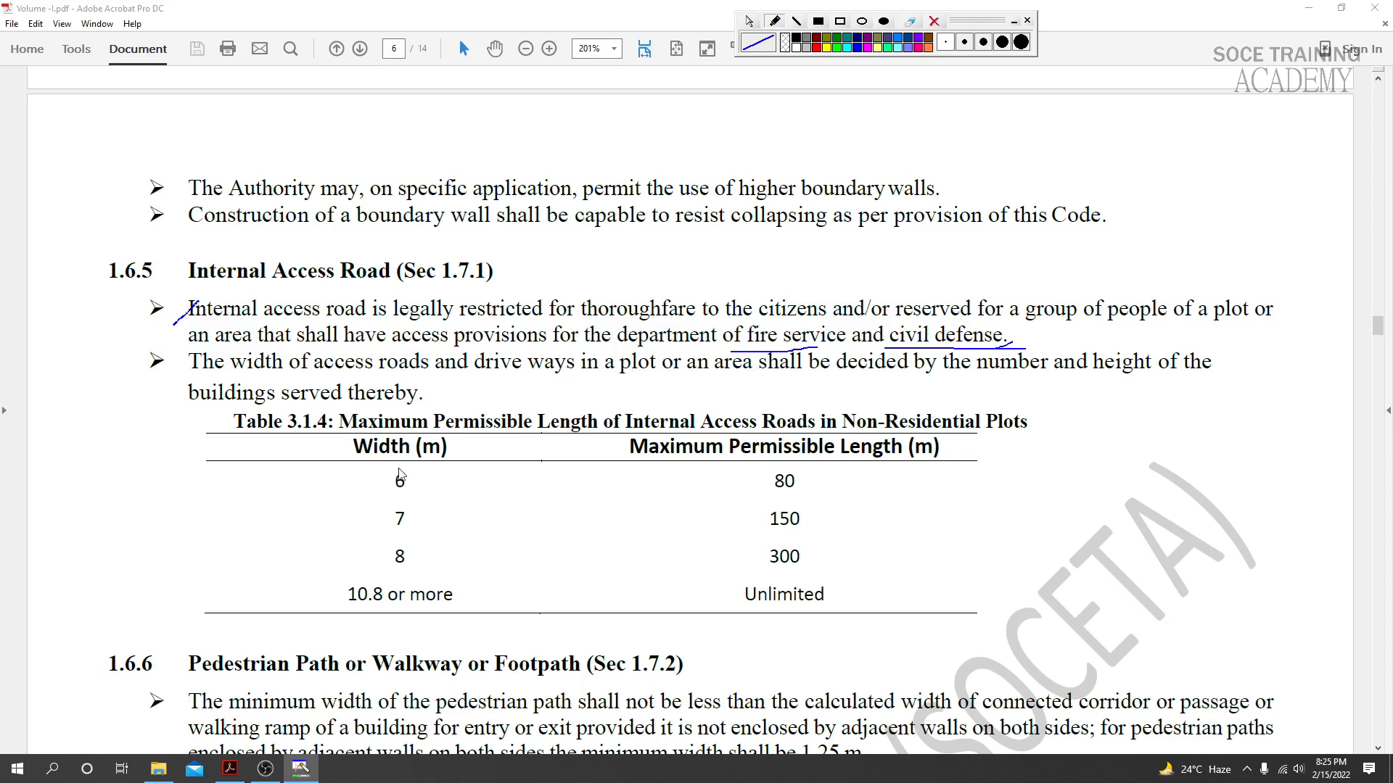
mouse_move(630, 420)
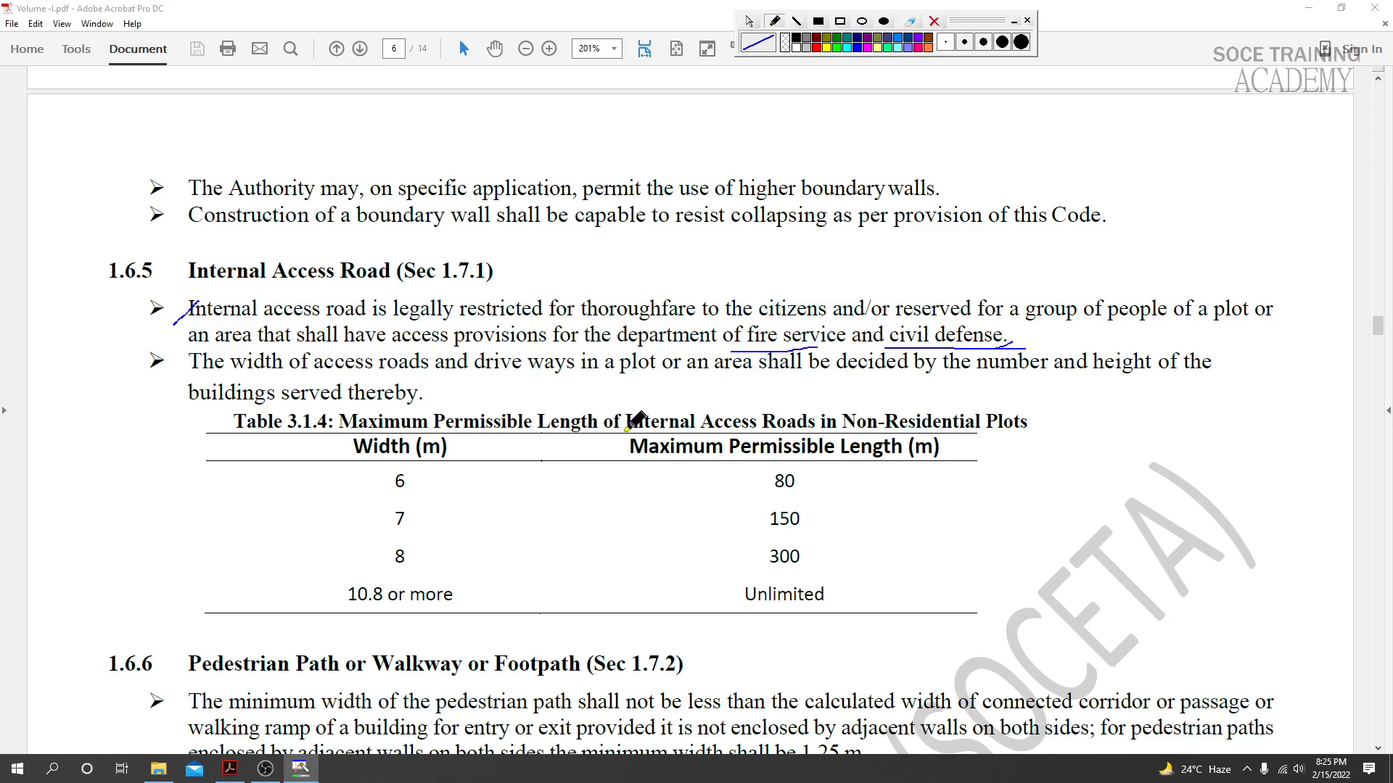
mouse_move(866, 419)
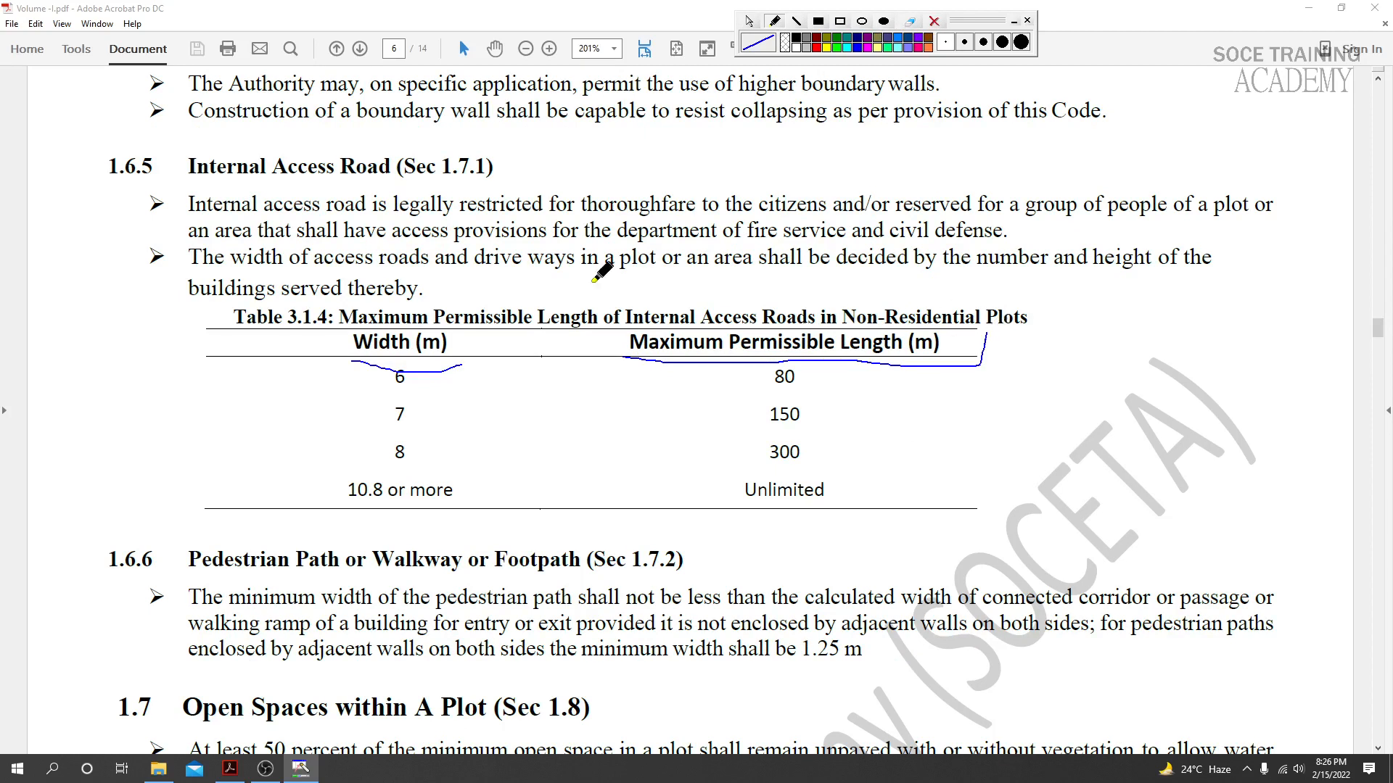
mouse_move(549, 345)
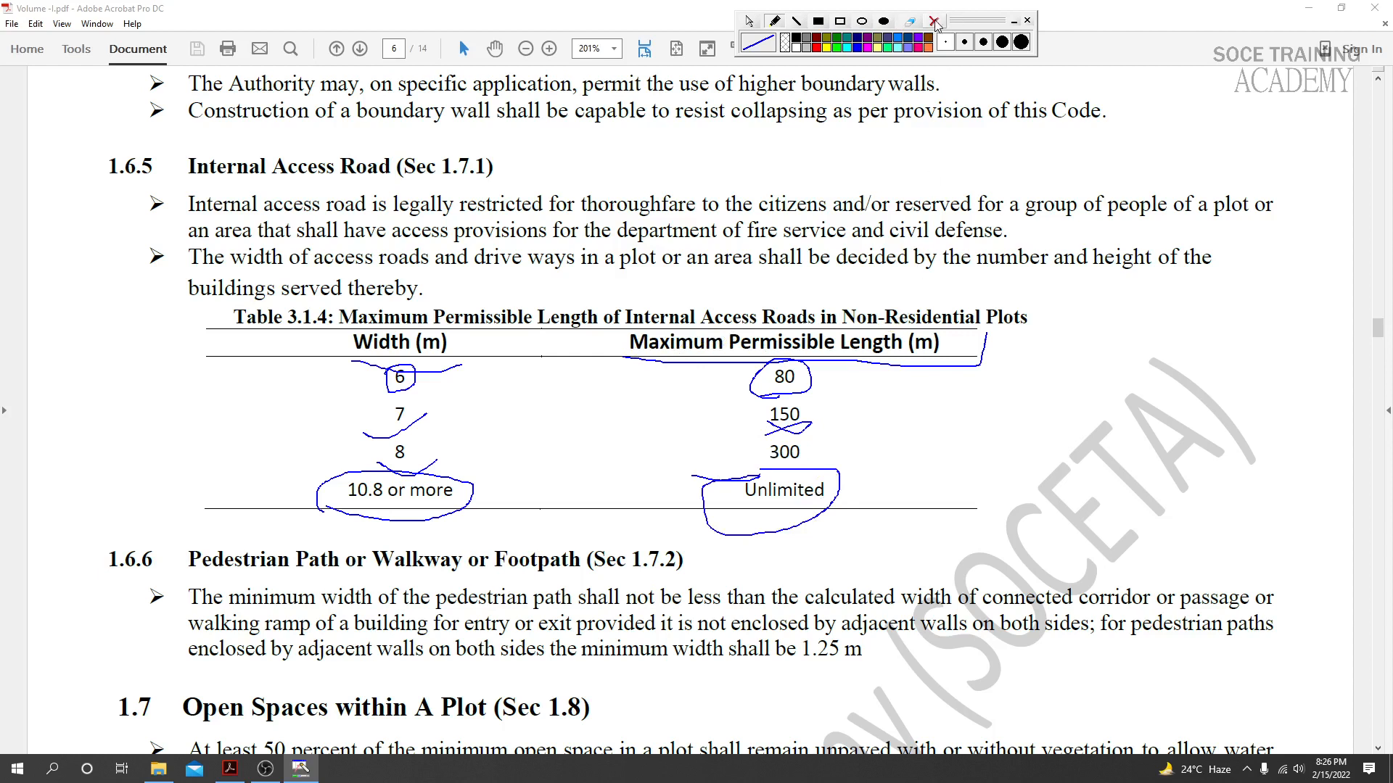
- Wipe all pen ink off Table 3.1.4 with the overlay's clear (X) button
left_click(933, 21)
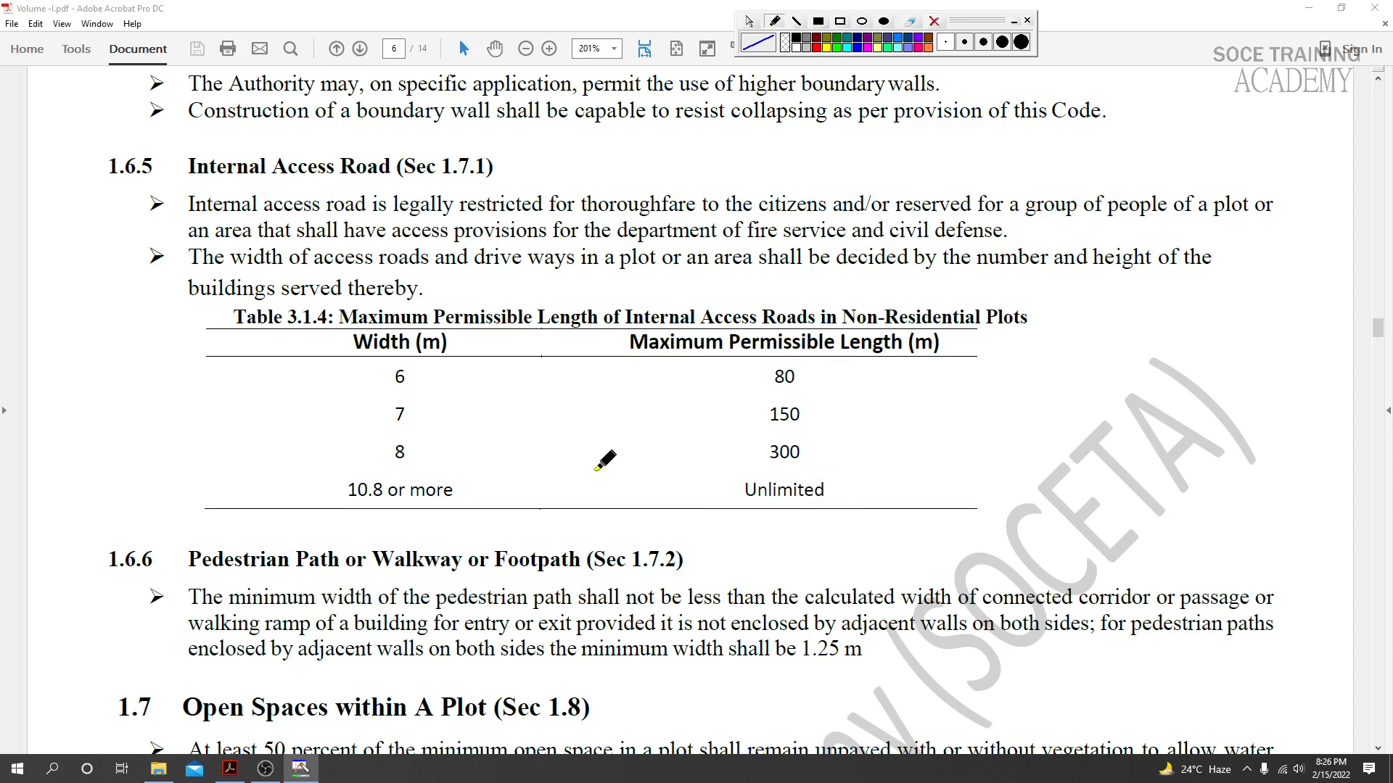
- Scroll down to the Pedestrian Path or Walkway or Footpath clause on page 6
scroll("down", 3)
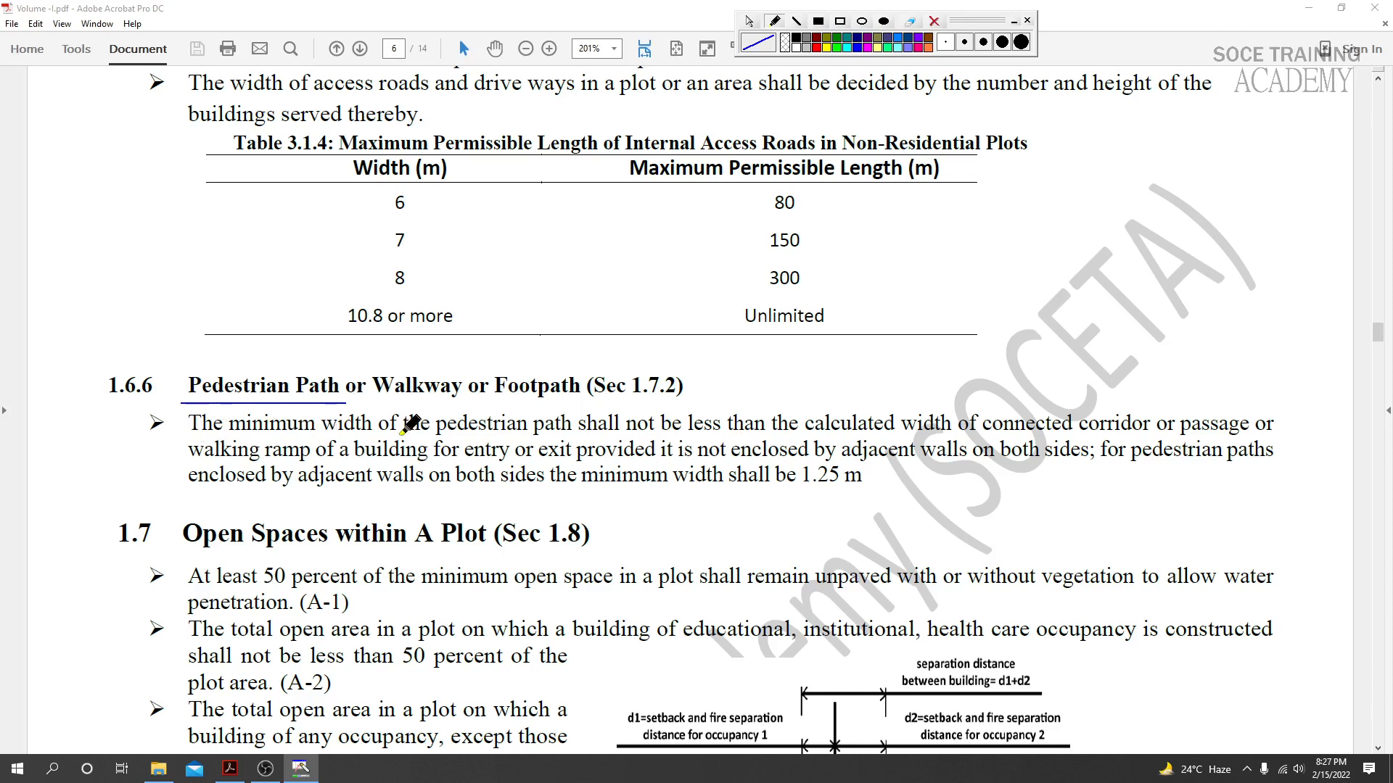
mouse_move(635, 427)
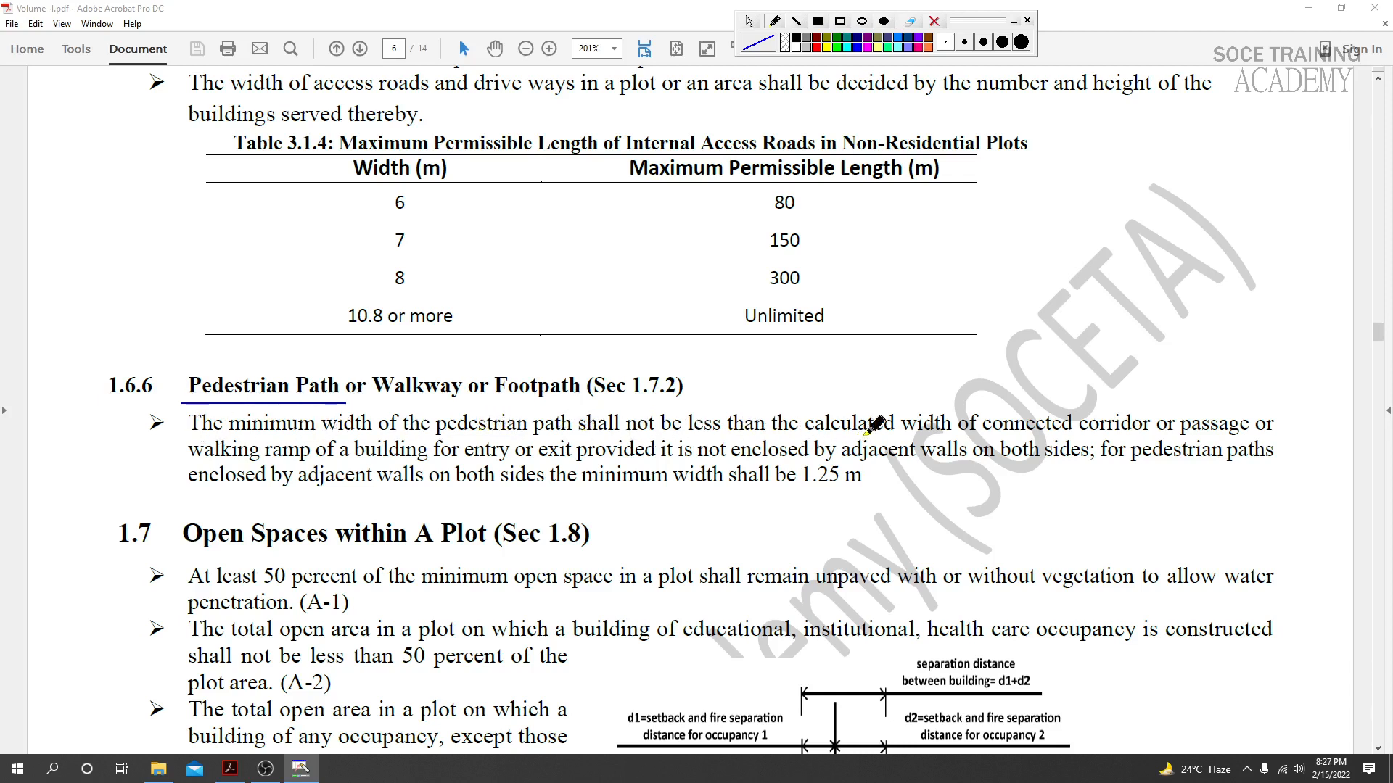
mouse_move(968, 419)
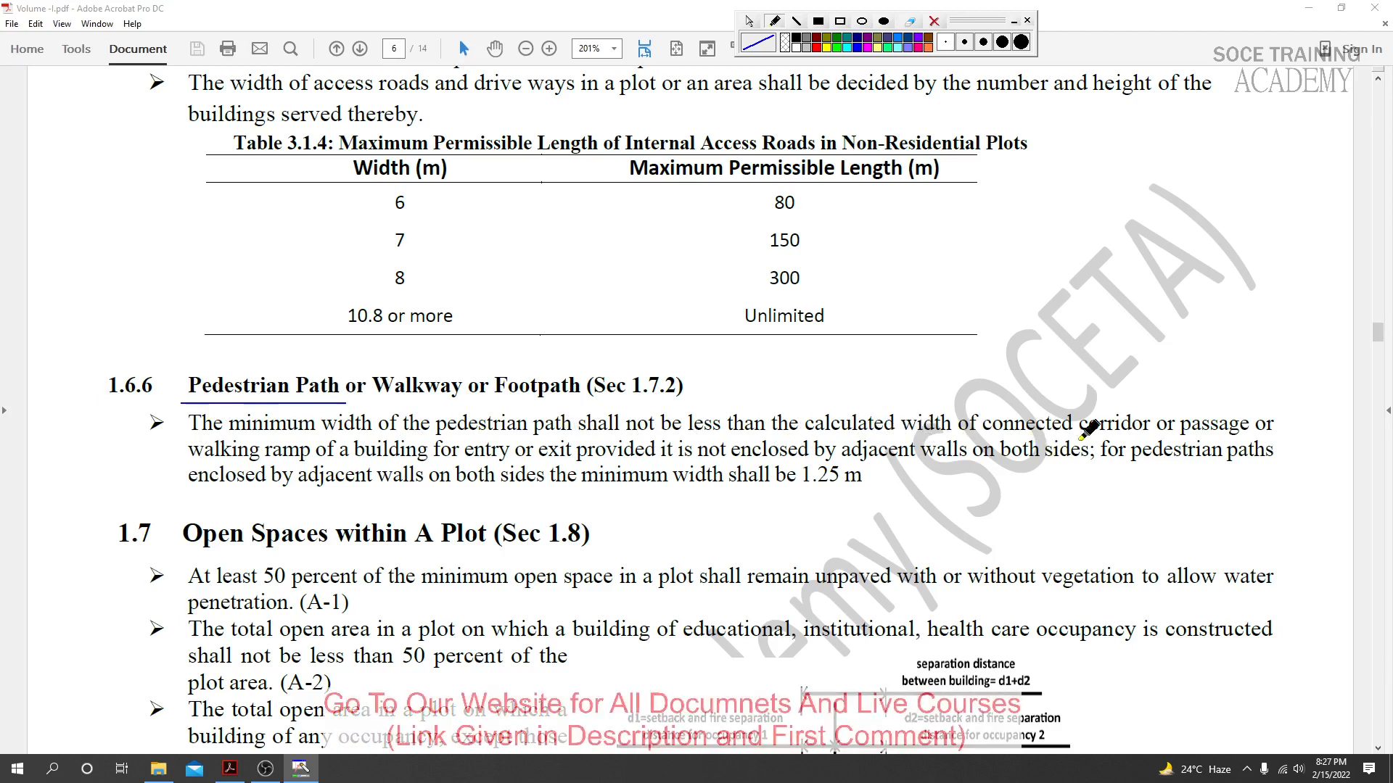
mouse_move(1199, 435)
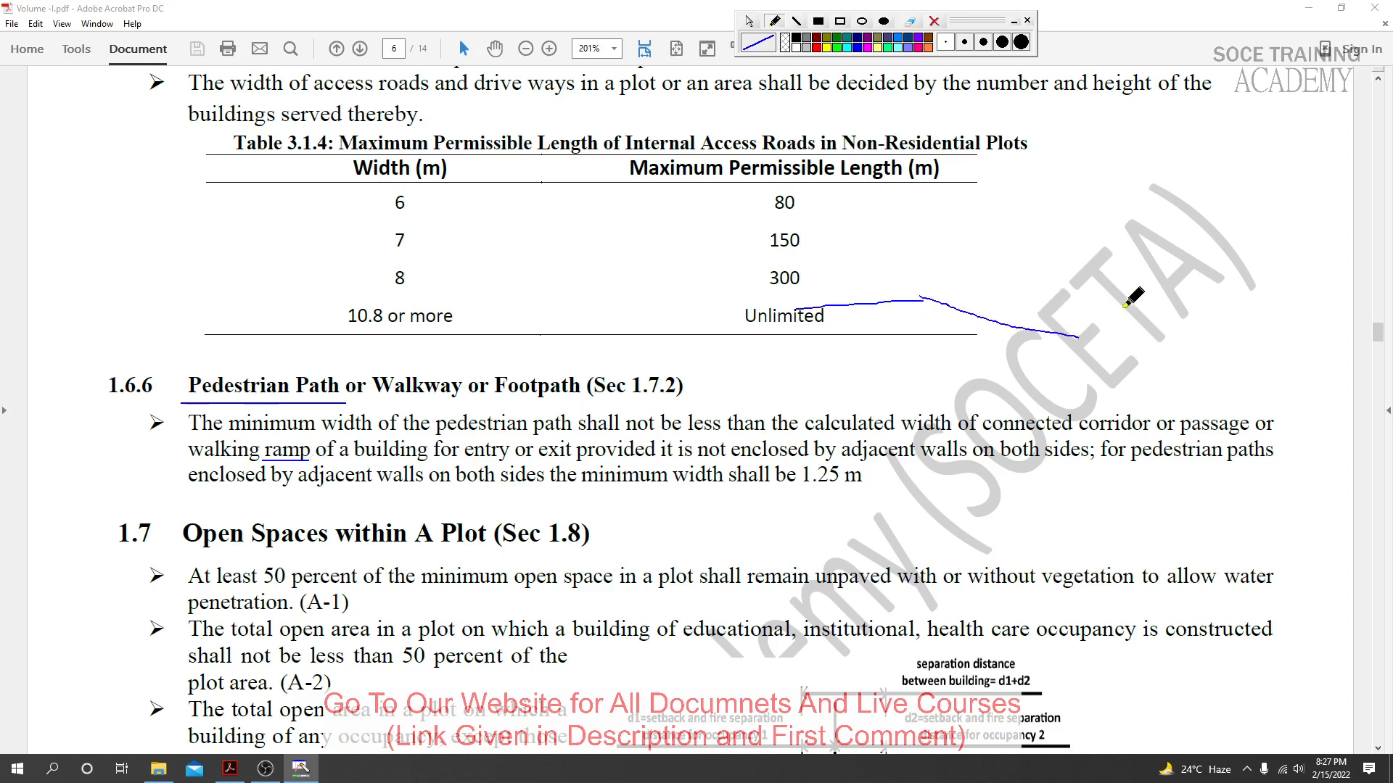
mouse_move(303, 487)
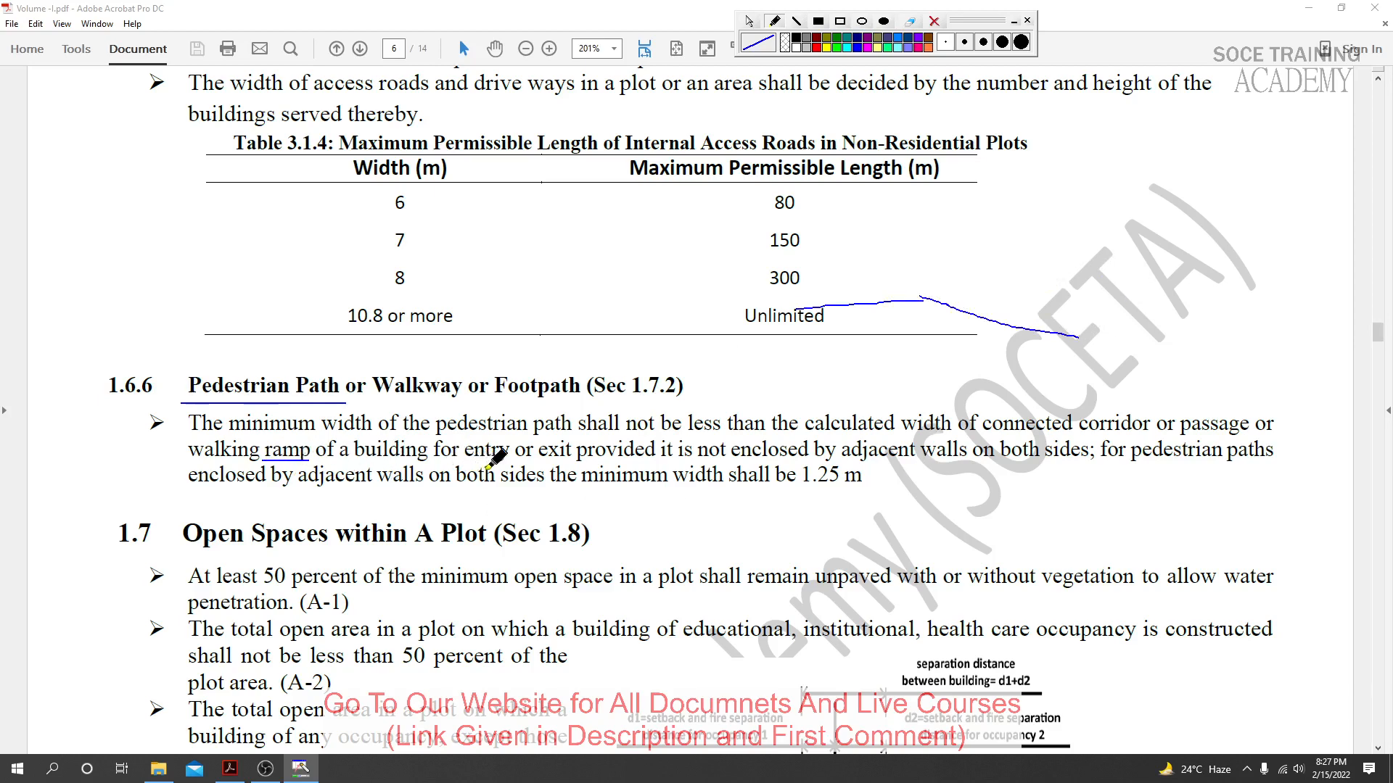
mouse_move(717, 468)
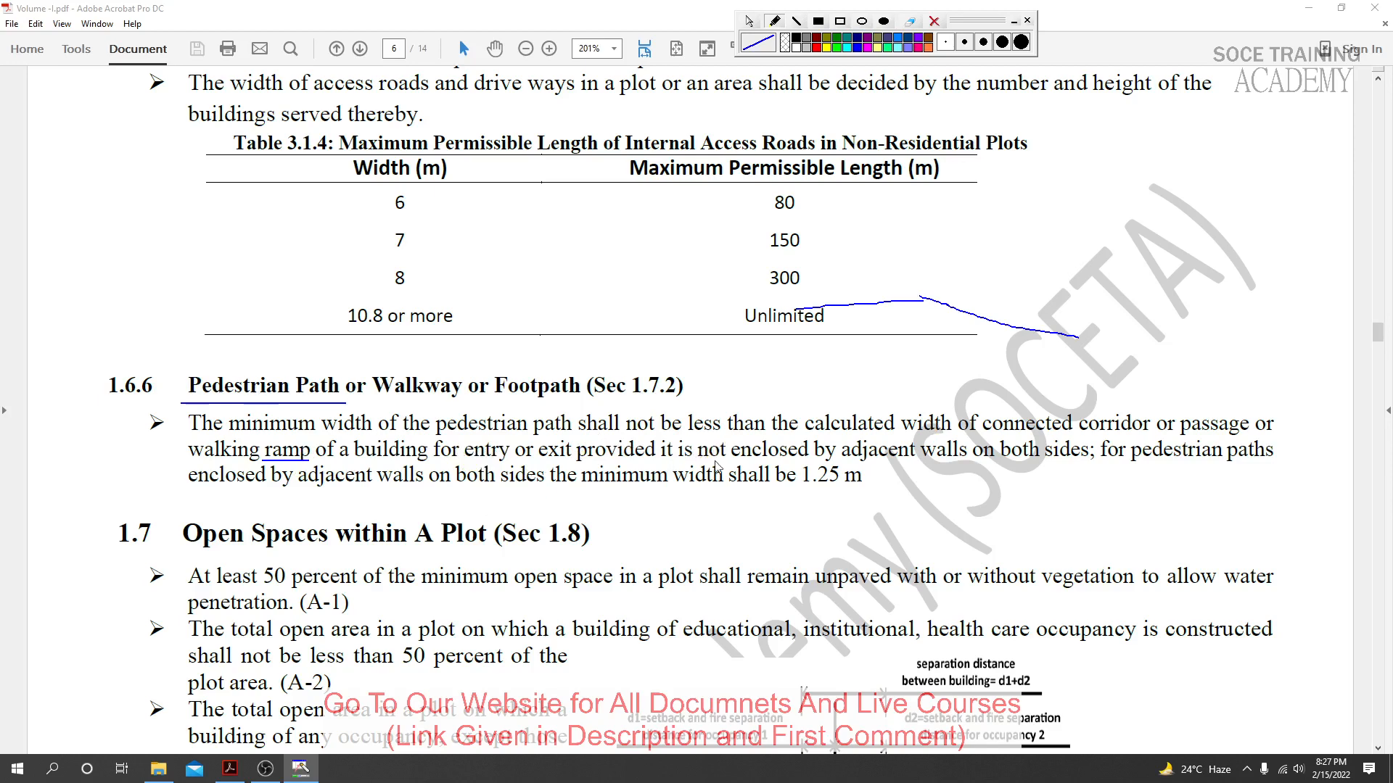
mouse_move(1016, 464)
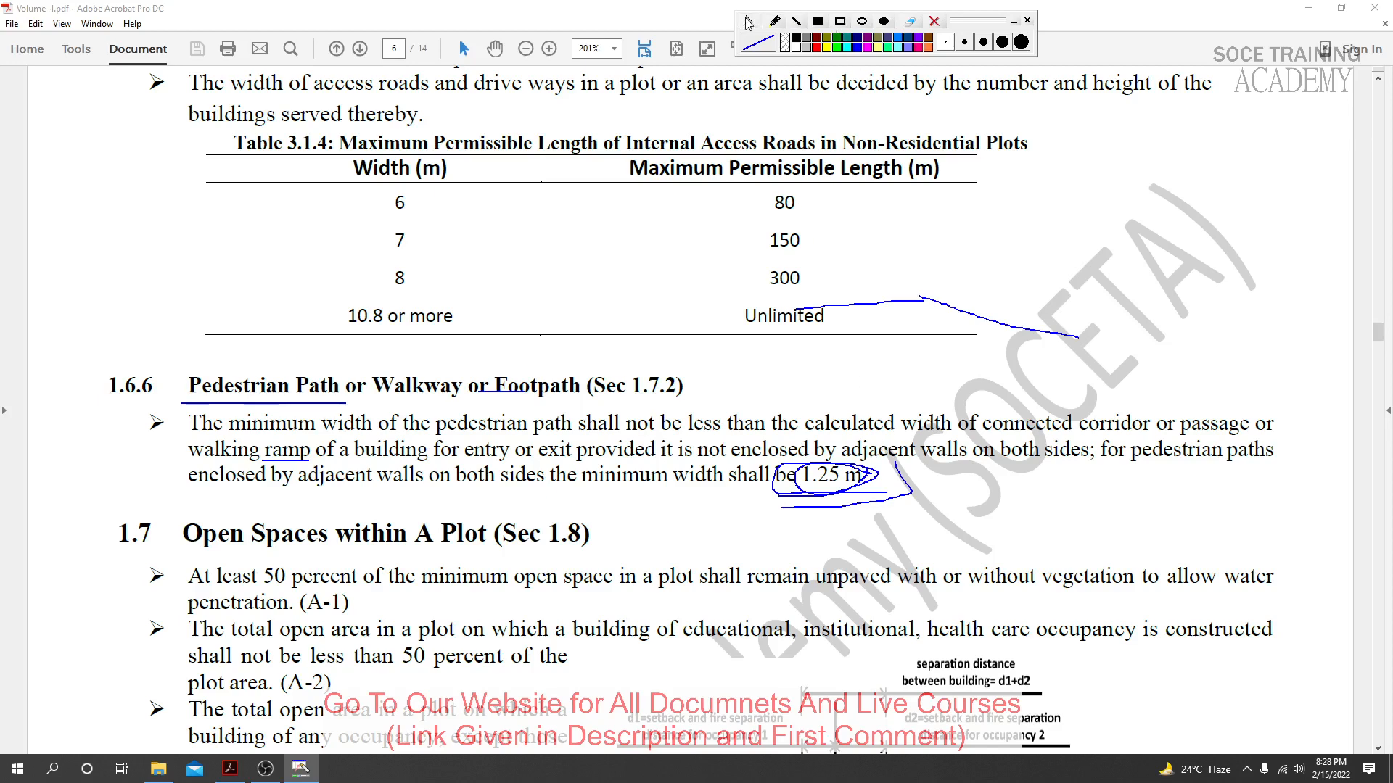
- Scroll down through pages 6–8, then back up to page 7's separation distance diagrams
scroll("down", 3)
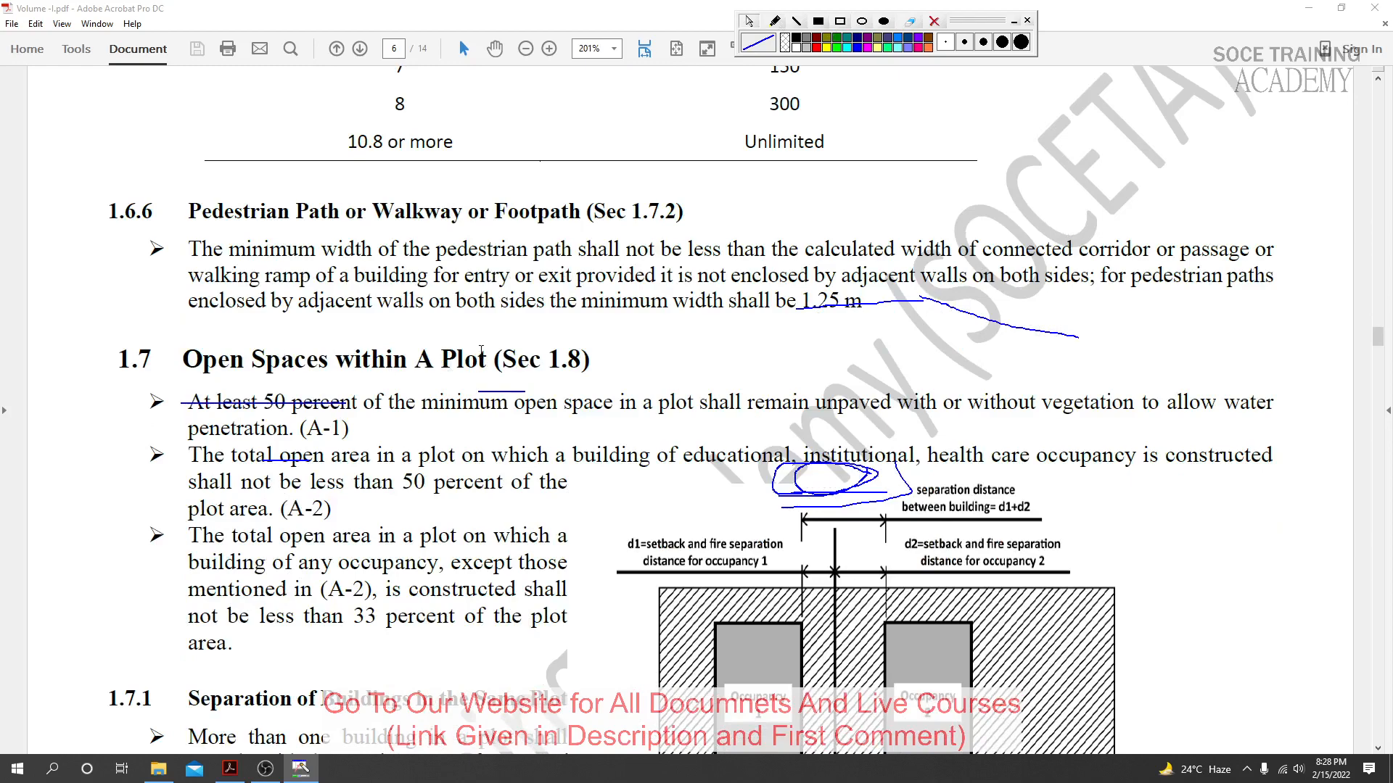
scroll("down", 3)
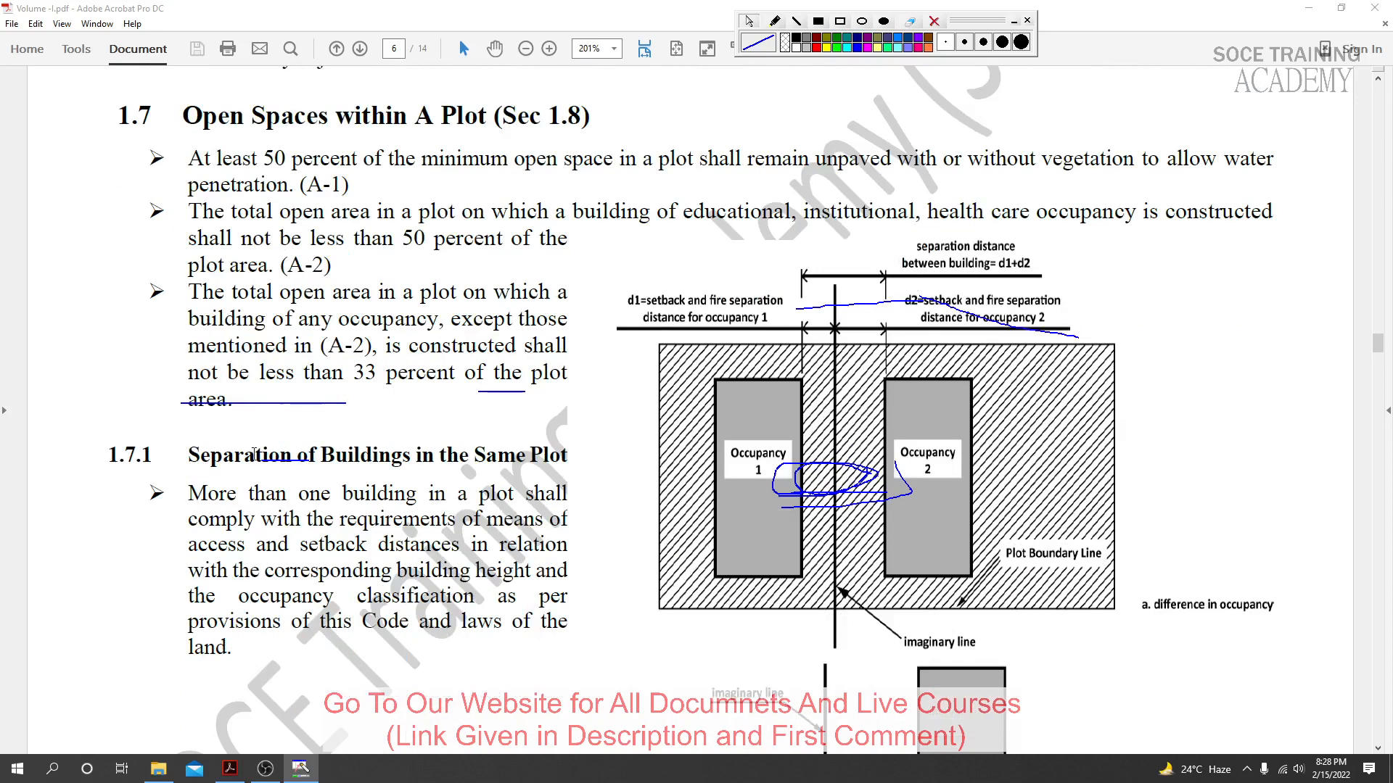
scroll("down", 3)
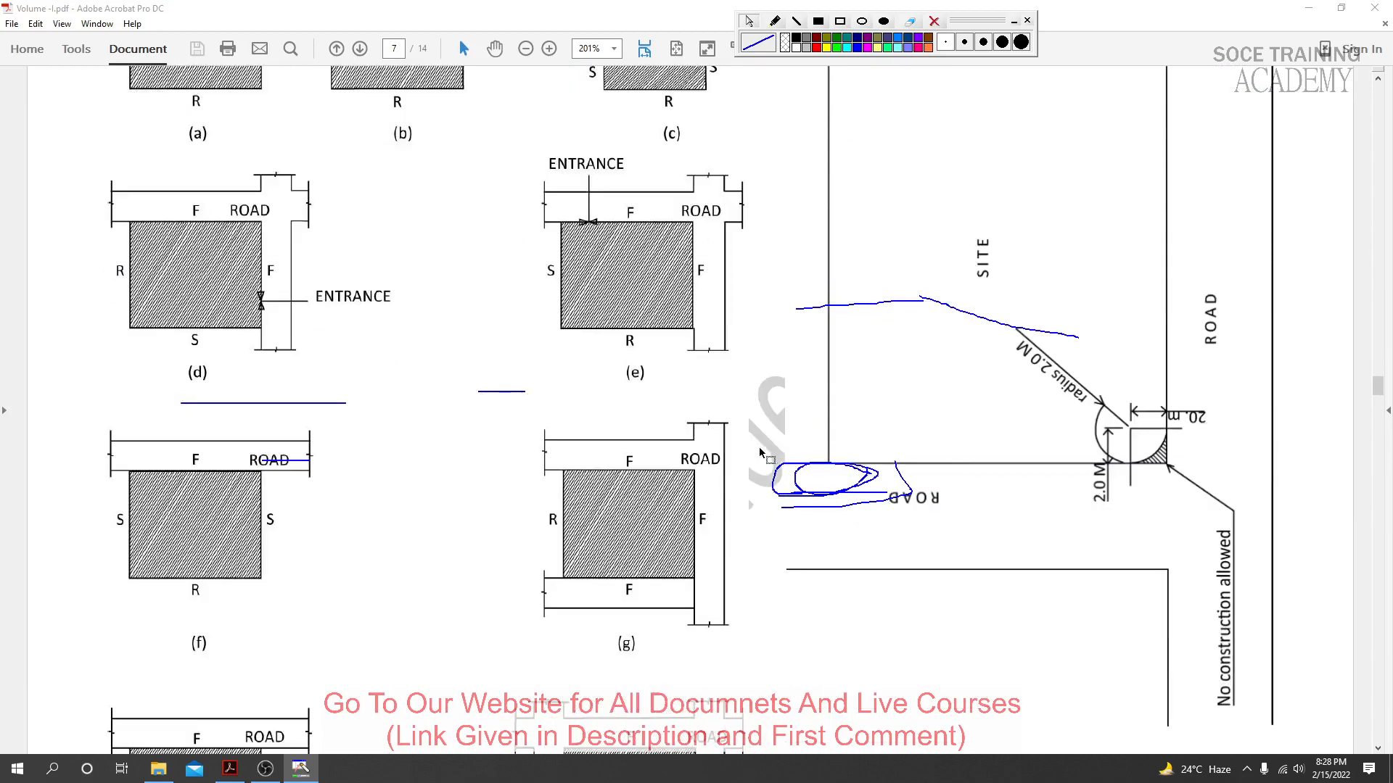
scroll("down", 3)
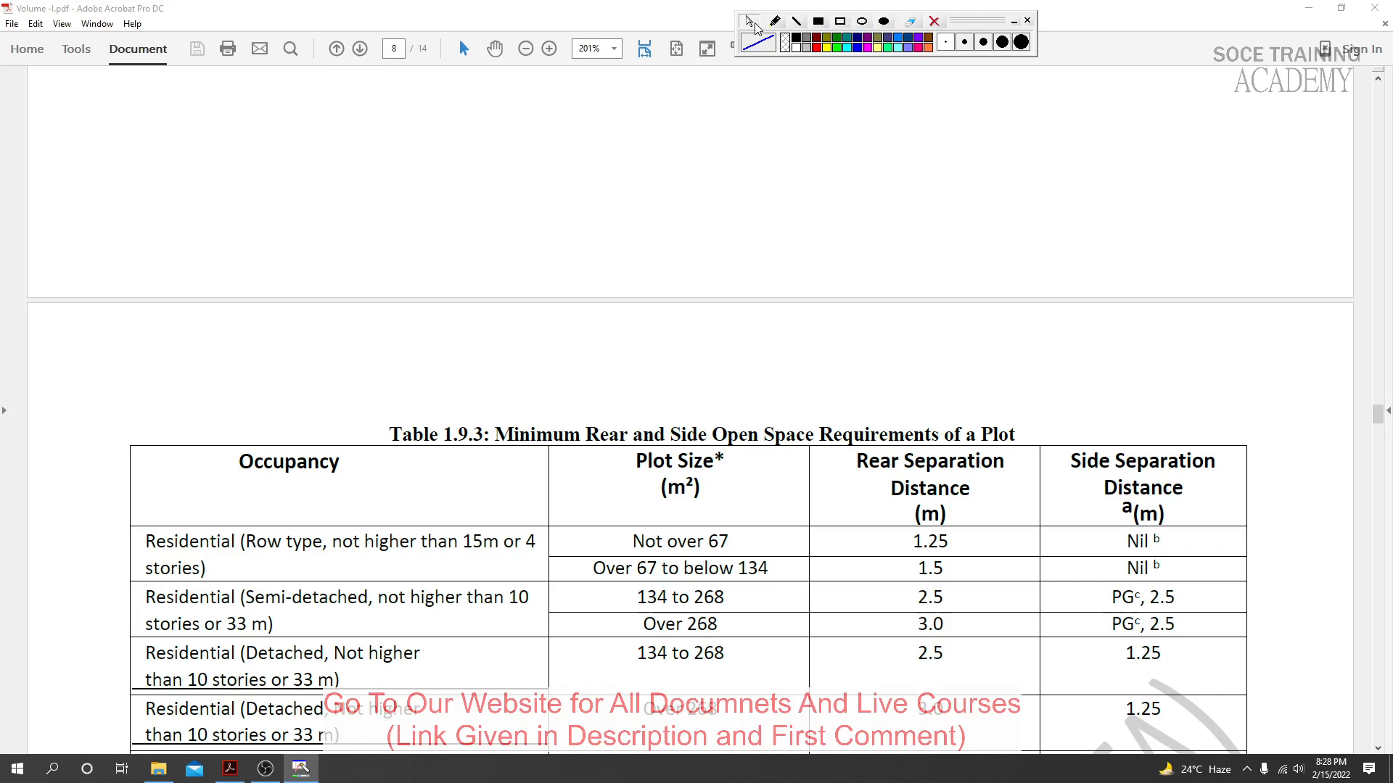
scroll("up", 3)
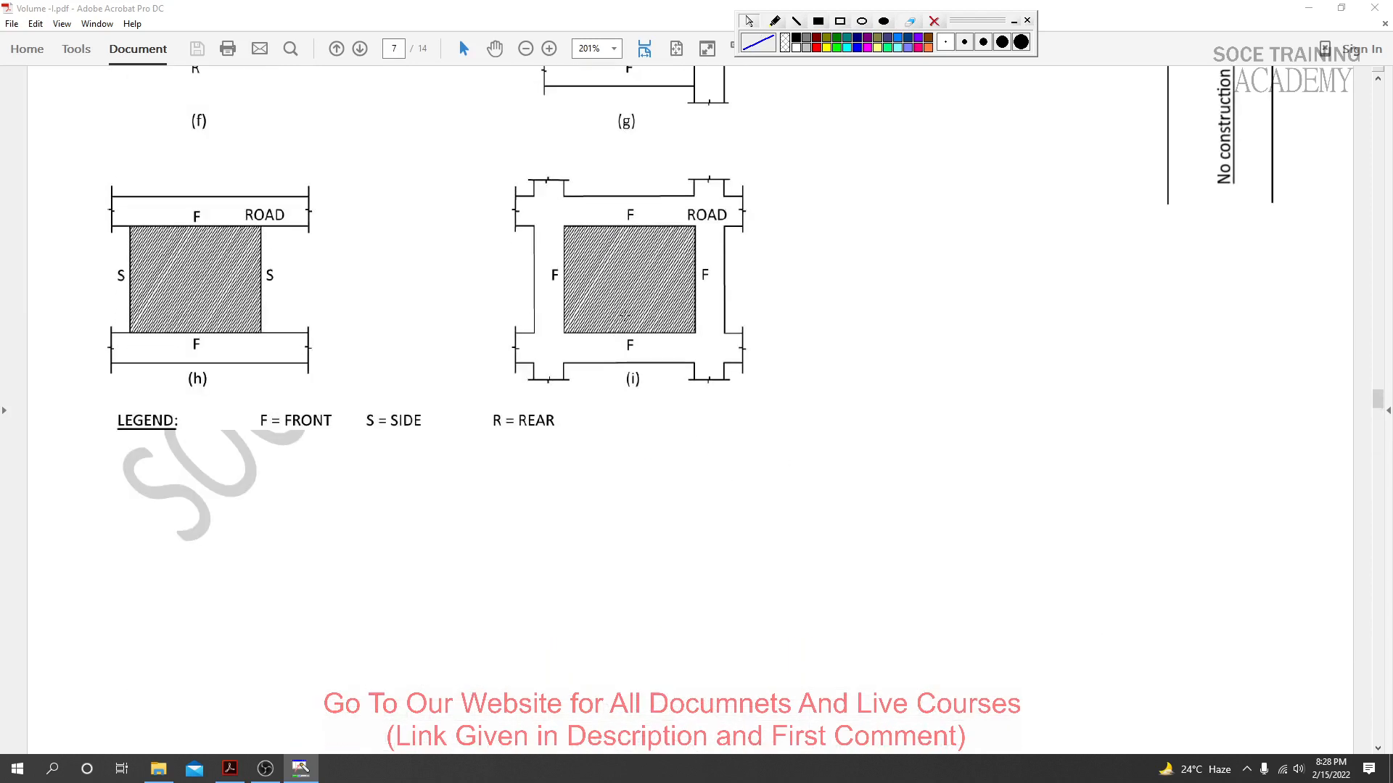
scroll("up", 3)
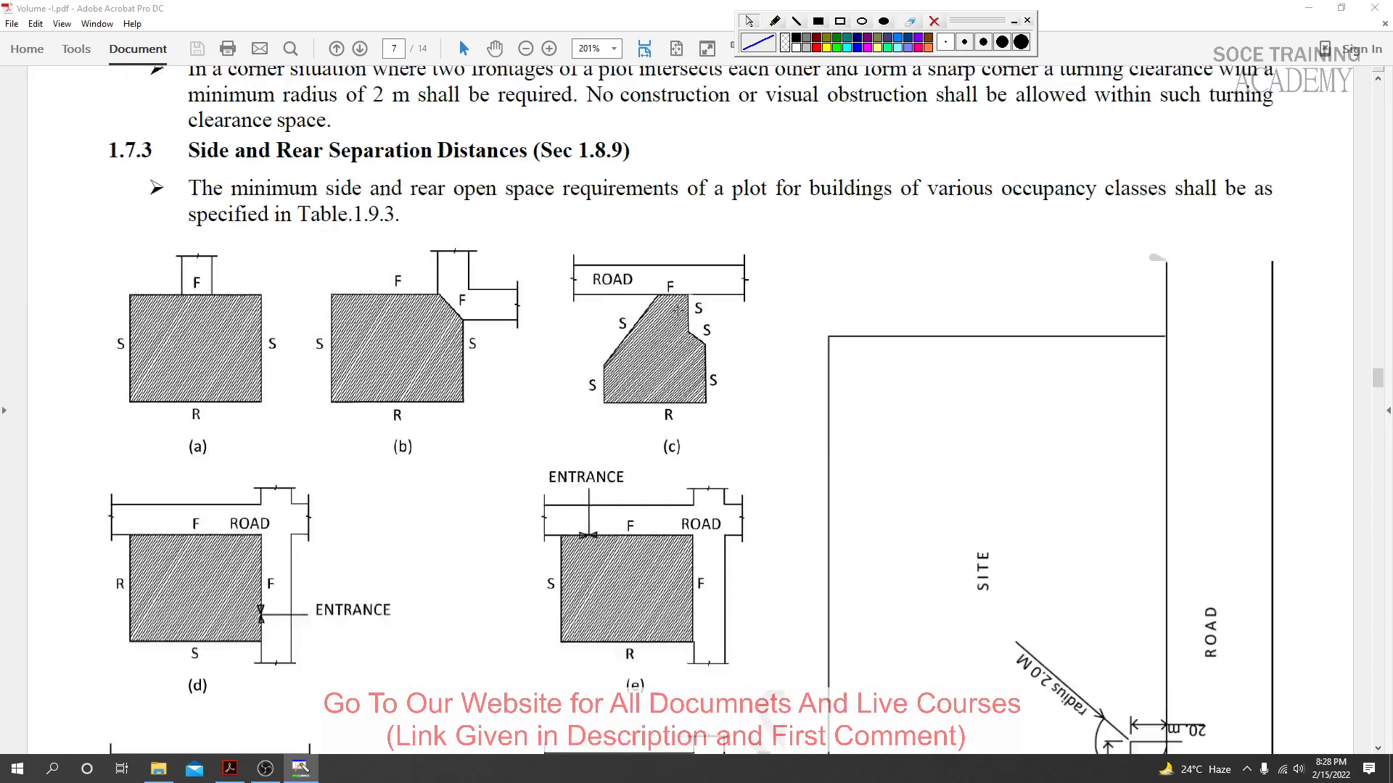
- Select the Front Open Space for All Buildings heading and clauses, then clear the selection
scroll("up", 3)
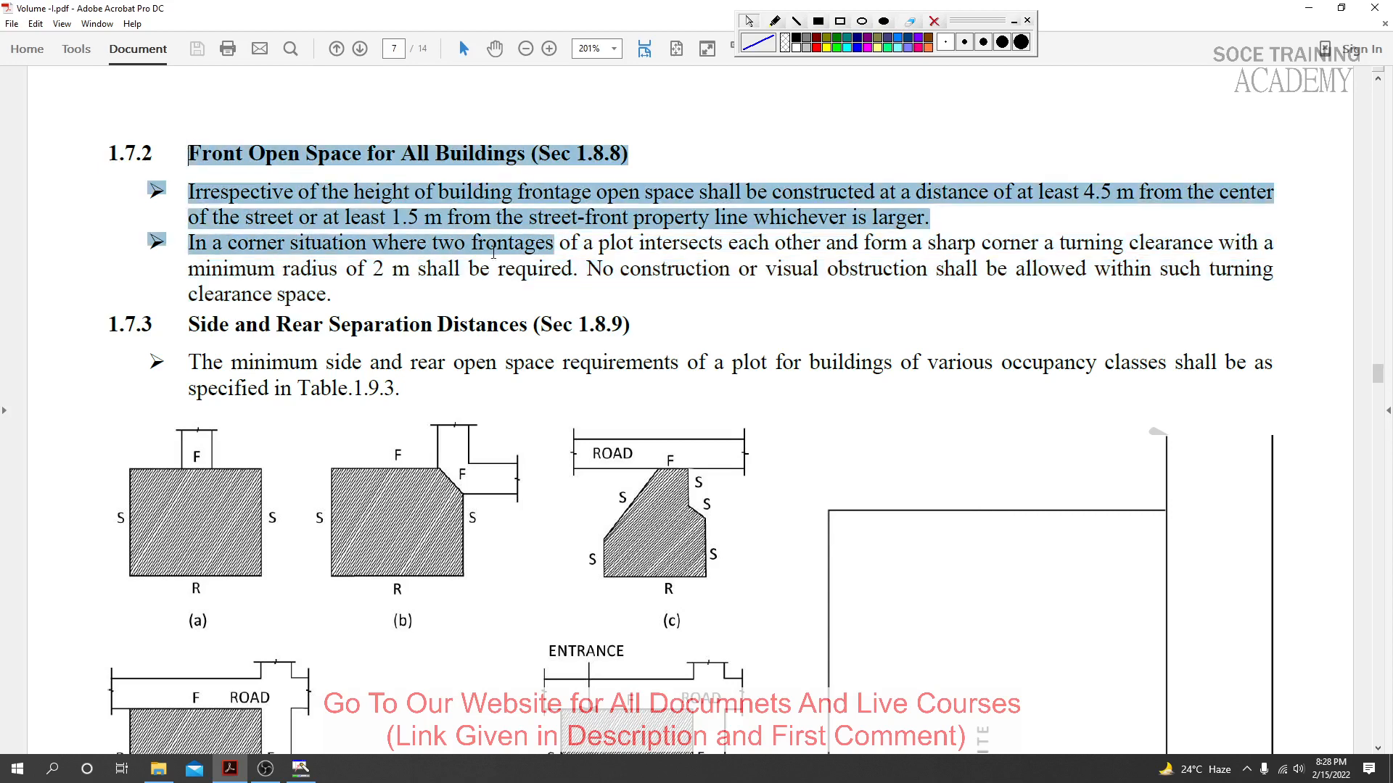
left_click_drag(551, 242, 335, 295)
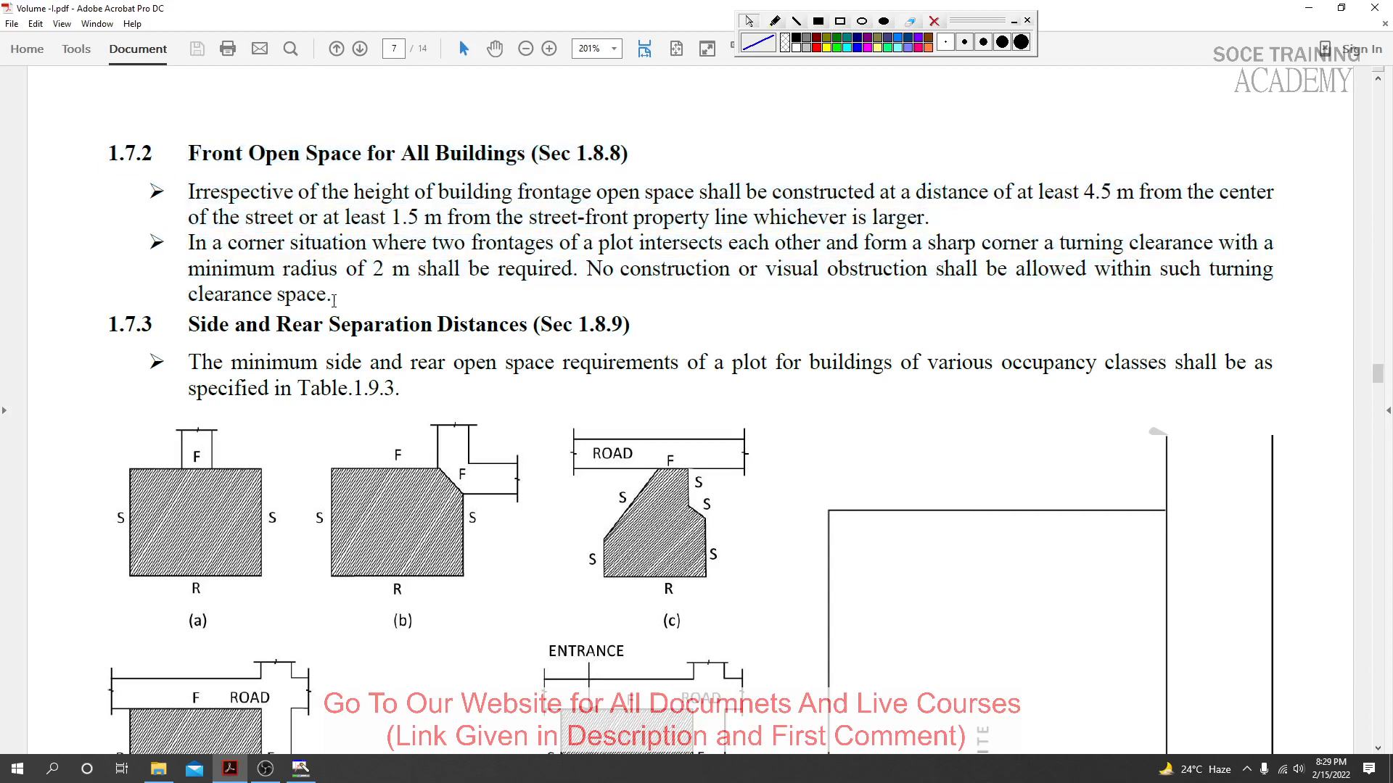
left_click_drag(189, 151, 336, 295)
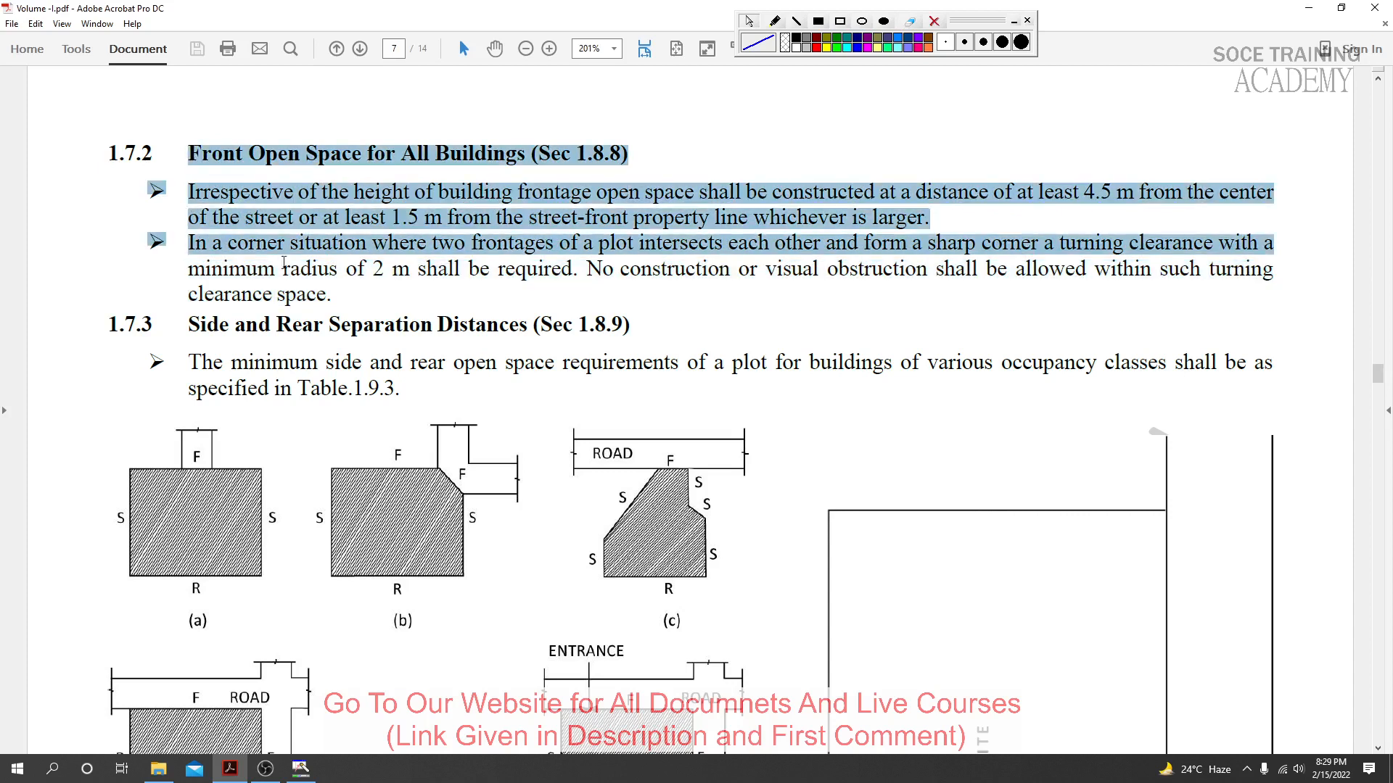
left_click(404, 388)
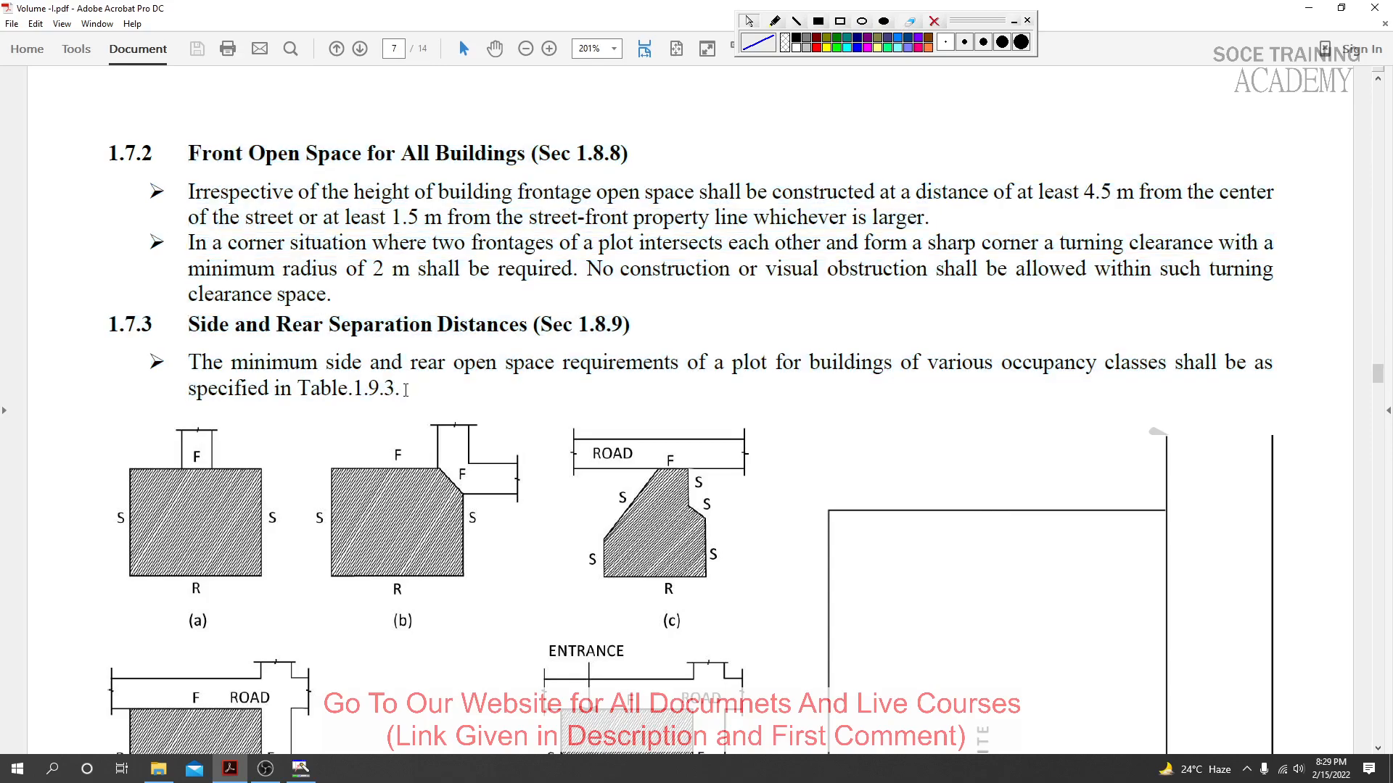
mouse_move(1376, 373)
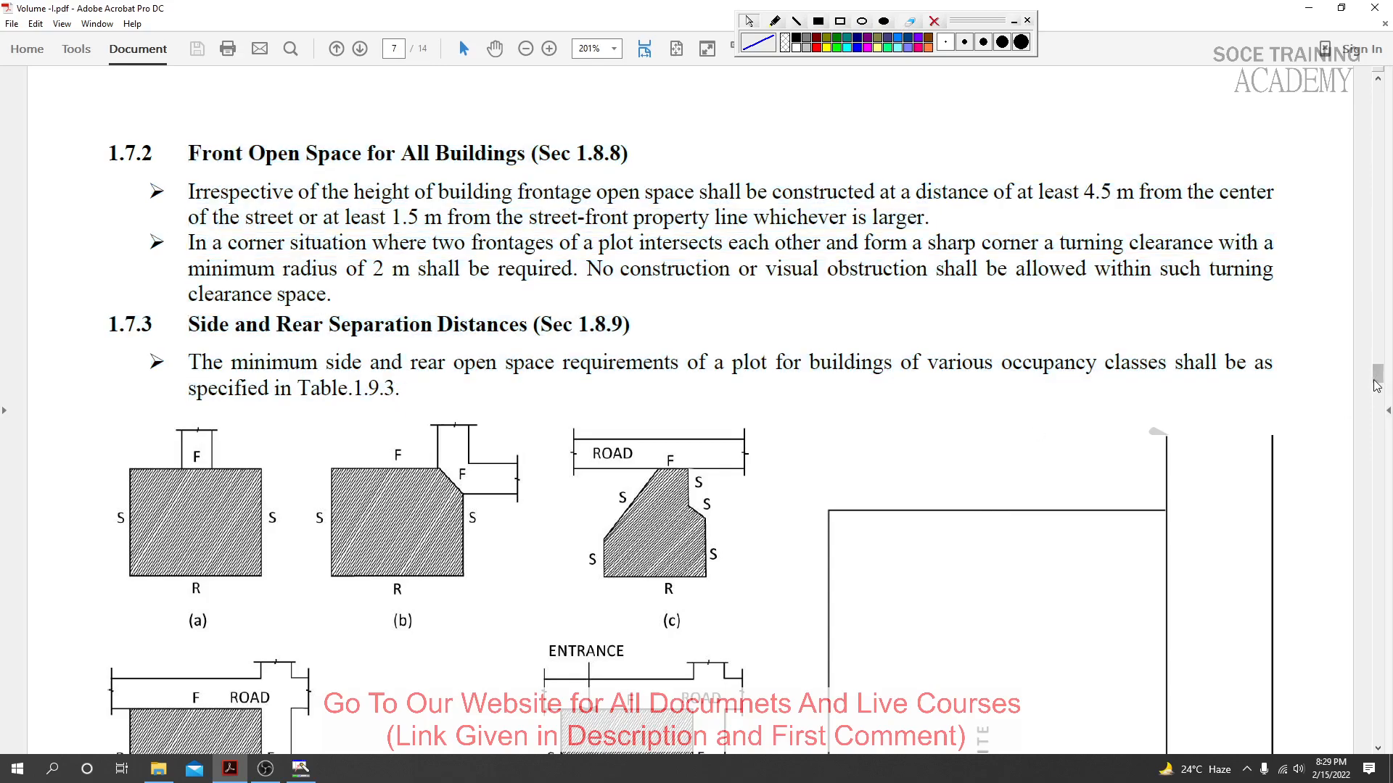
- Scroll up to page 1 and browse the website, YouTube and Facebook promo links
scroll("up", 3)
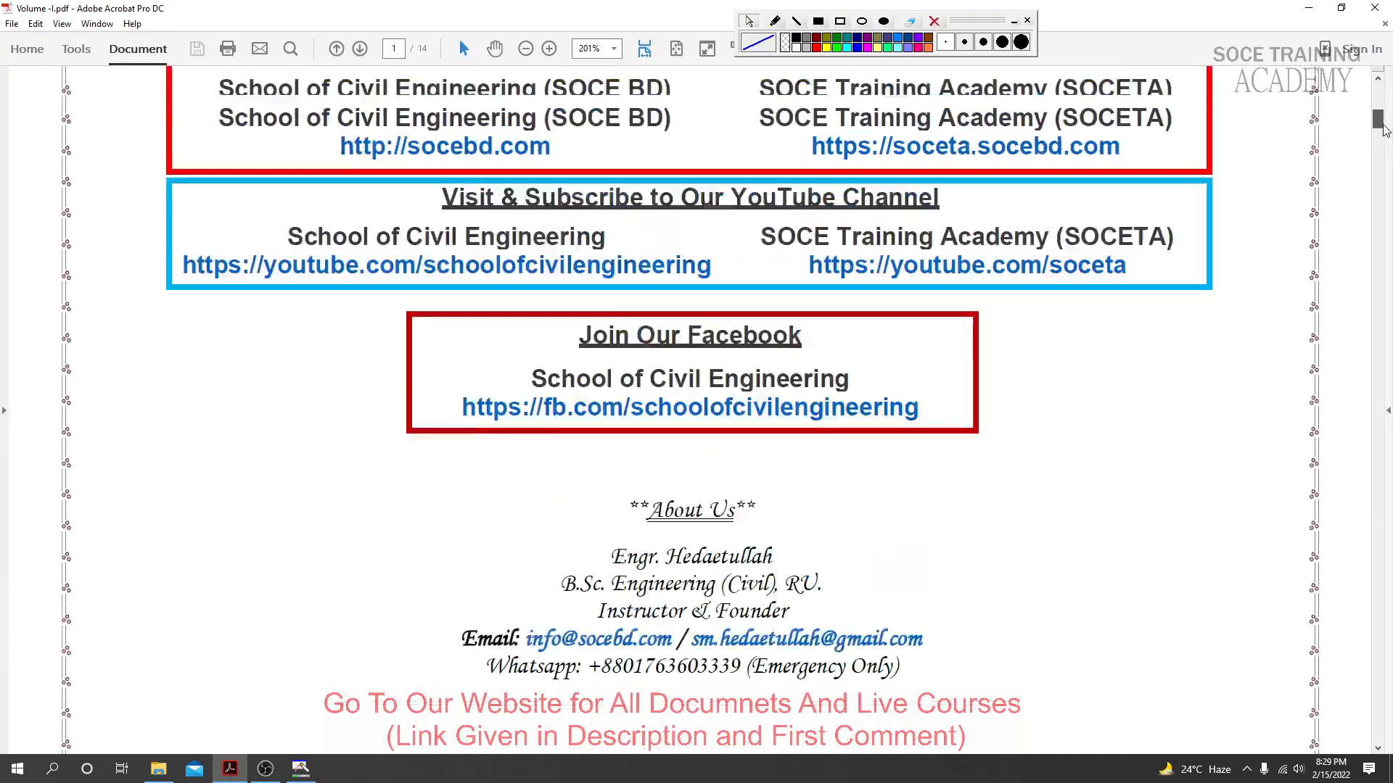
scroll("up", 3)
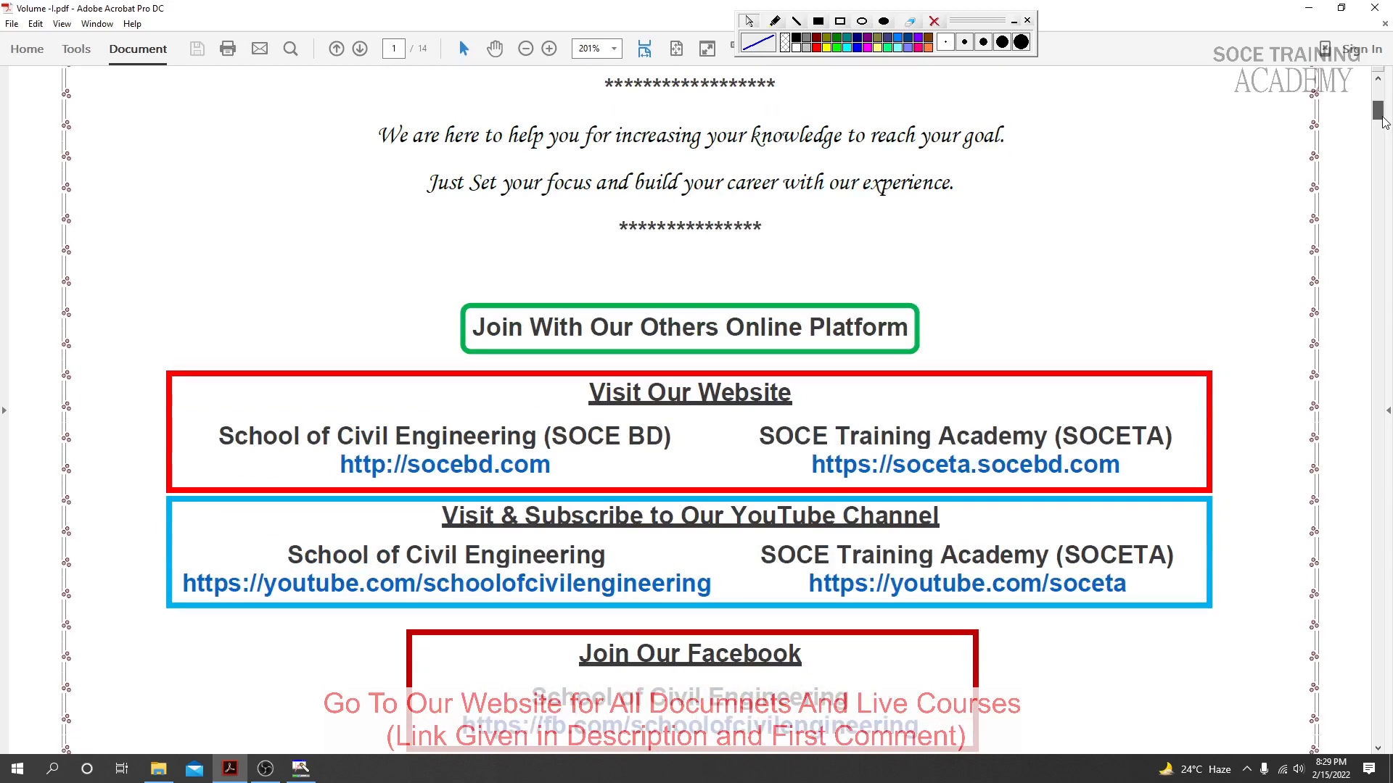
scroll("up", 3)
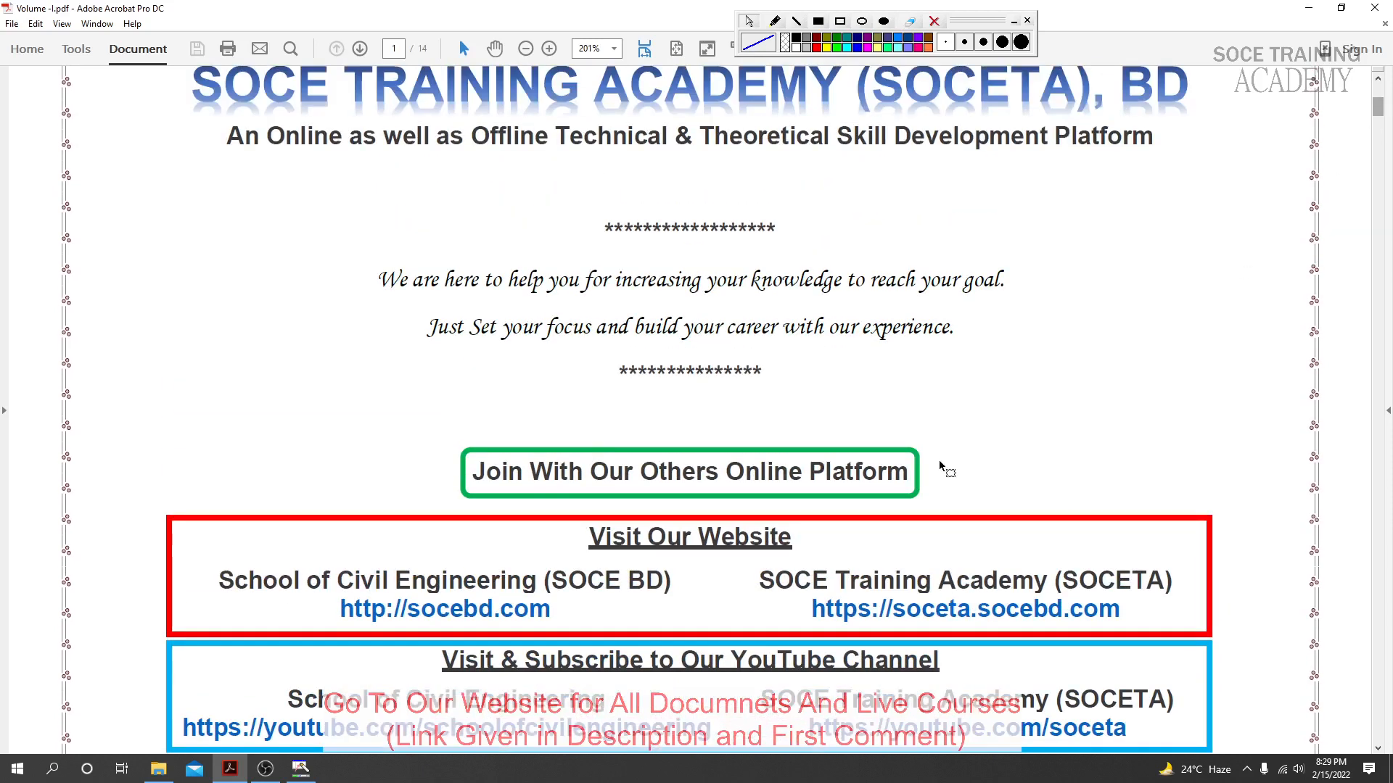
scroll("down", 3)
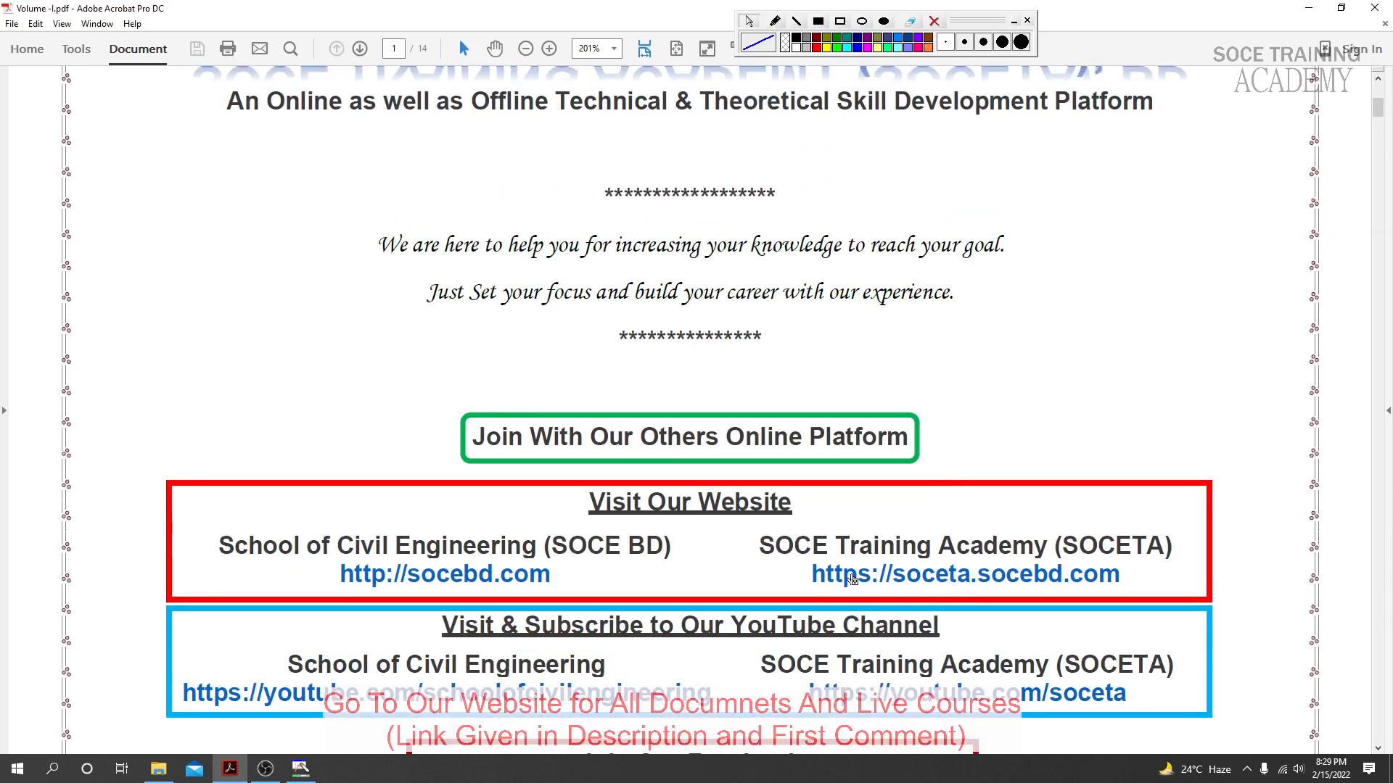
mouse_move(893, 591)
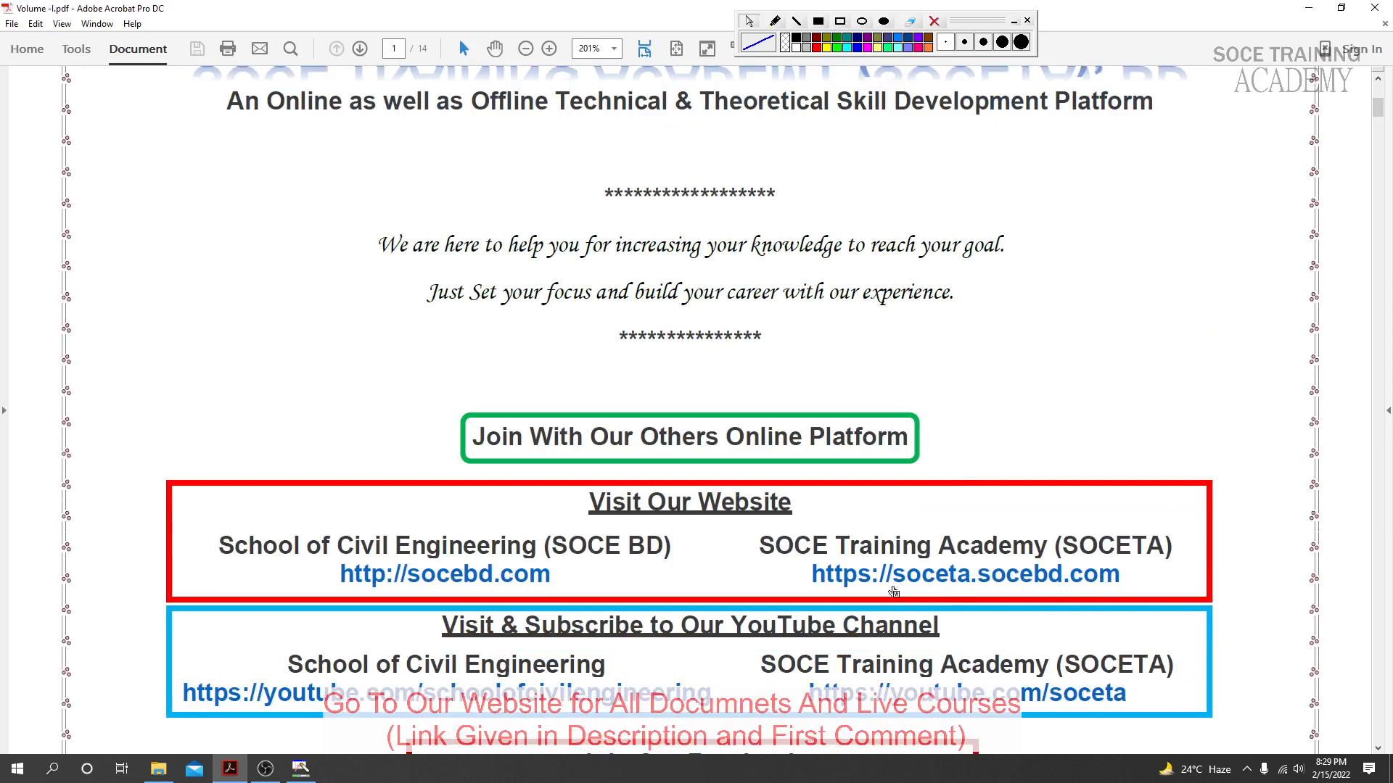
mouse_move(1041, 582)
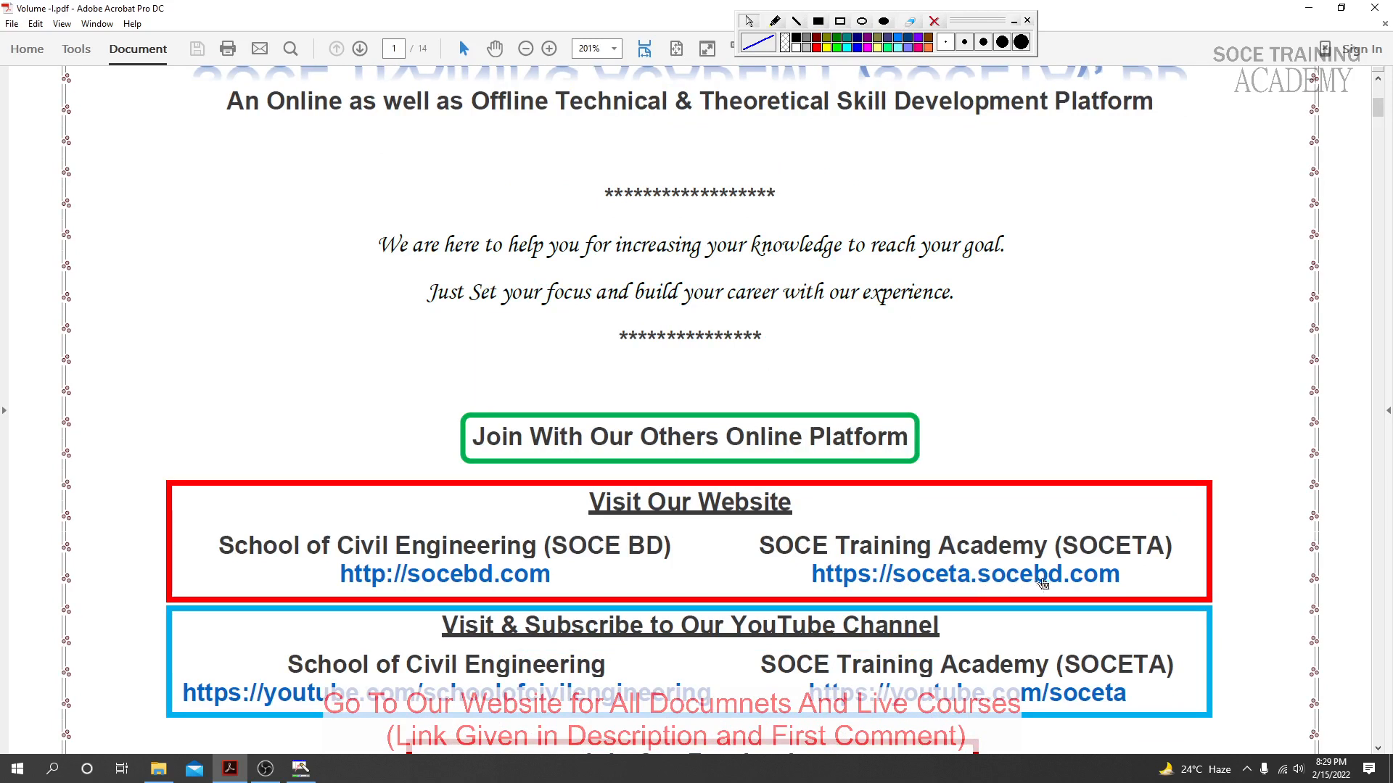
mouse_move(391, 575)
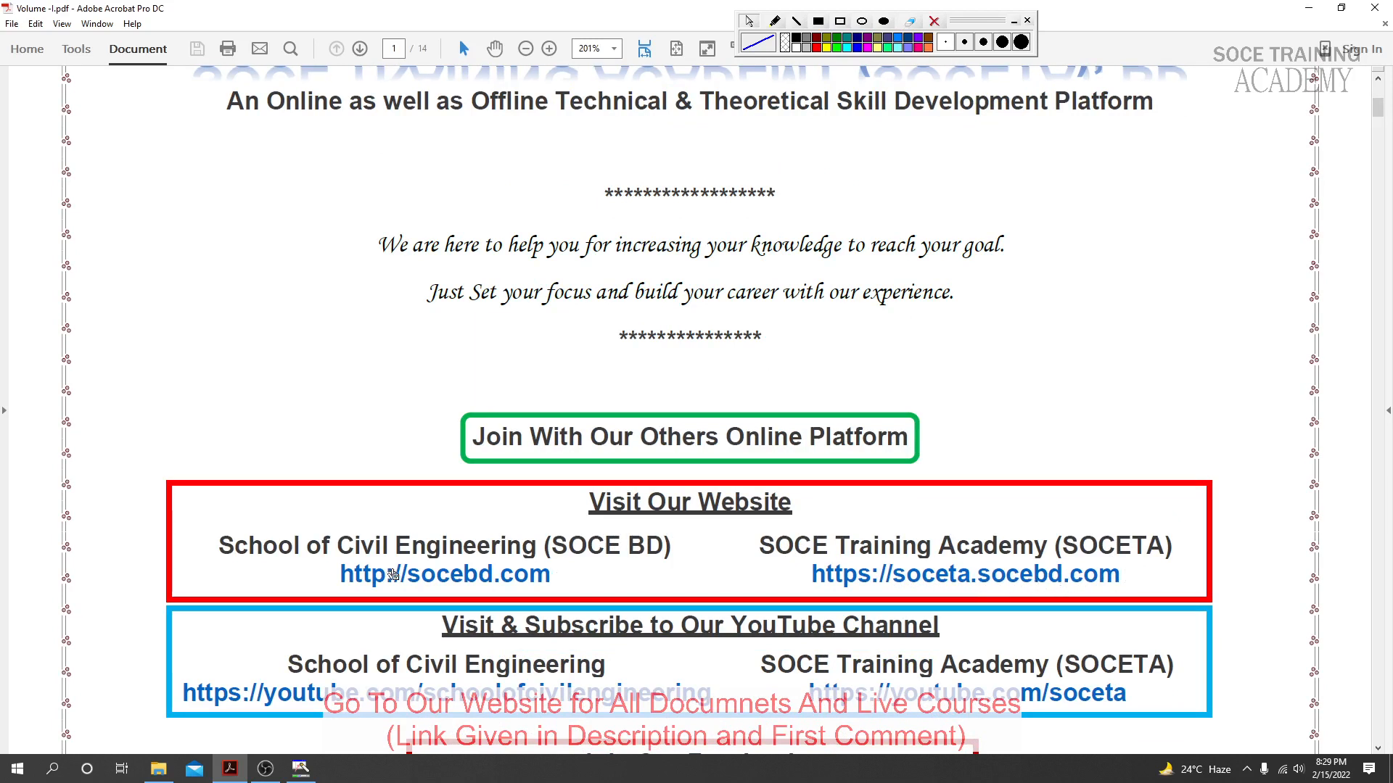
mouse_move(524, 586)
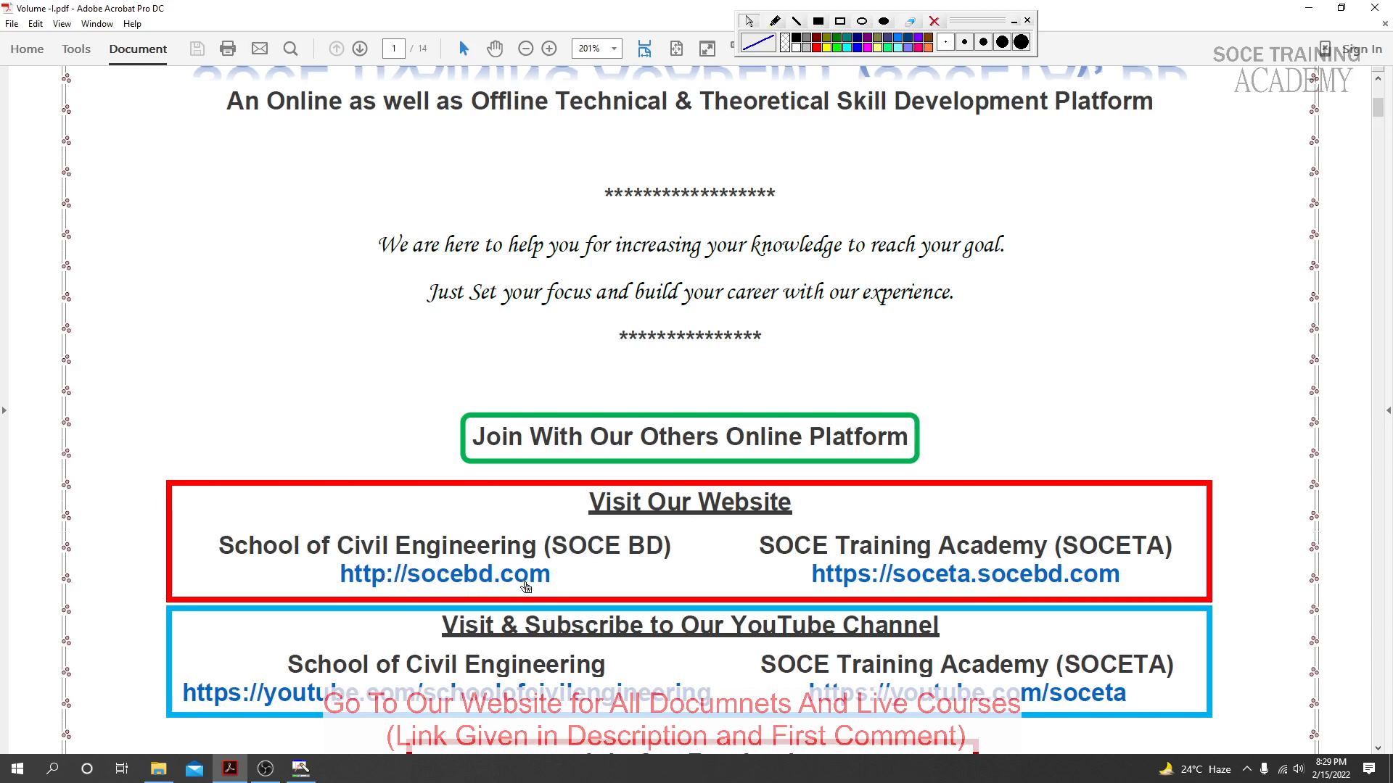
mouse_move(902, 619)
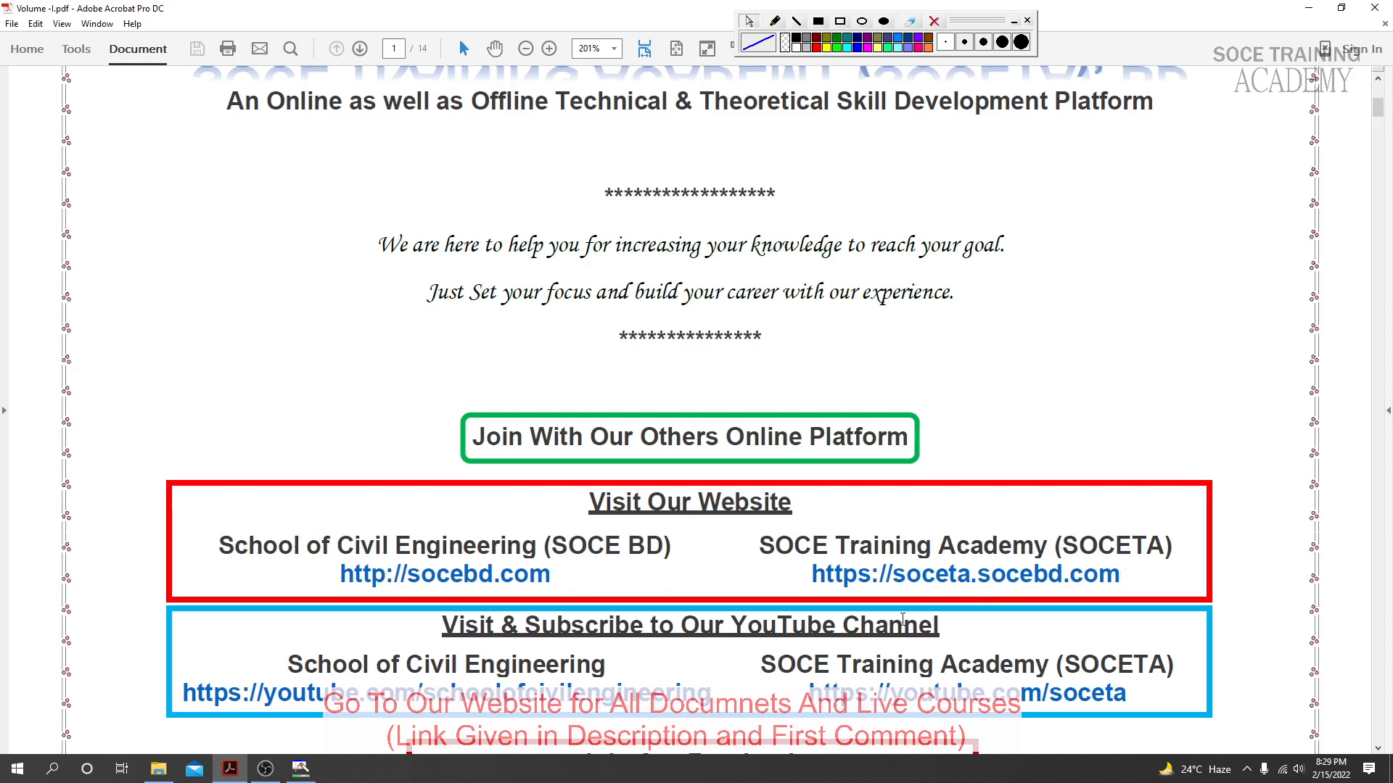
scroll("down", 3)
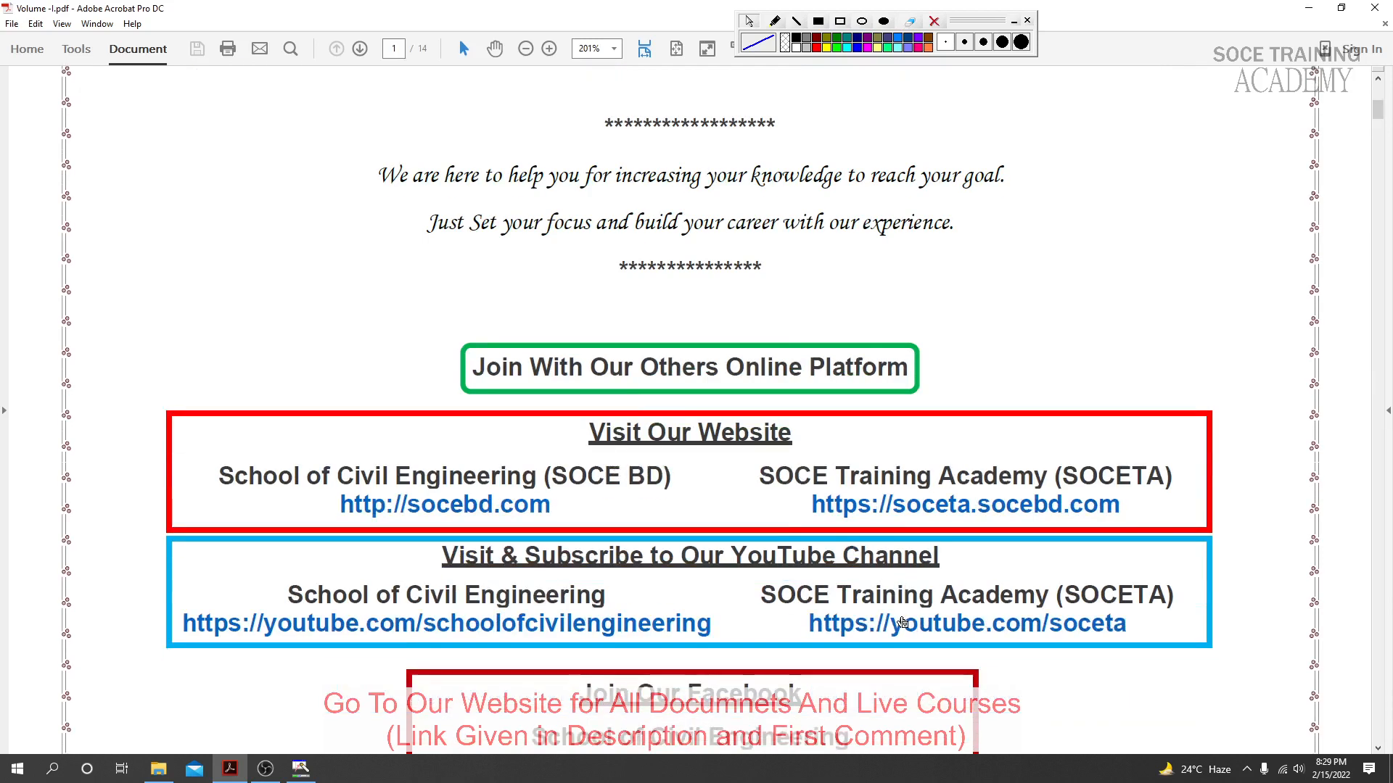
scroll("down", 3)
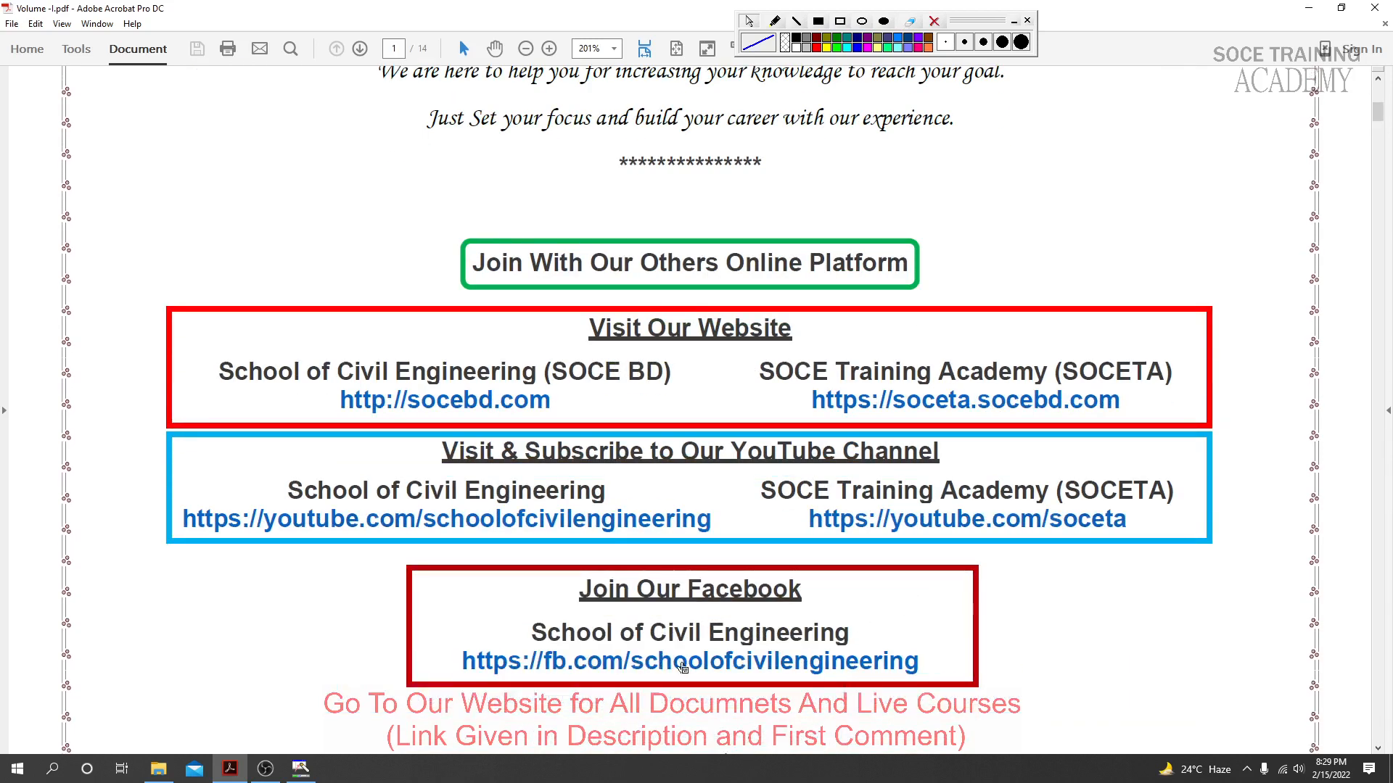
mouse_move(729, 607)
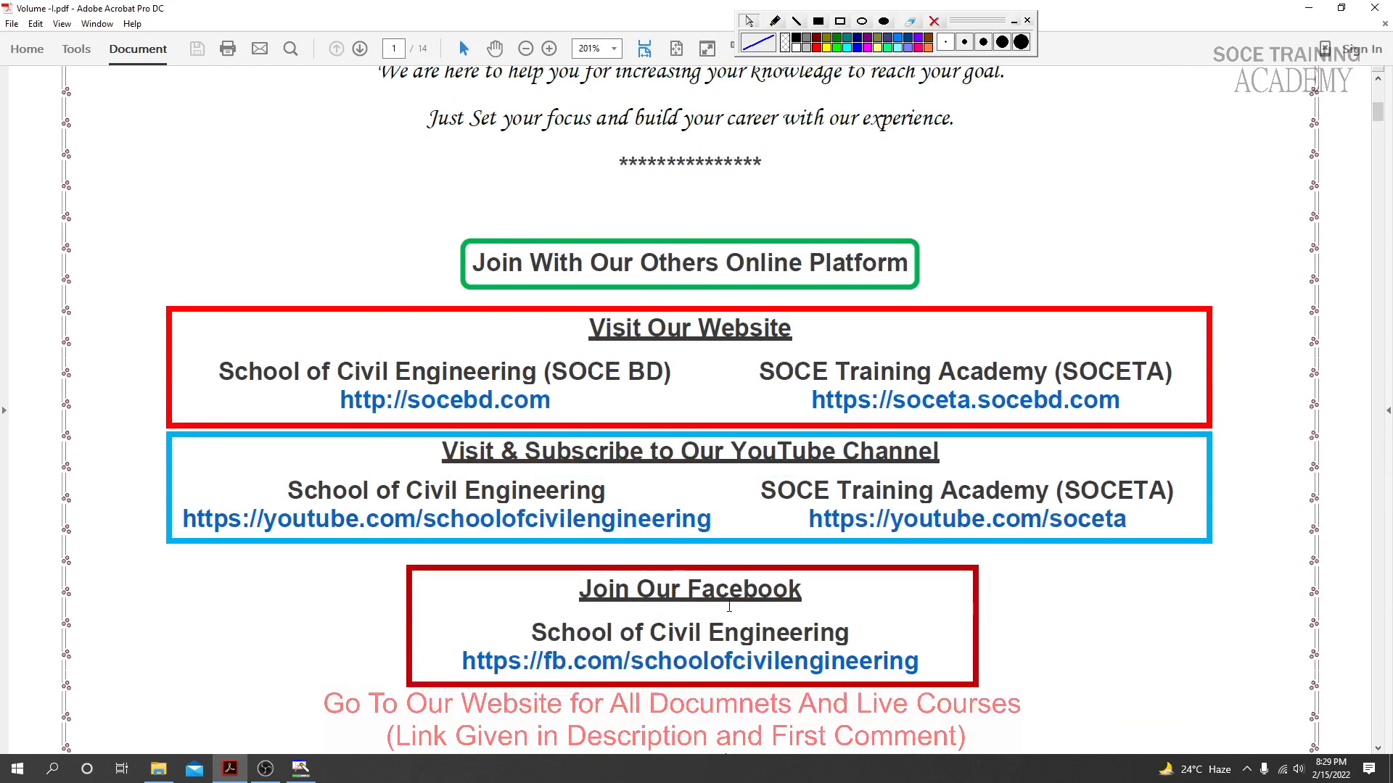
mouse_move(824, 671)
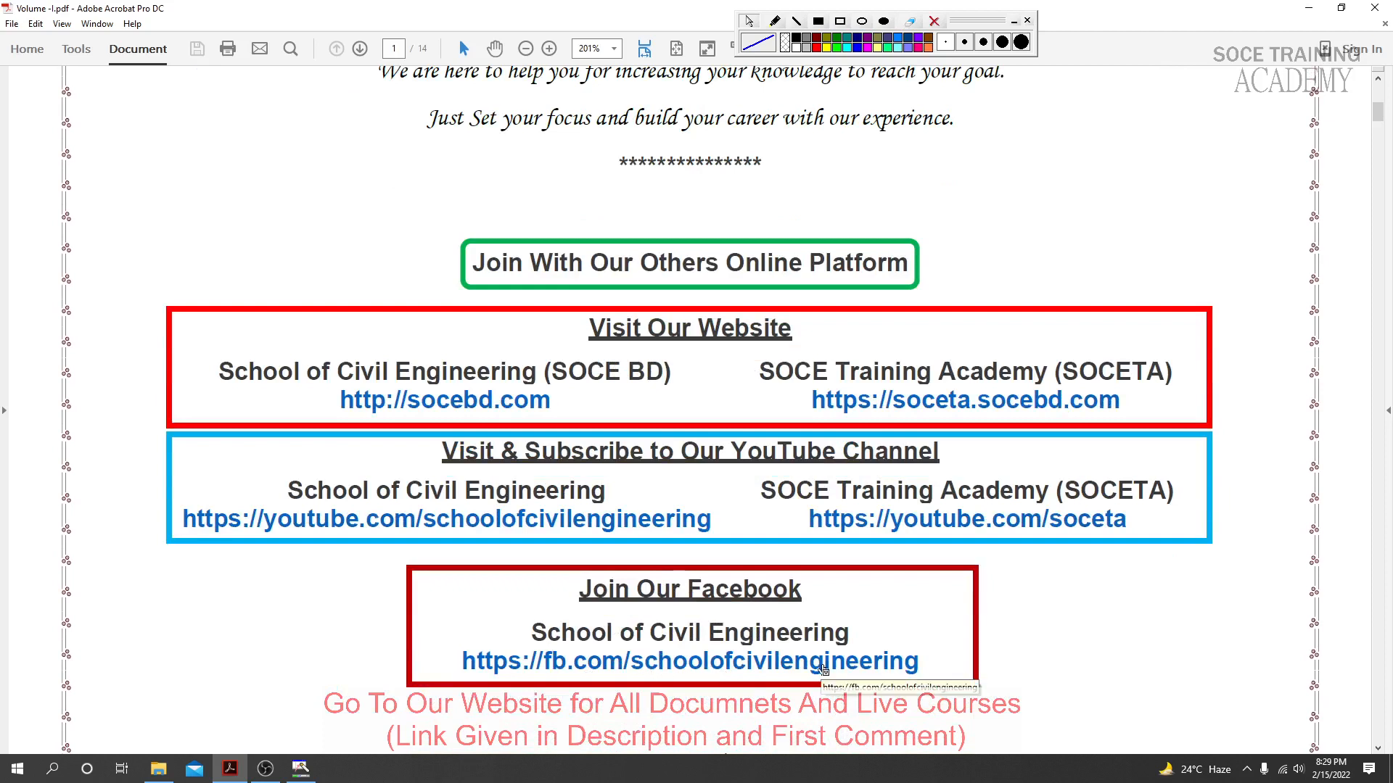
scroll("up", 3)
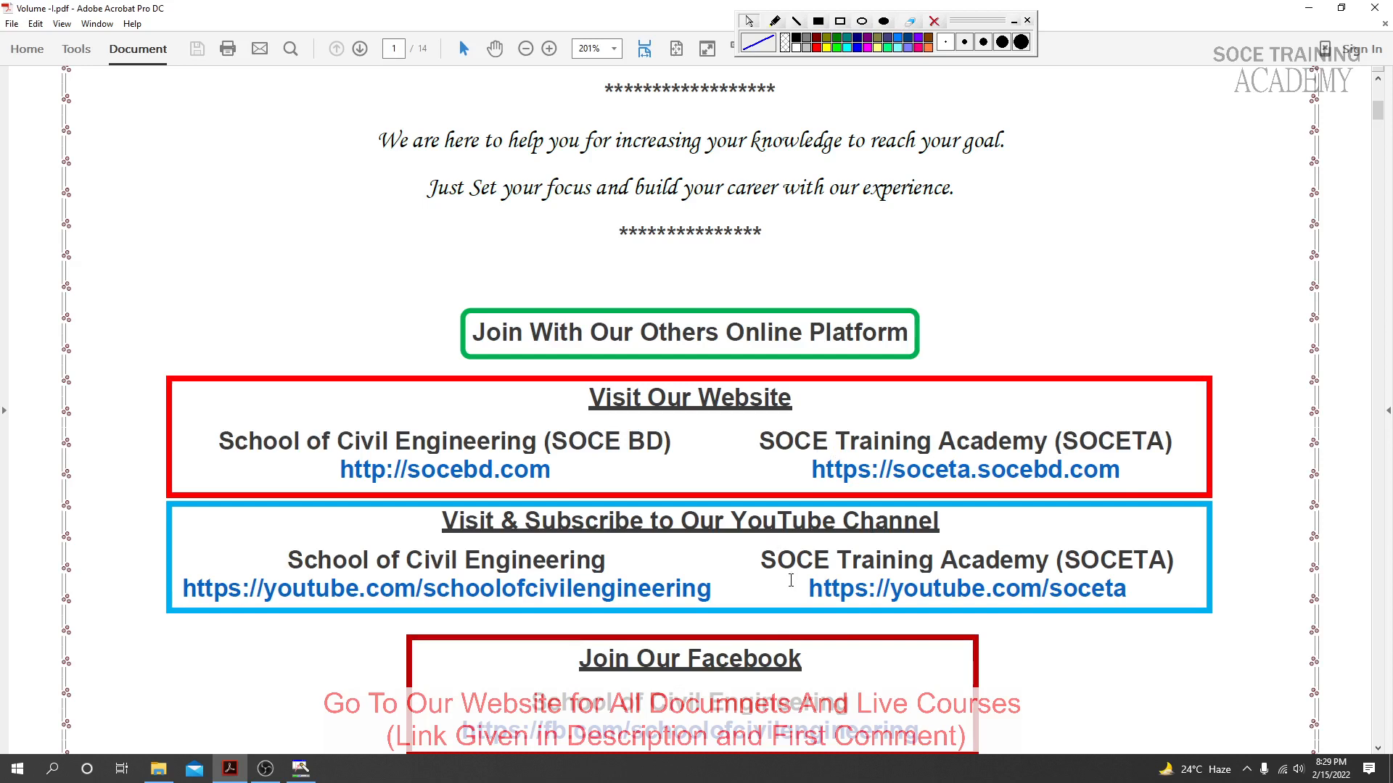
mouse_move(790, 579)
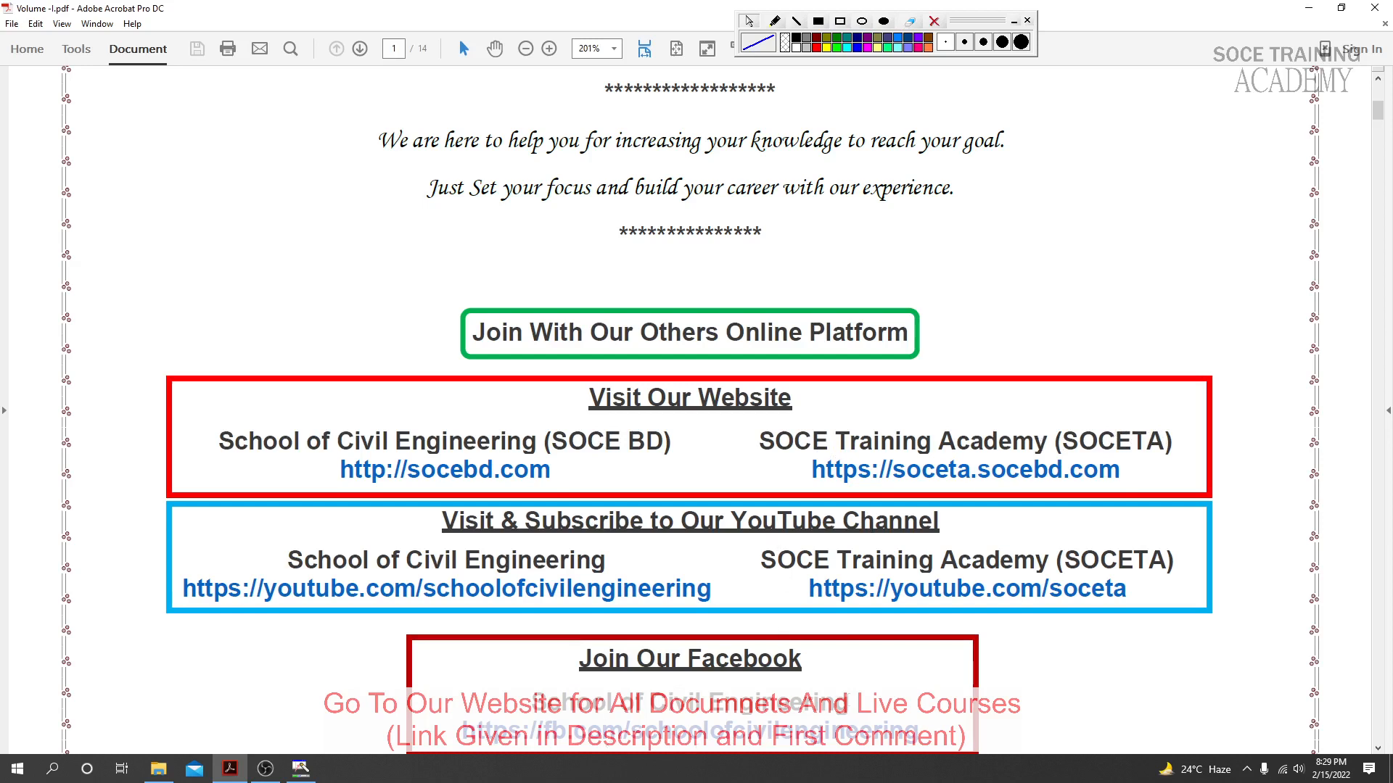